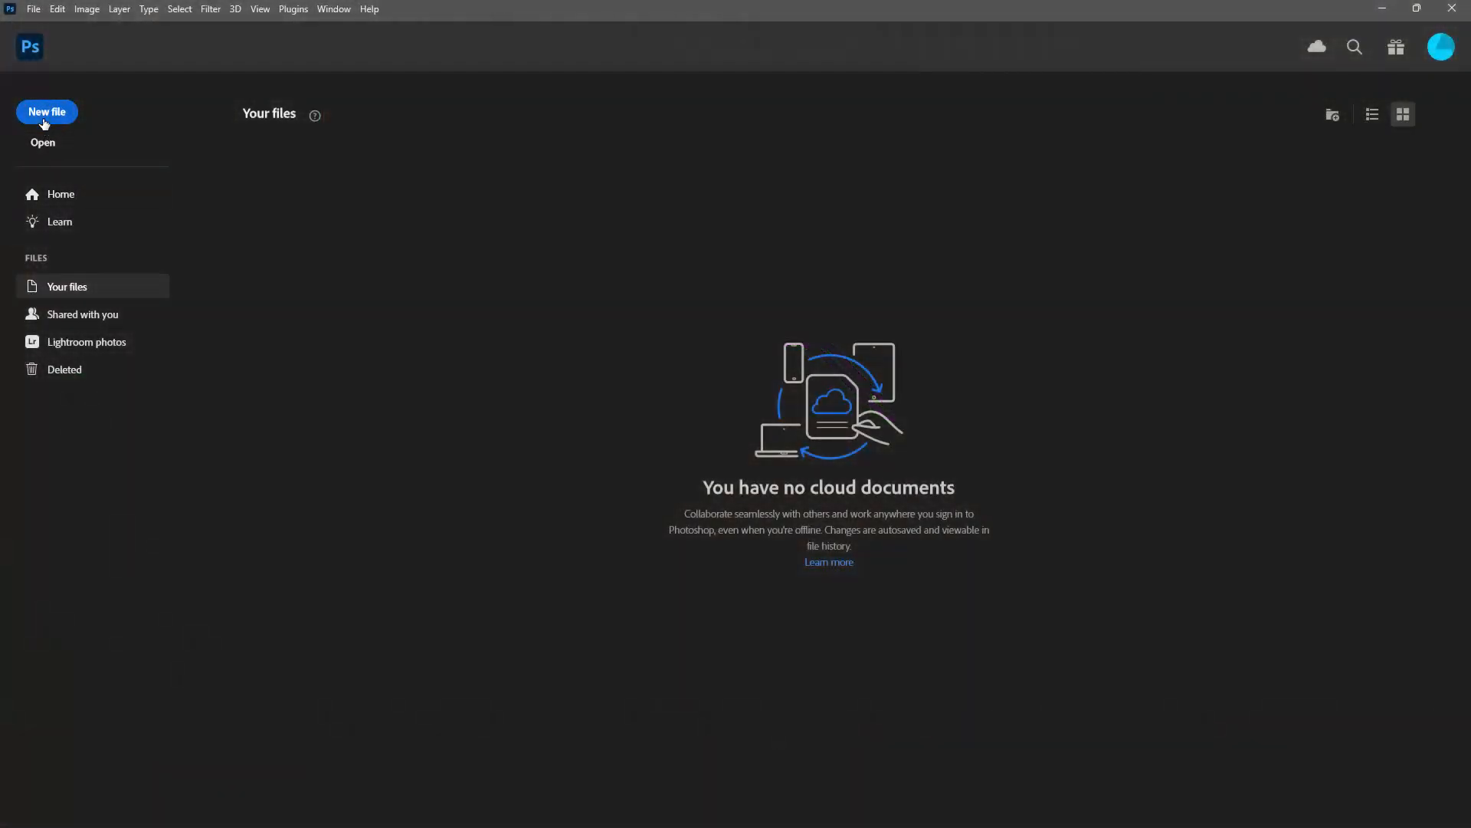
- Create a new blank 500 × 500 px document from the home screen
left_click(46, 112)
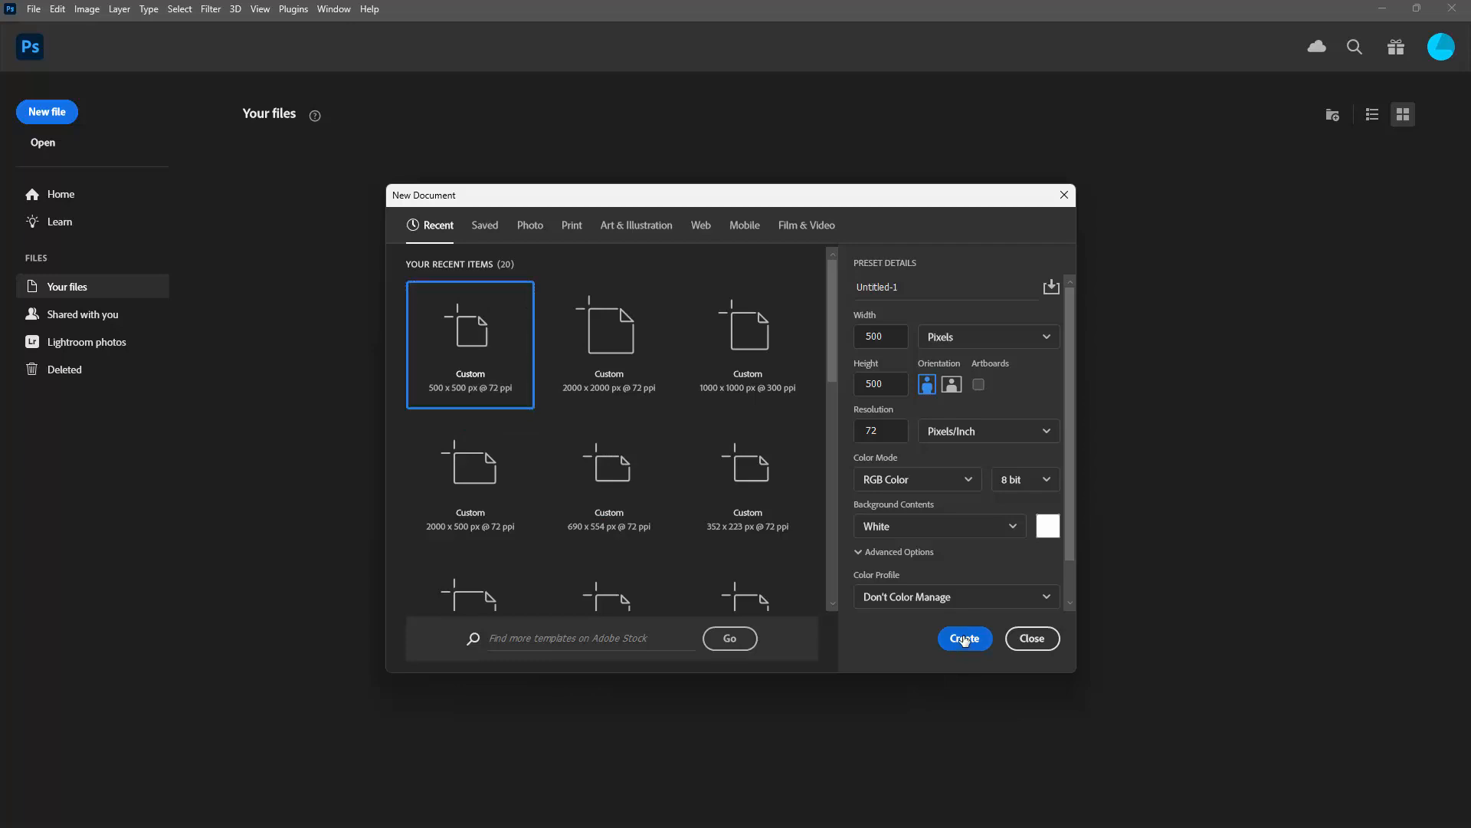
left_click(963, 637)
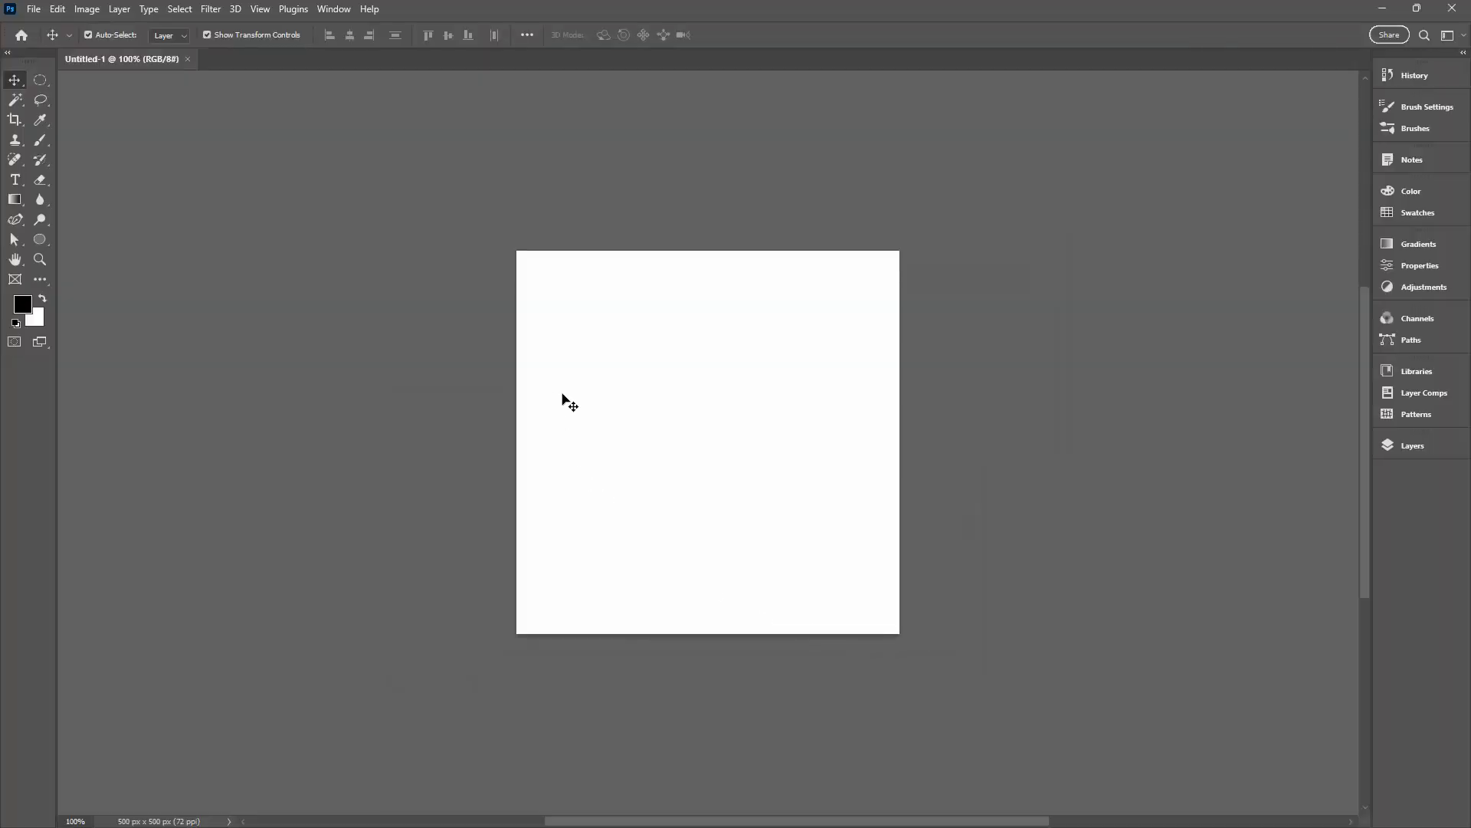
mouse_move(716, 337)
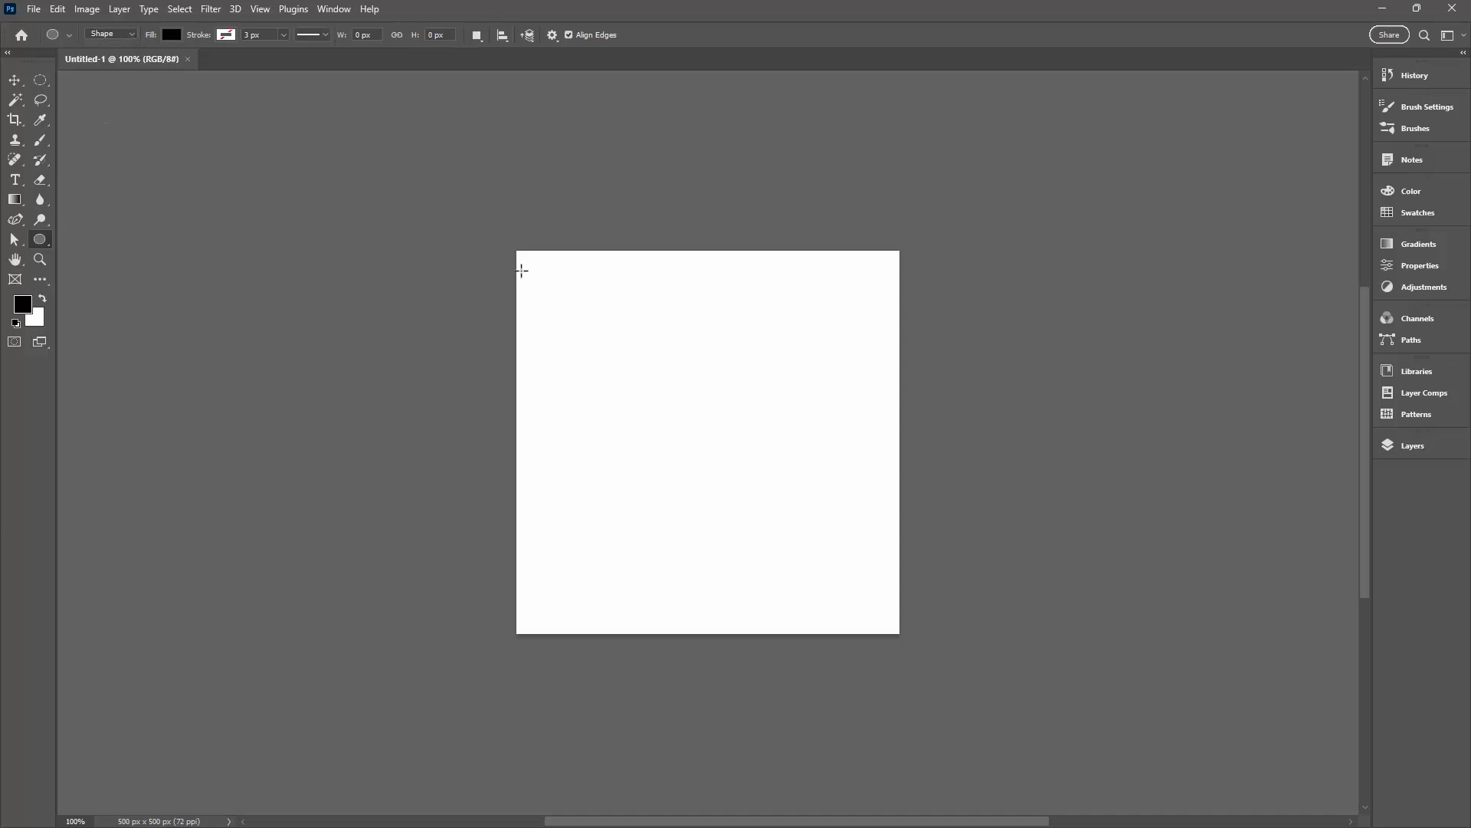
- Add a 200 × 200 px black circle aligned to the canvas top edge
left_click(521, 270)
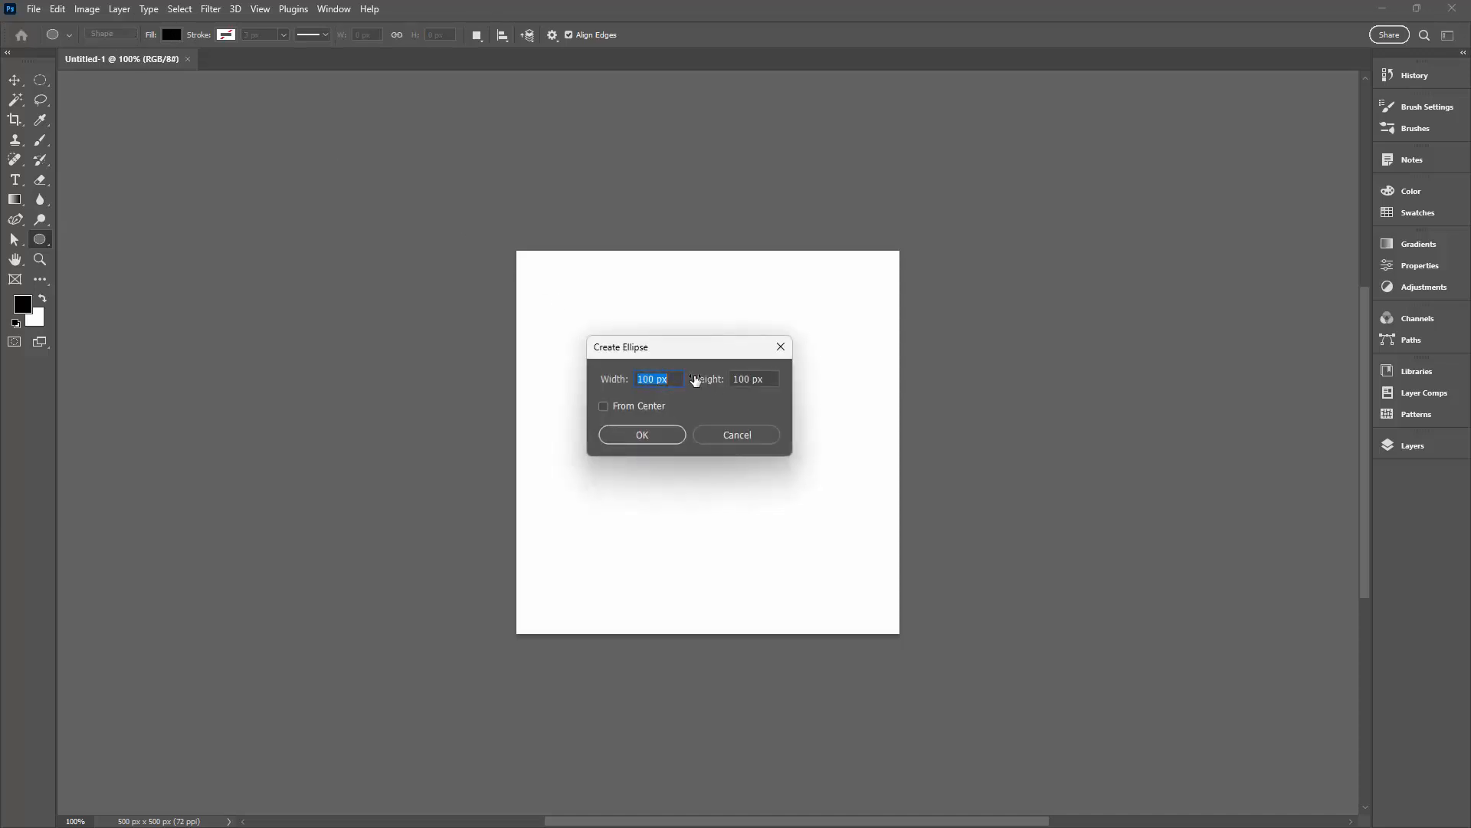
mouse_move(708, 378)
type("200")
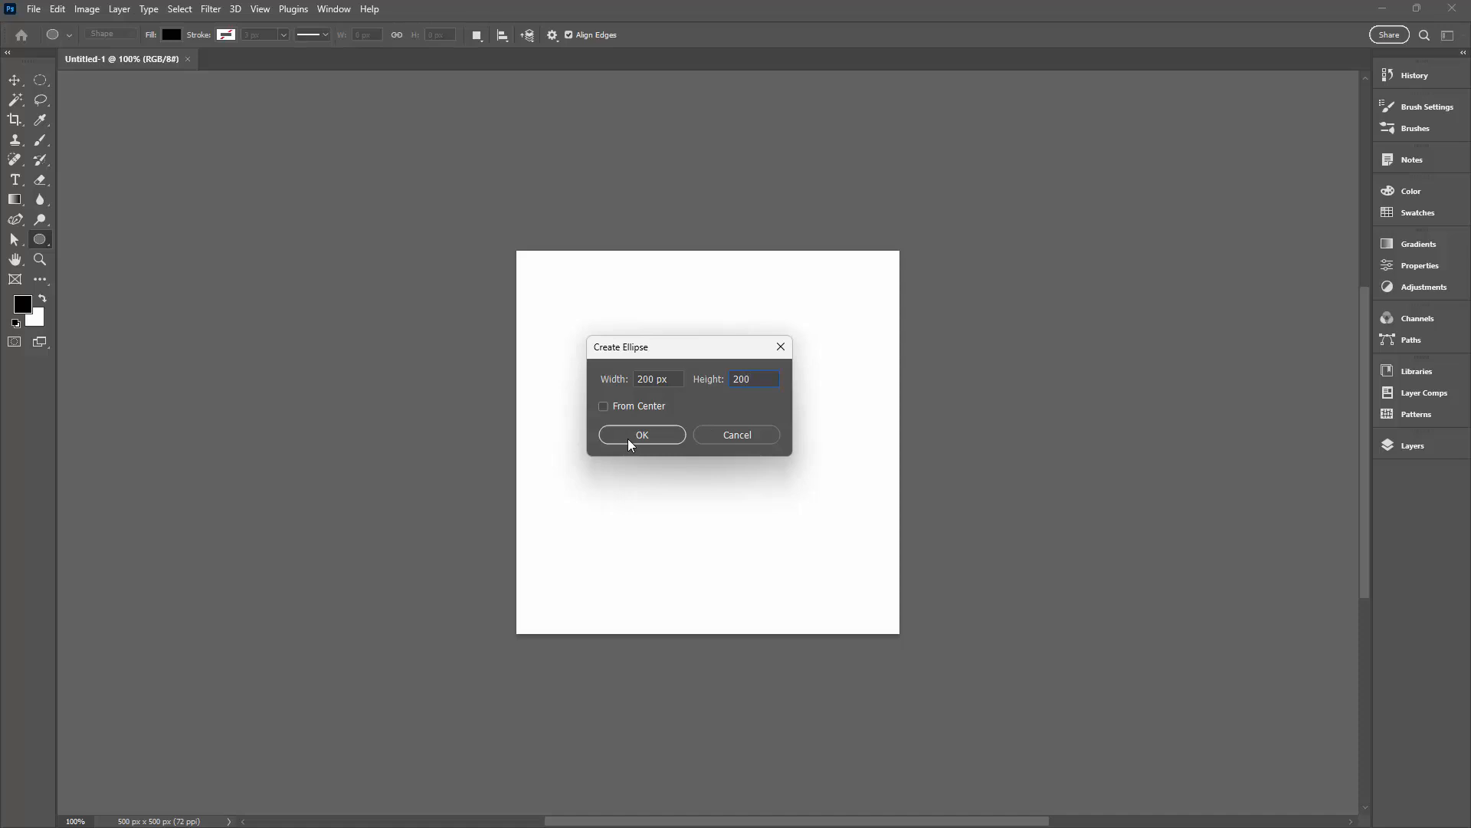
left_click(642, 434)
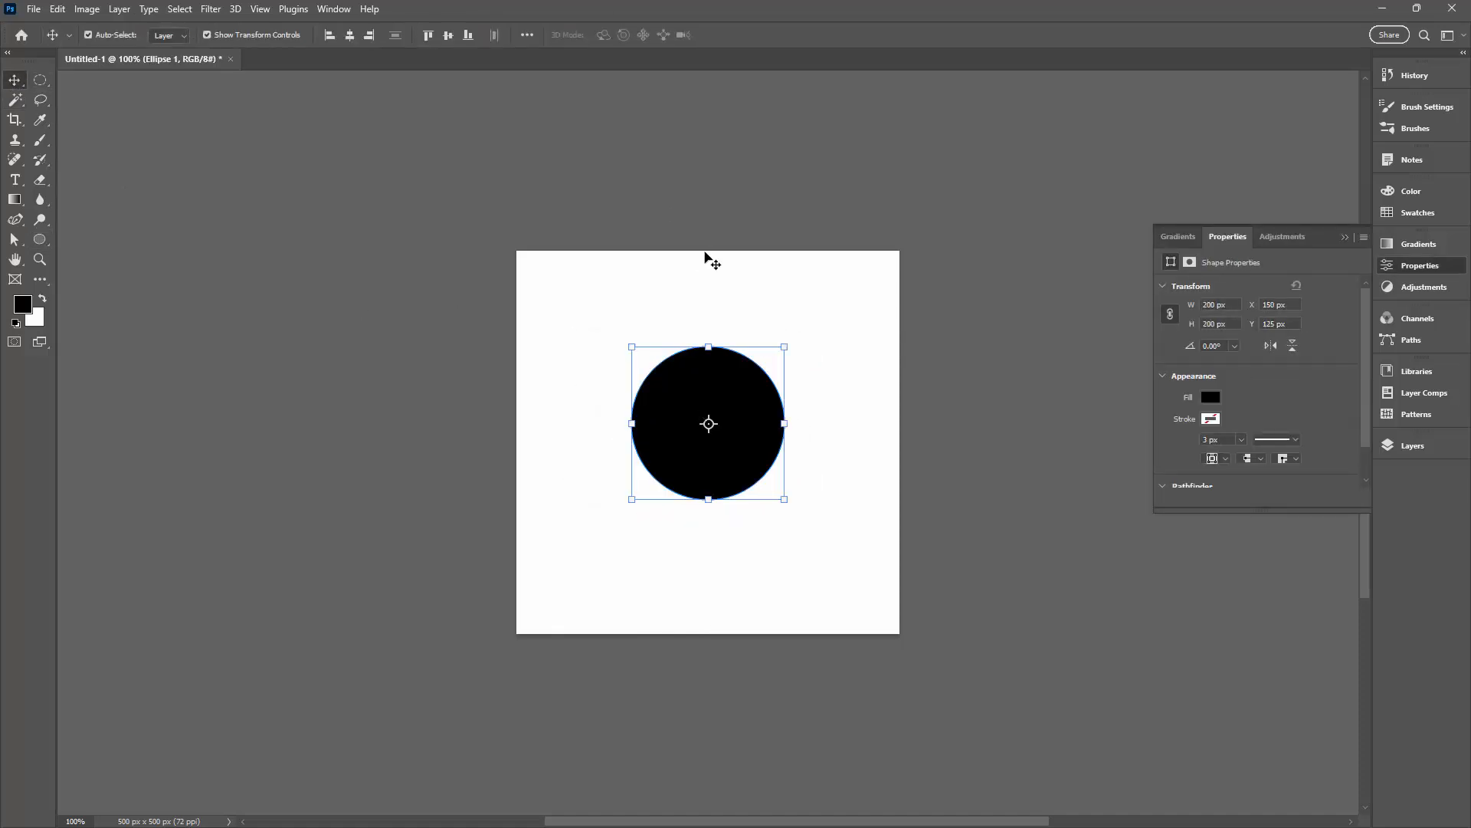
left_click(526, 35)
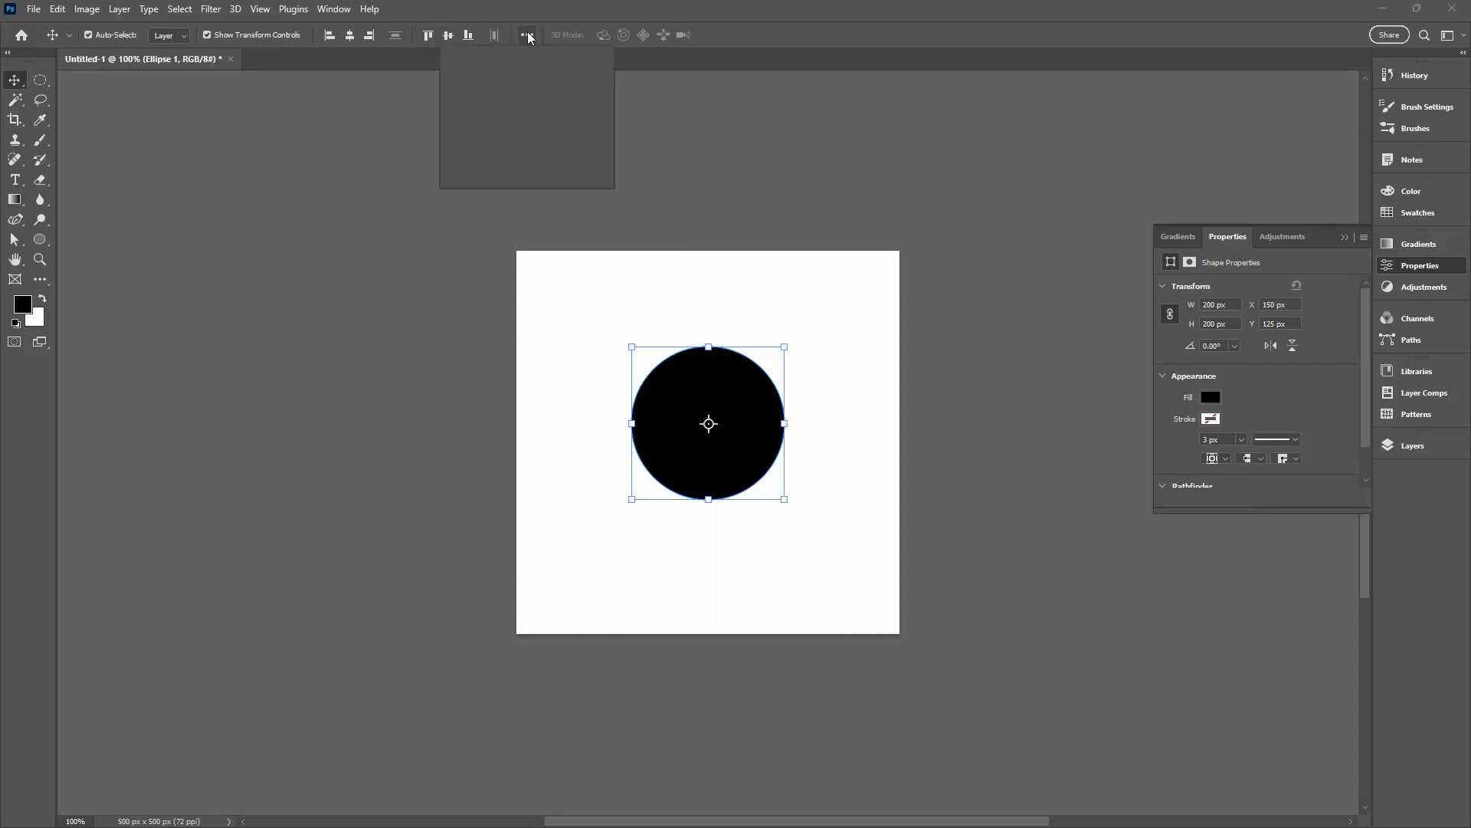
left_click(527, 35)
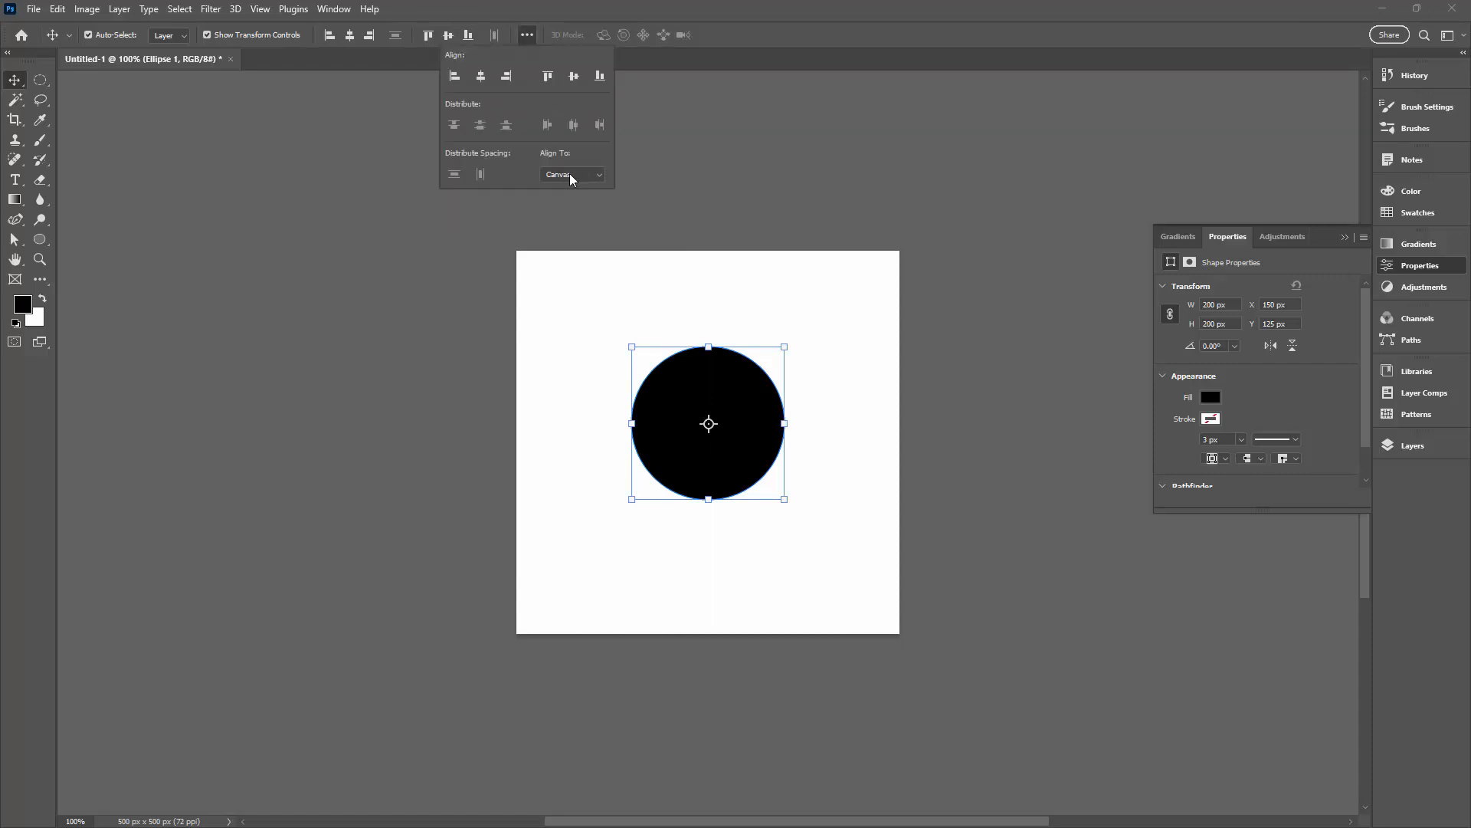
mouse_move(474, 72)
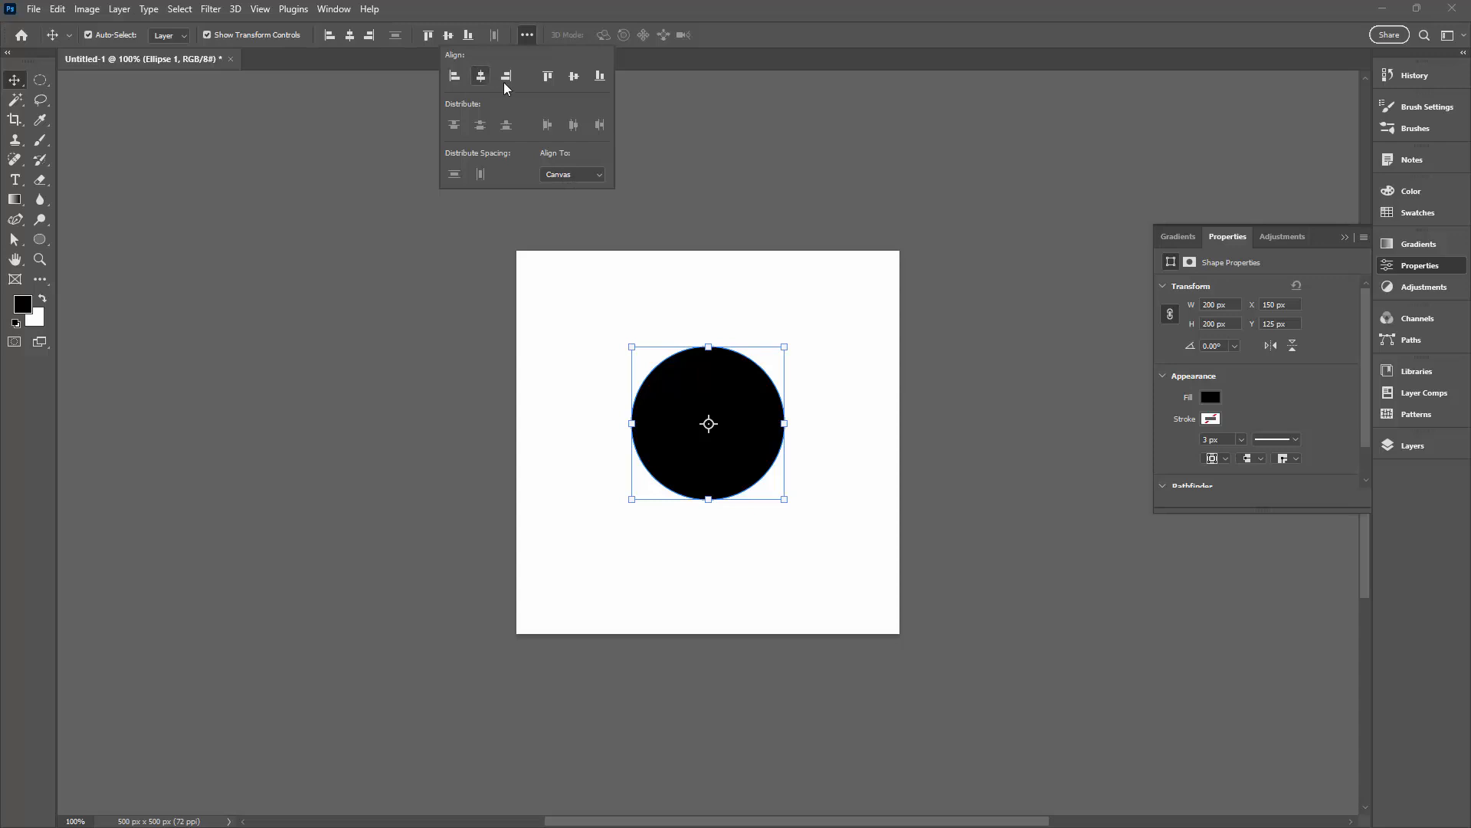
left_click(547, 76)
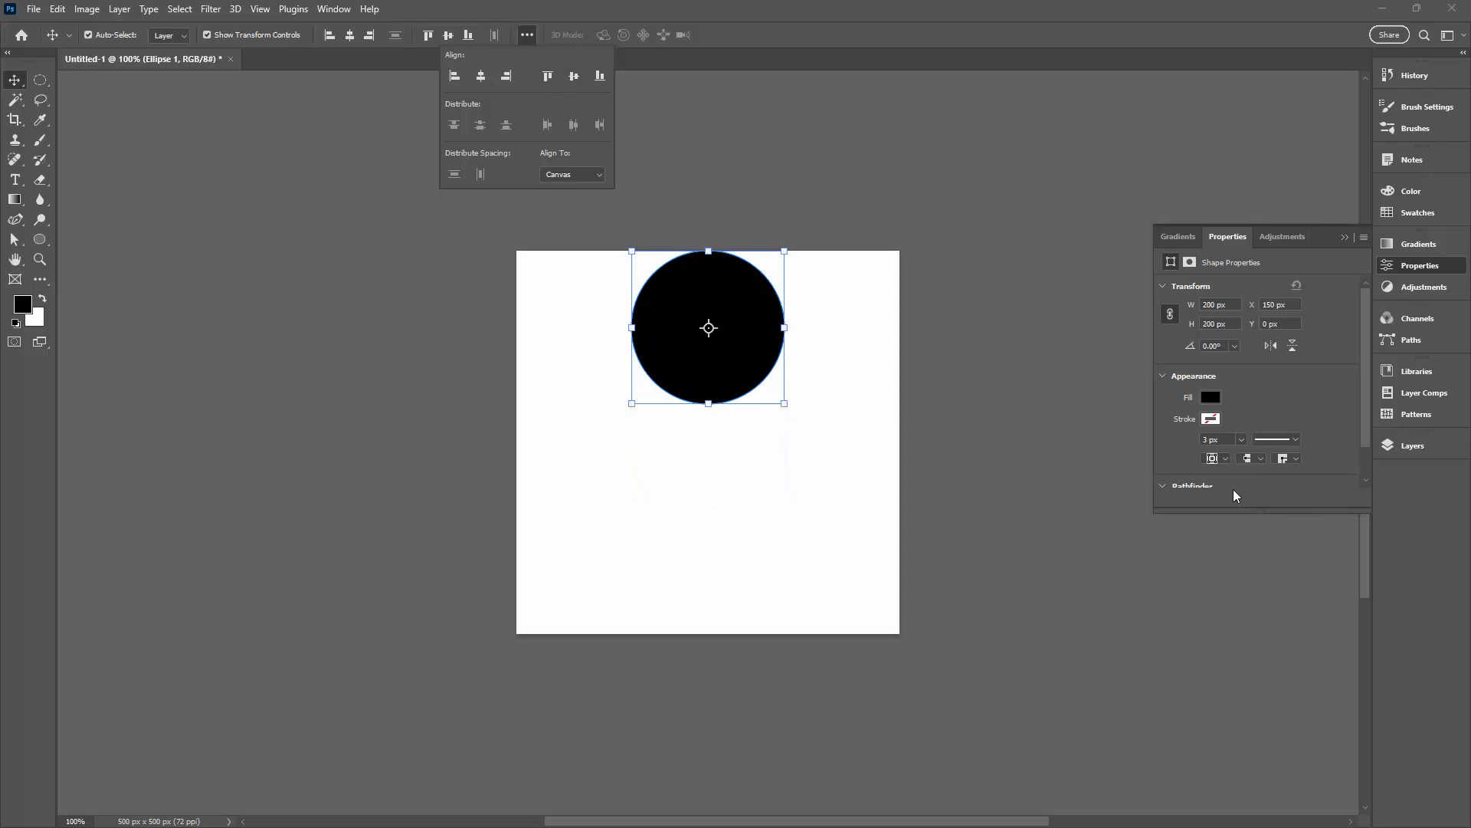
- Duplicate the circle and place the copy against the canvas bottom edge
left_click(1416, 446)
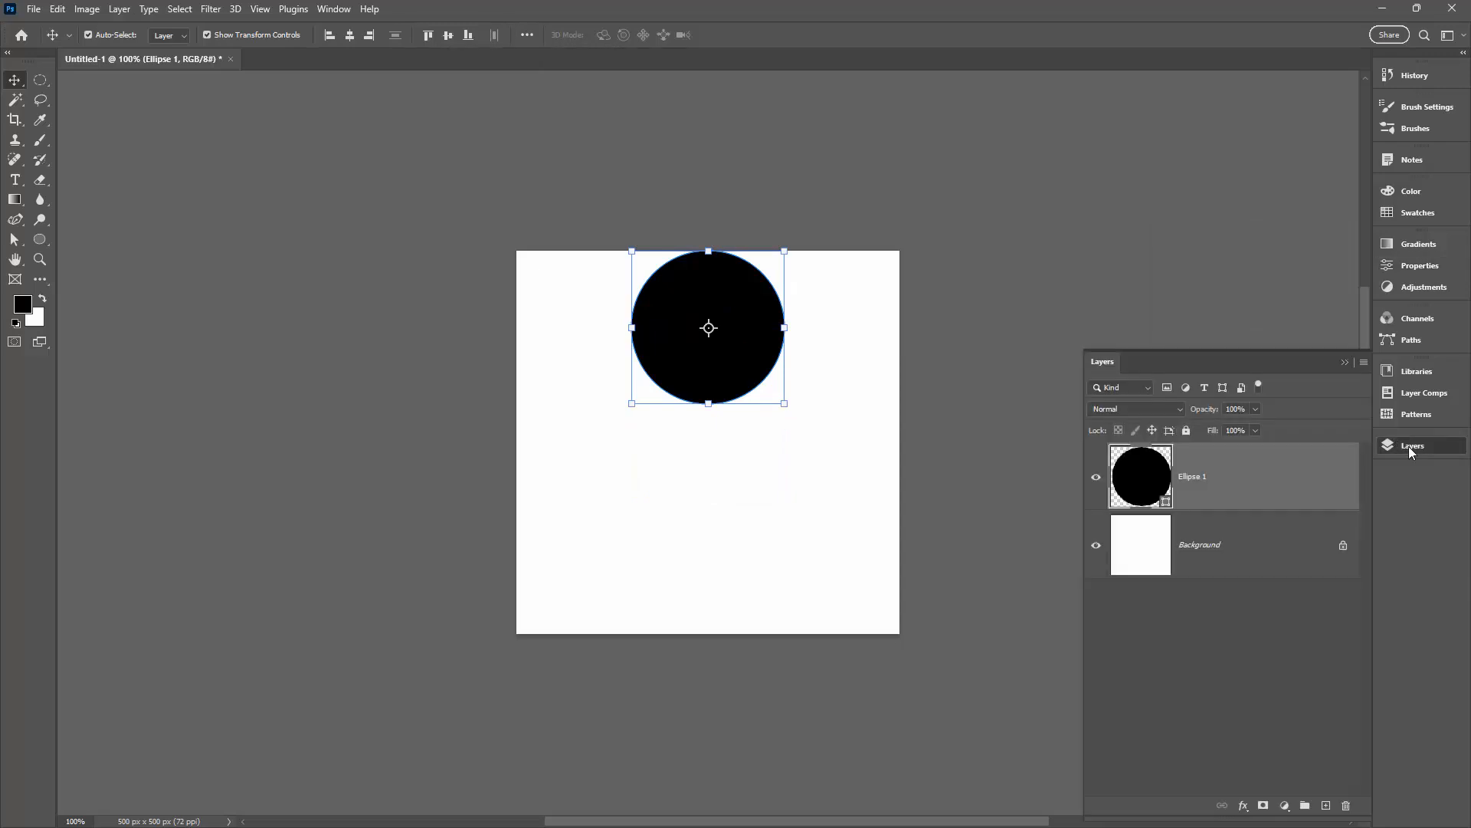
mouse_move(1140, 354)
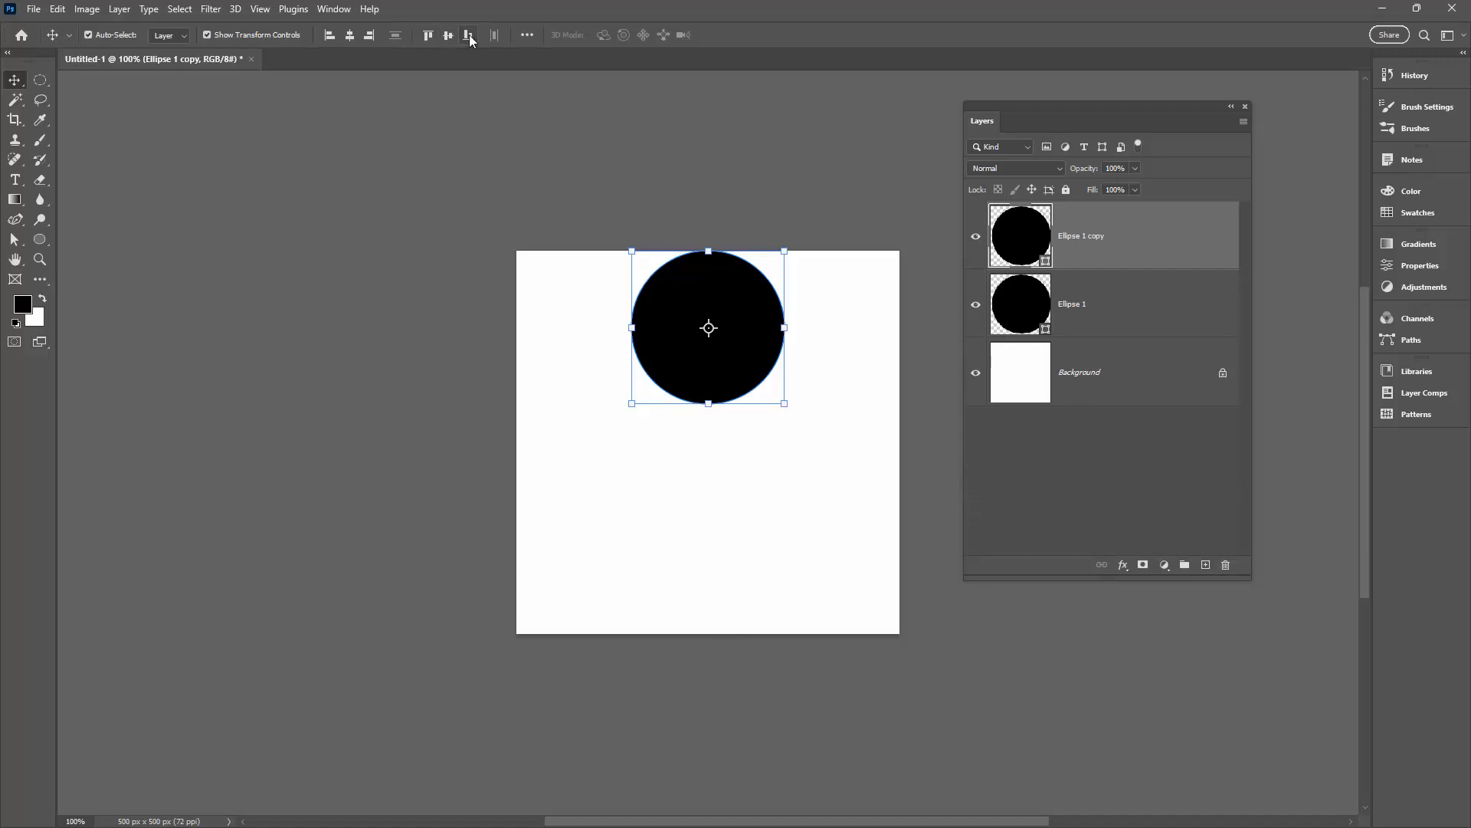
left_click_drag(708, 328, 708, 558)
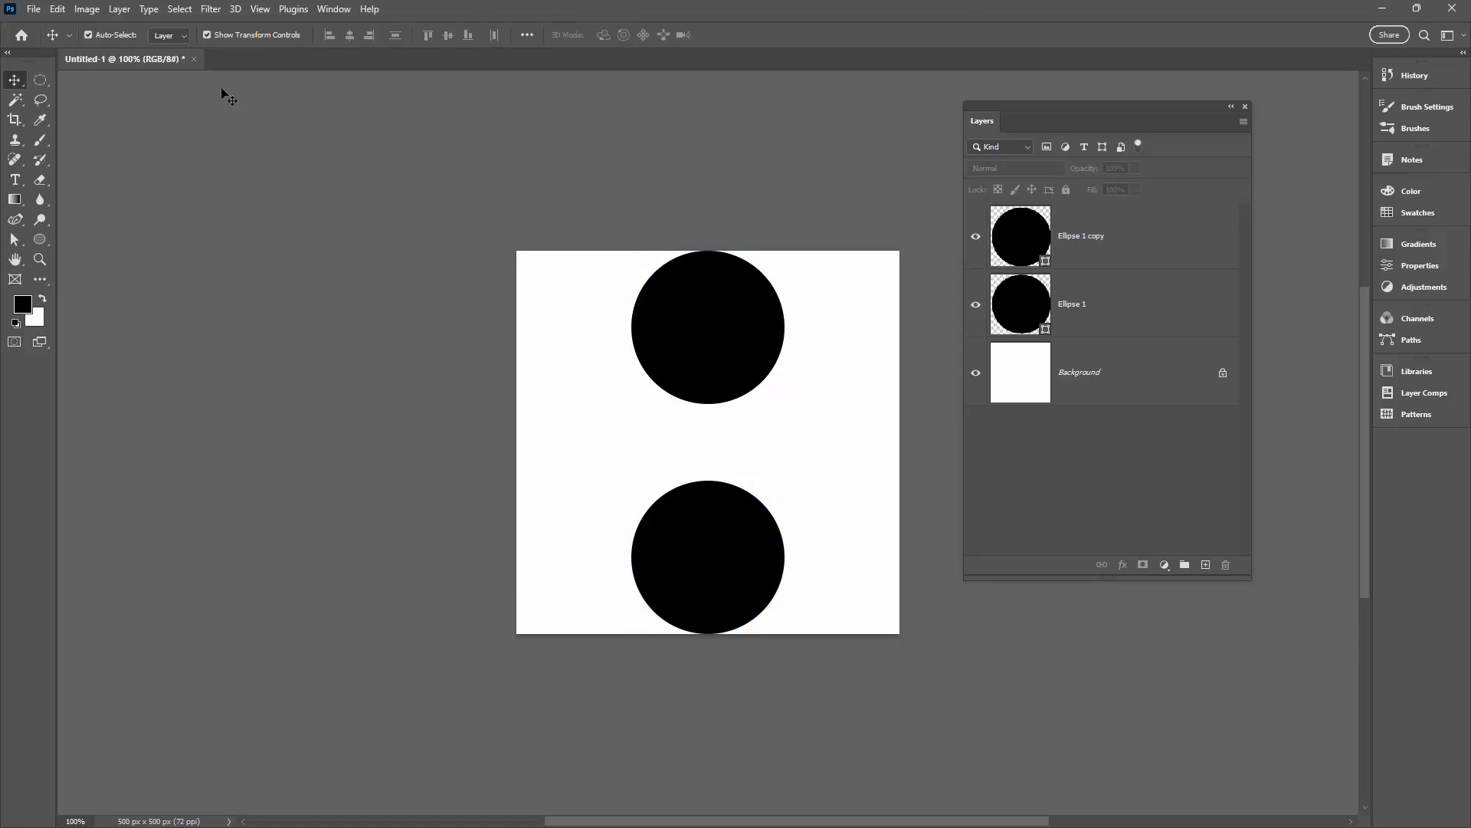
- Define the two-circle canvas as a brush preset named roadway
left_click(57, 9)
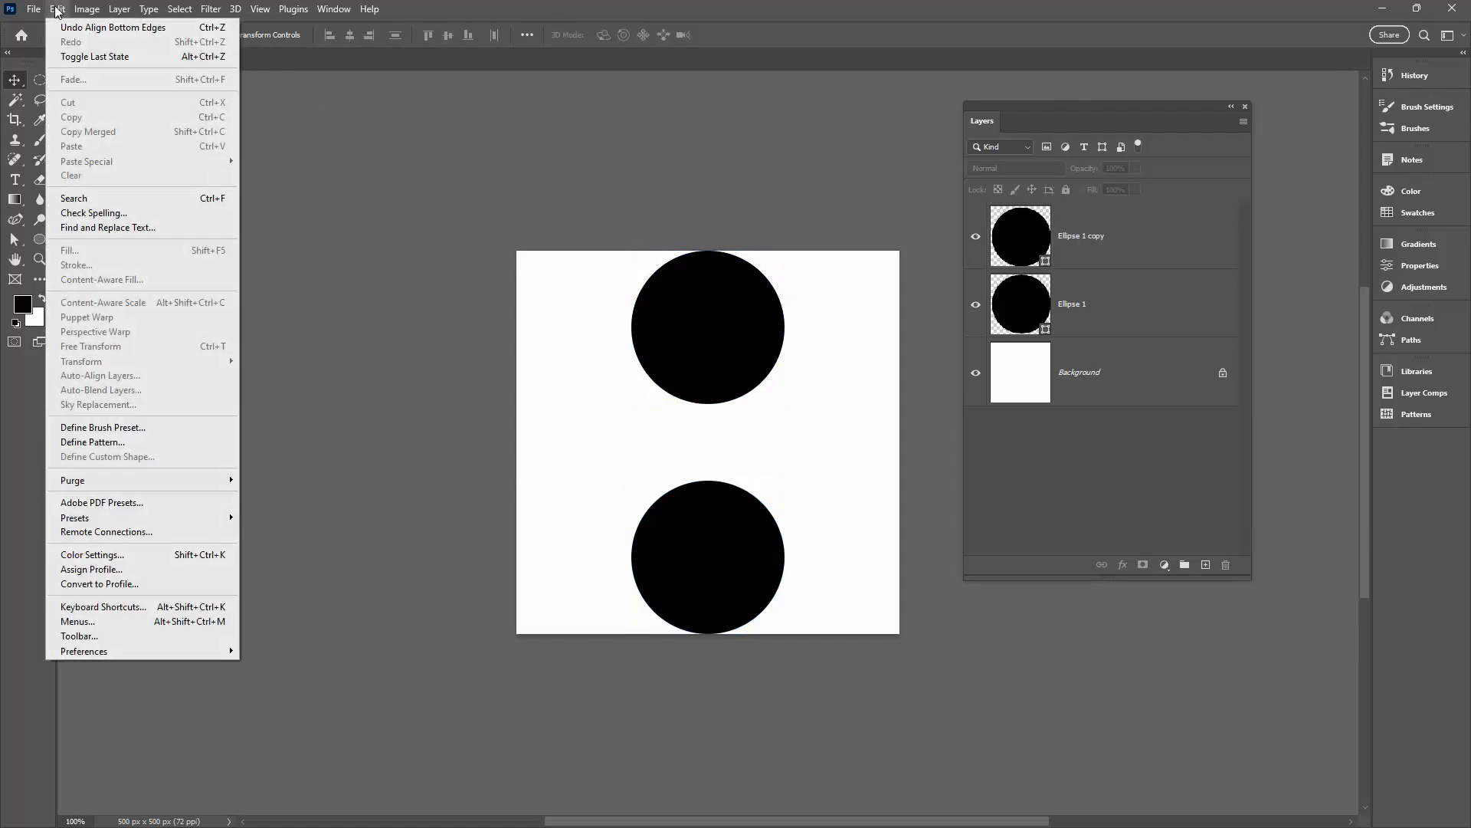
left_click(103, 428)
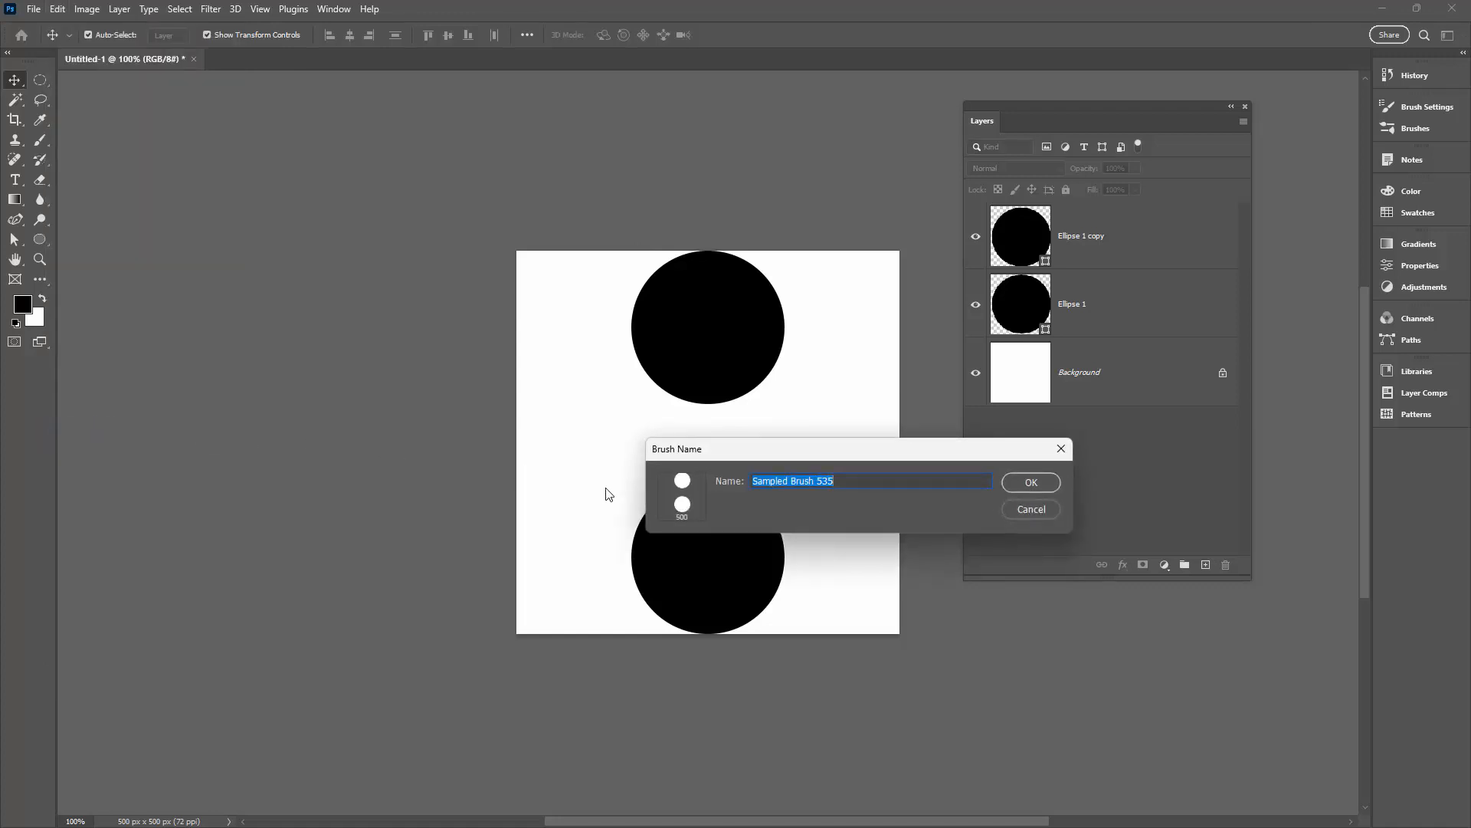
type("roadway")
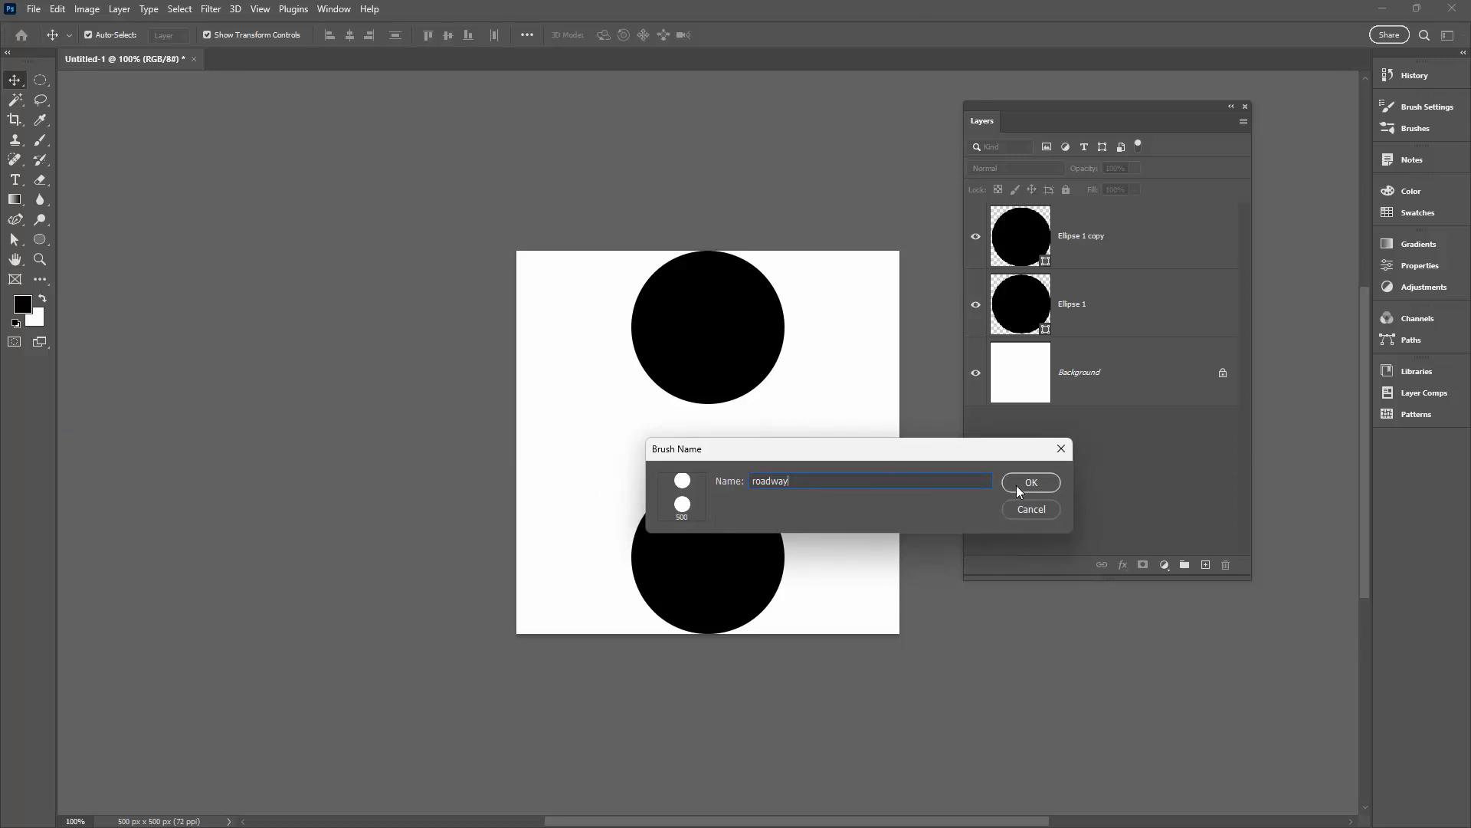
left_click(1030, 482)
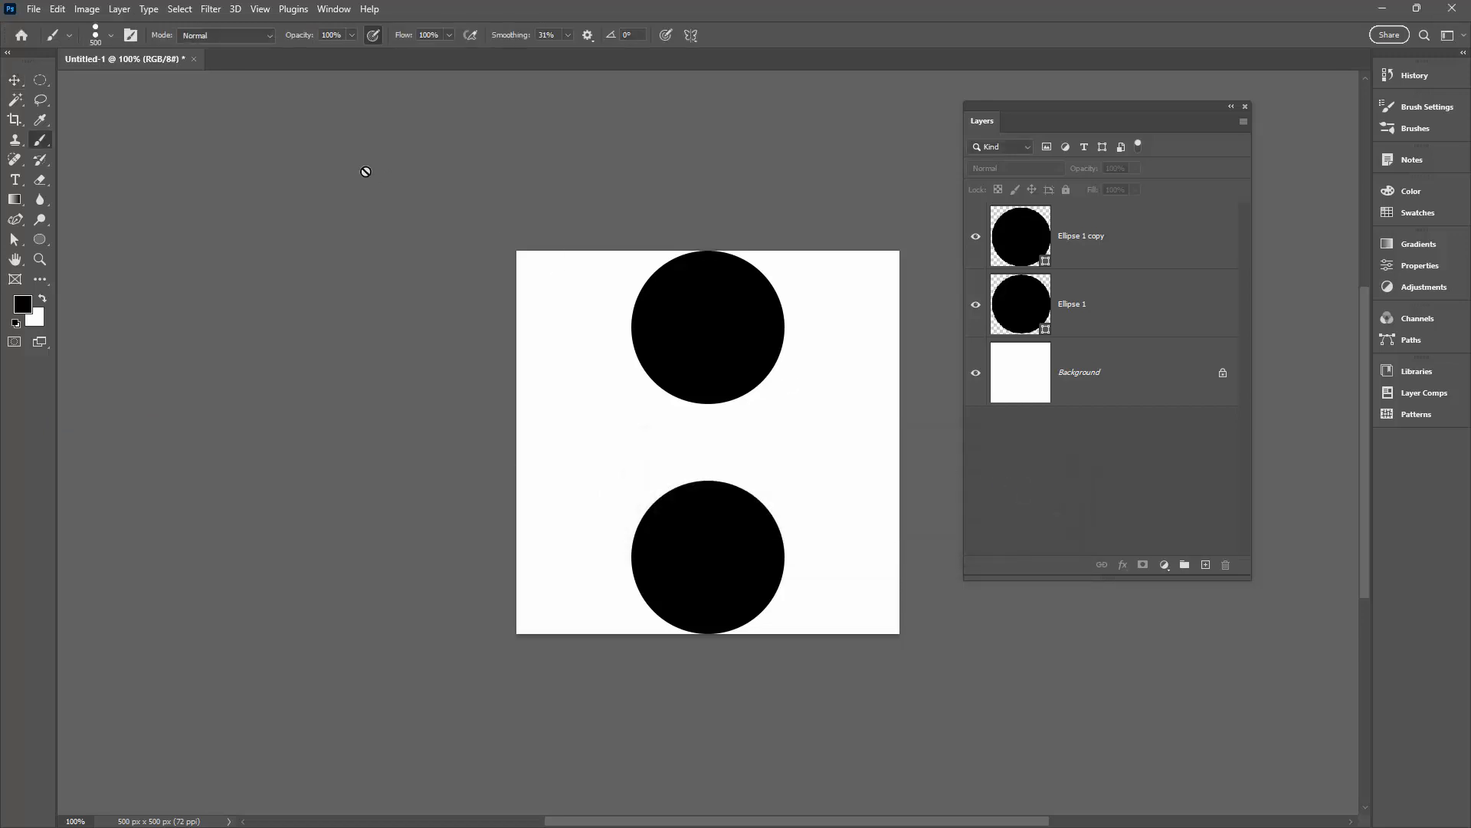
- Close the circle document without saving changes
left_click(194, 59)
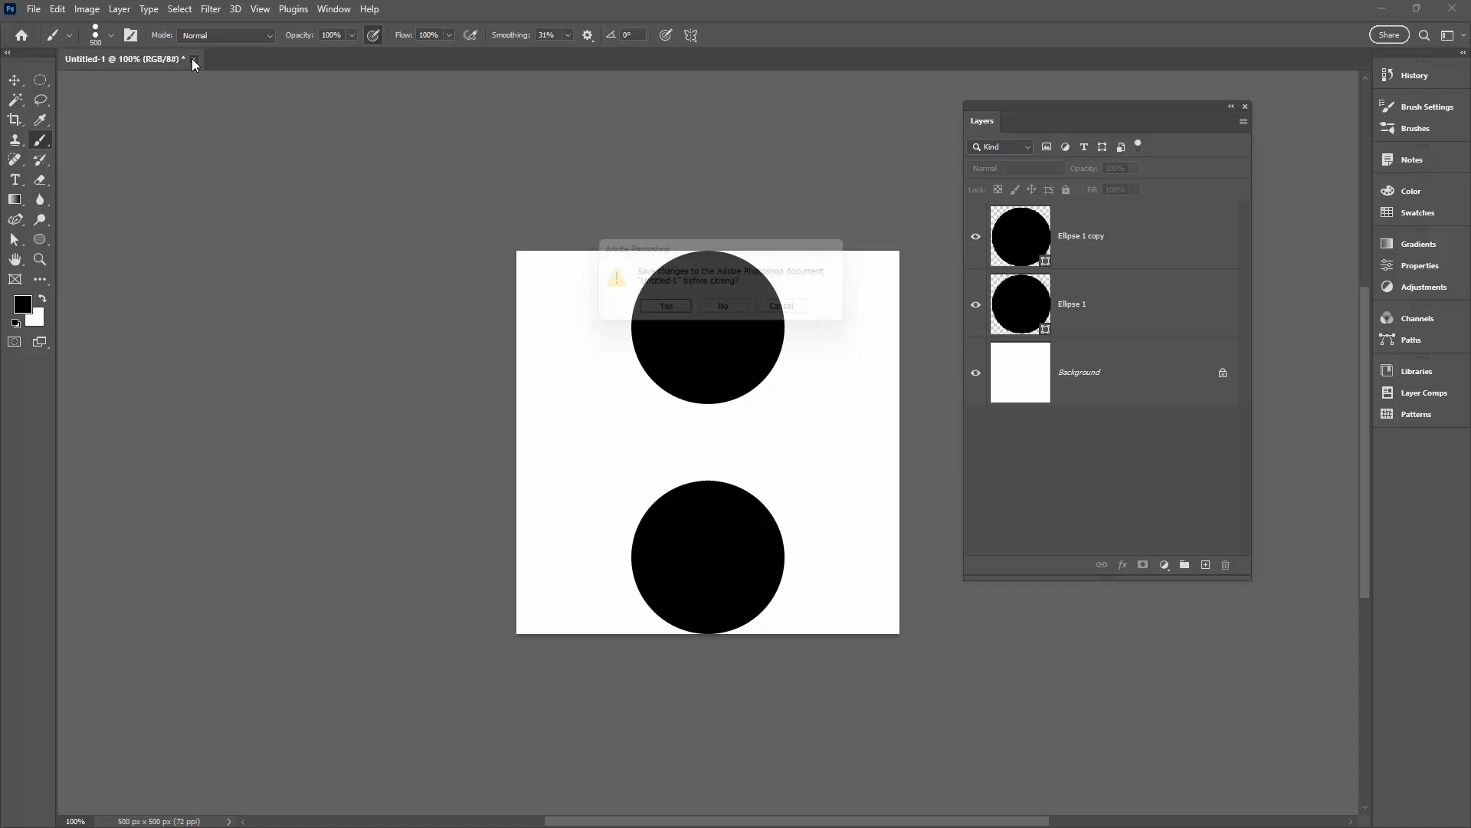
left_click(721, 307)
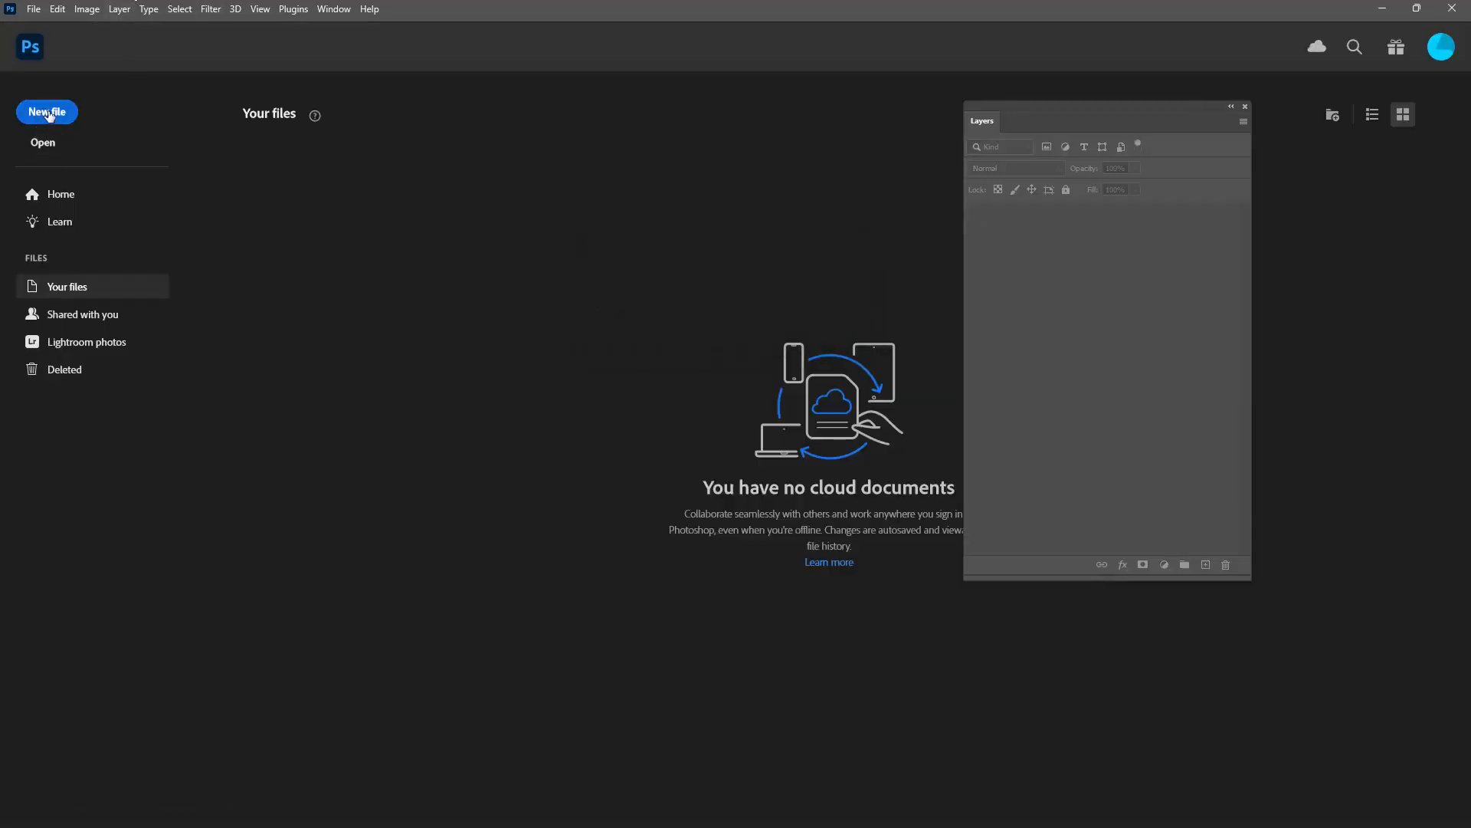
- Create a new blank 2000 × 2000 px document
left_click(46, 112)
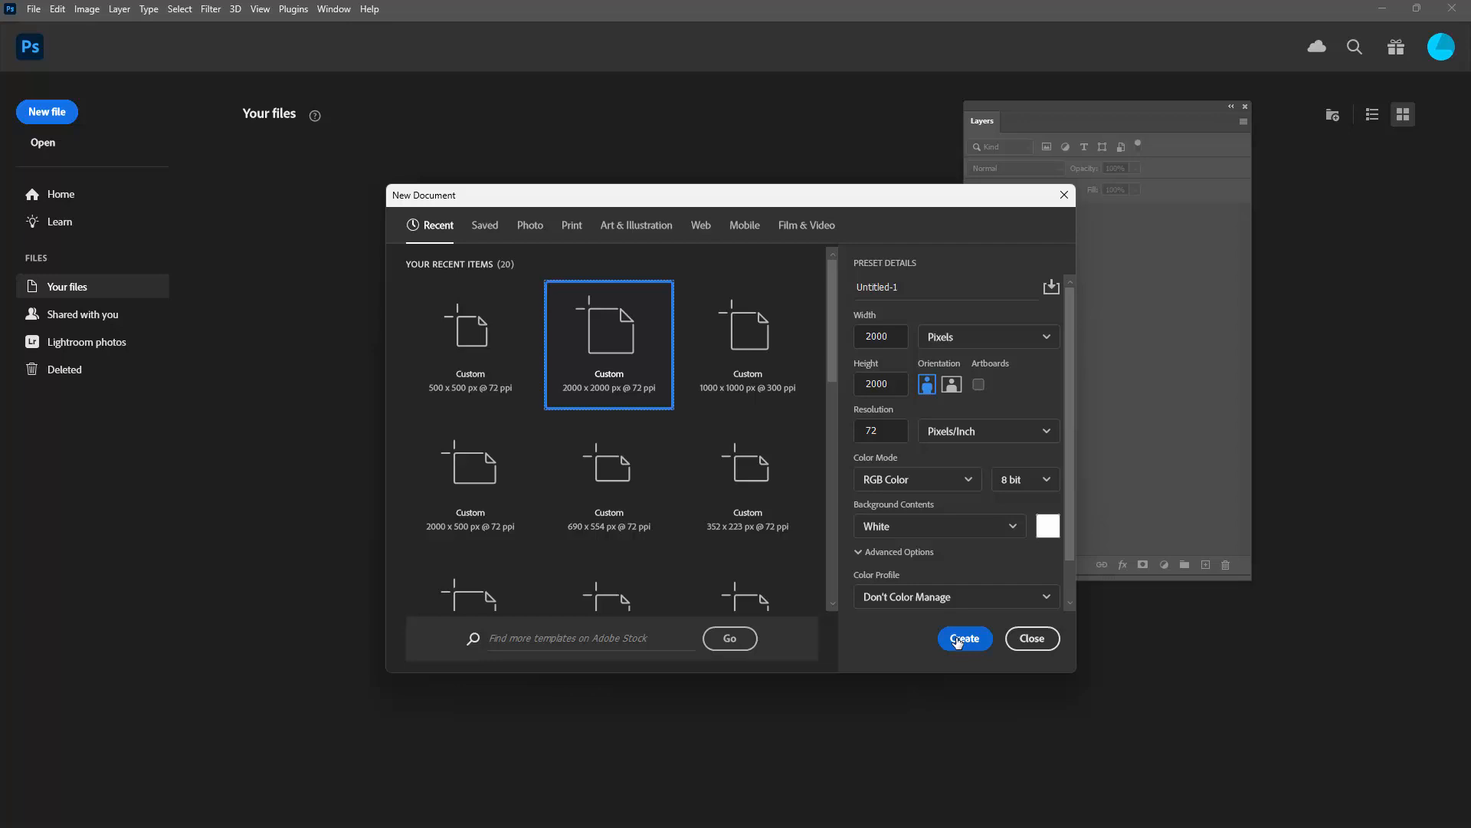
left_click(963, 637)
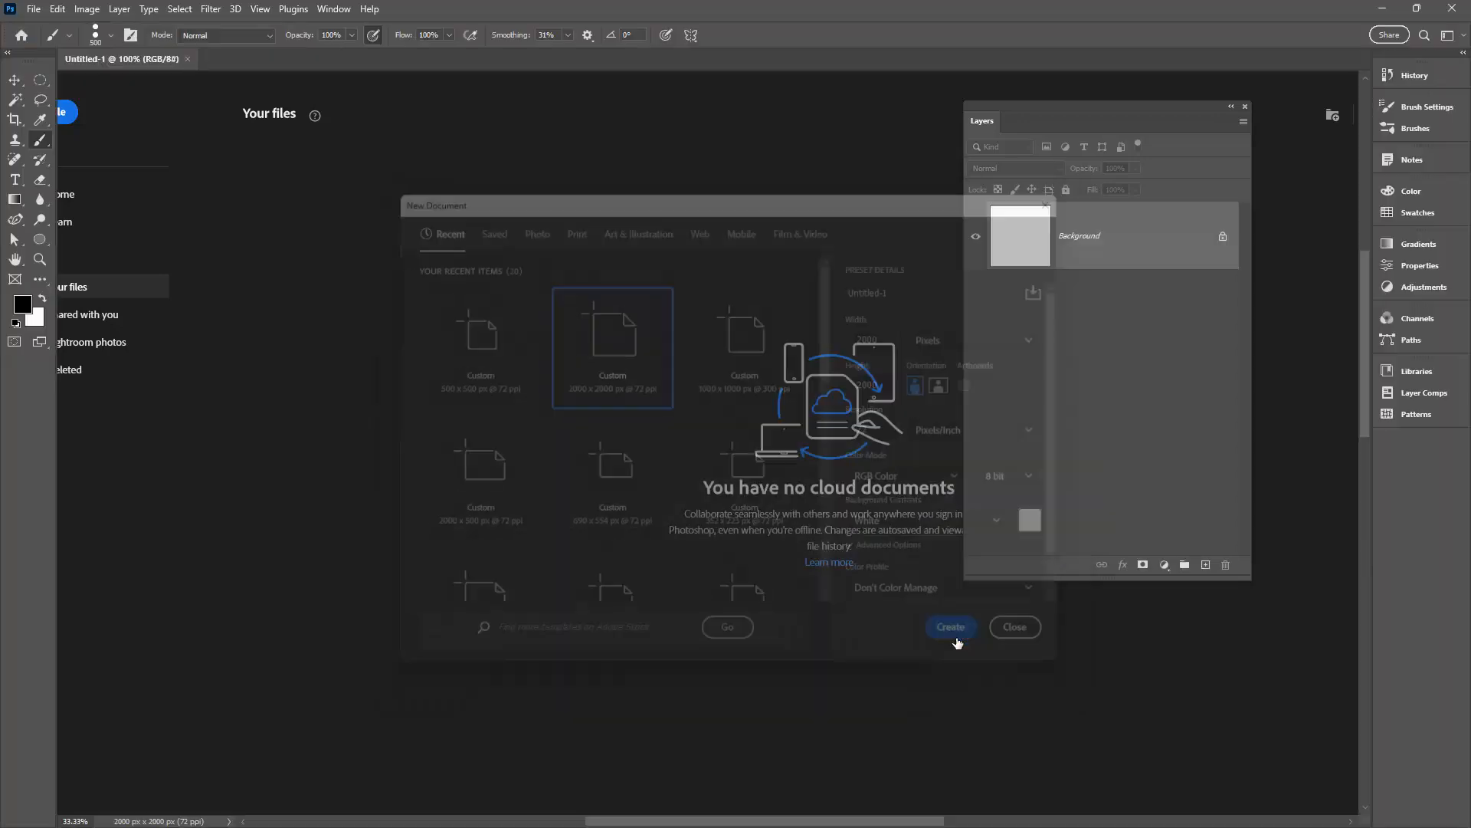
left_click(950, 626)
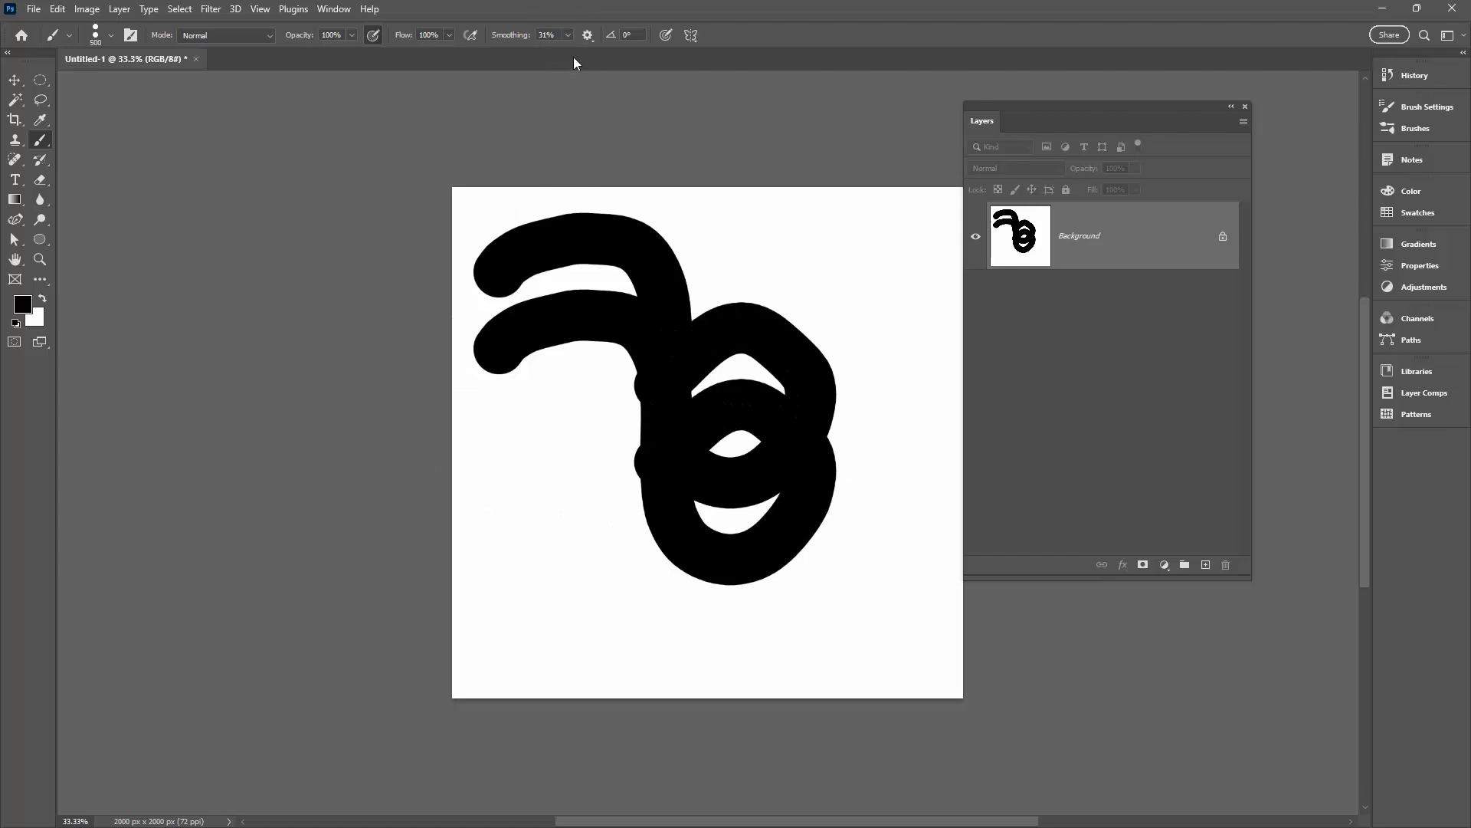
- Lower smoothing, shrink the roadway brush, paint a zigzag test stroke and undo it
left_click_drag(593, 54, 548, 54)
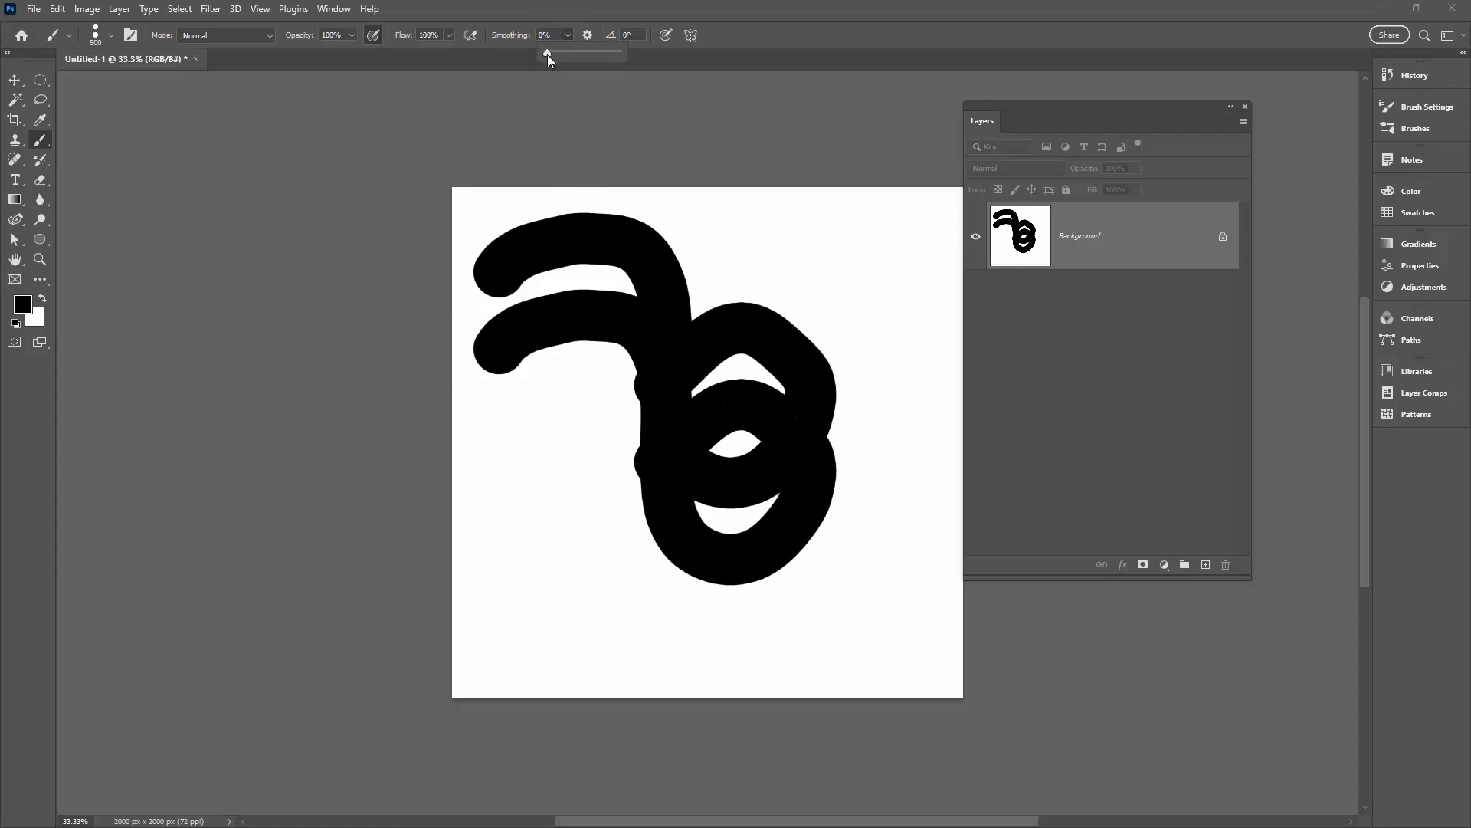
left_click_drag(547, 52, 550, 52)
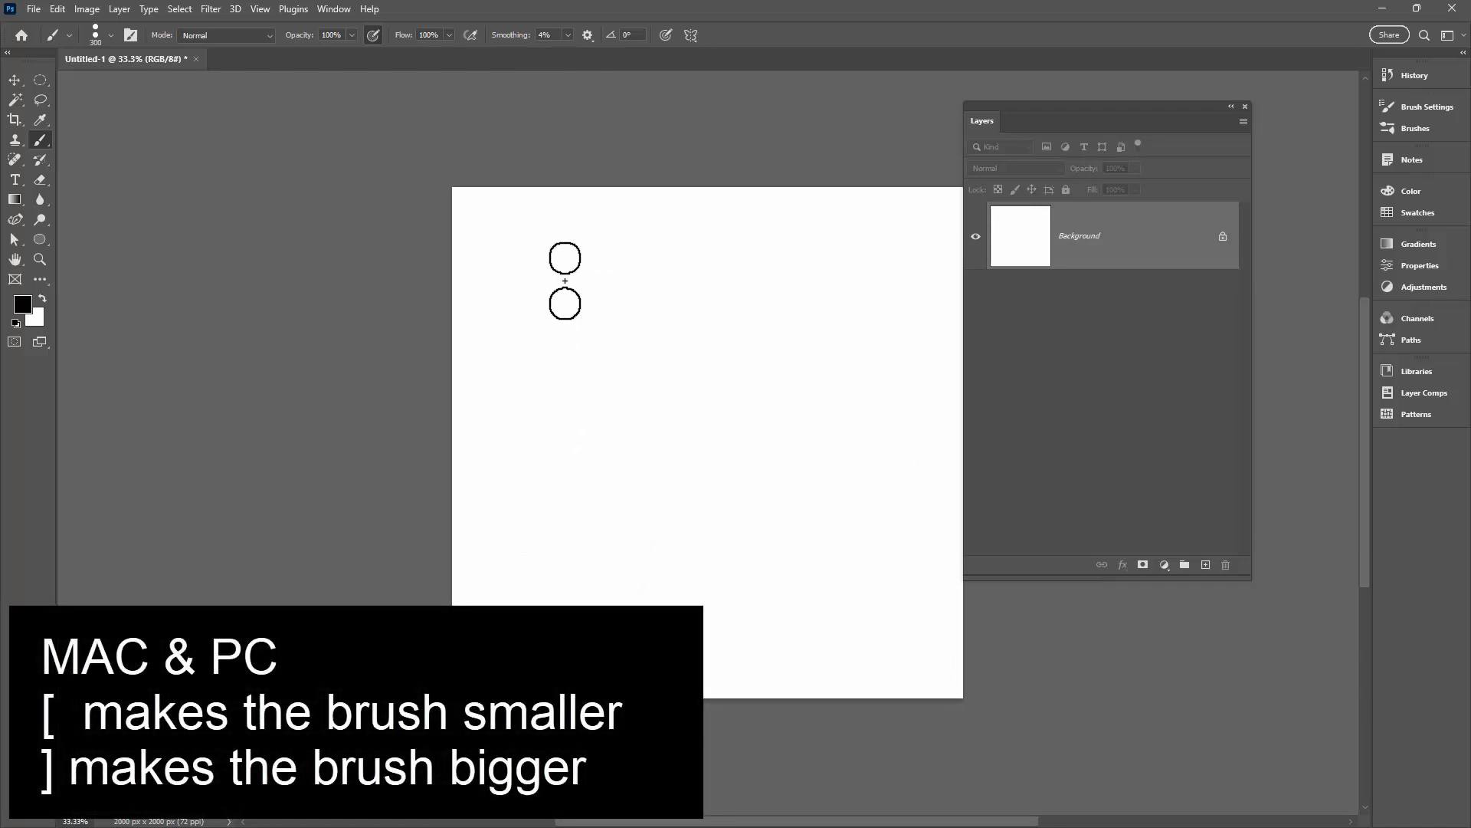
key("[")
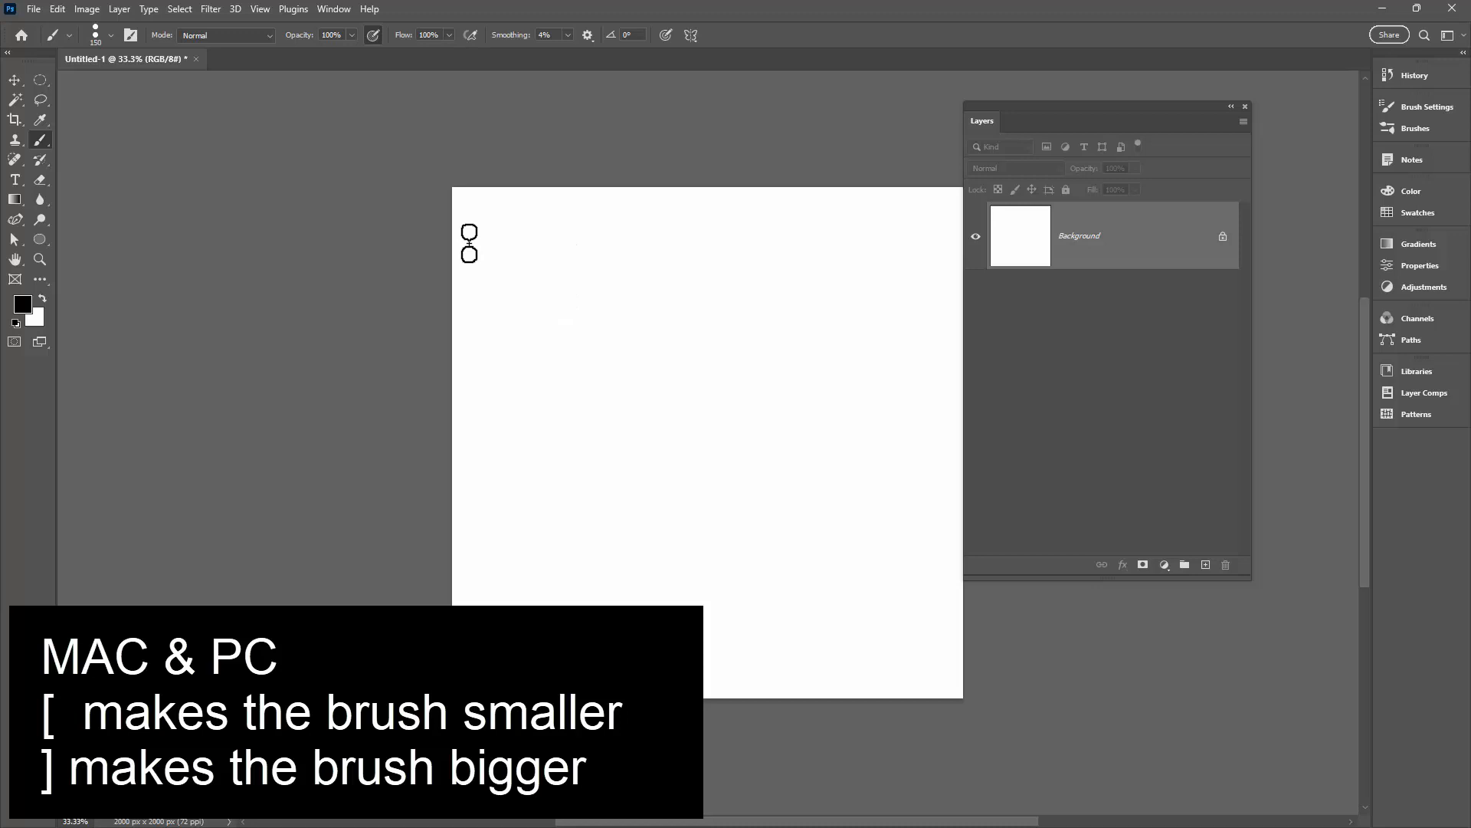
left_click(469, 242)
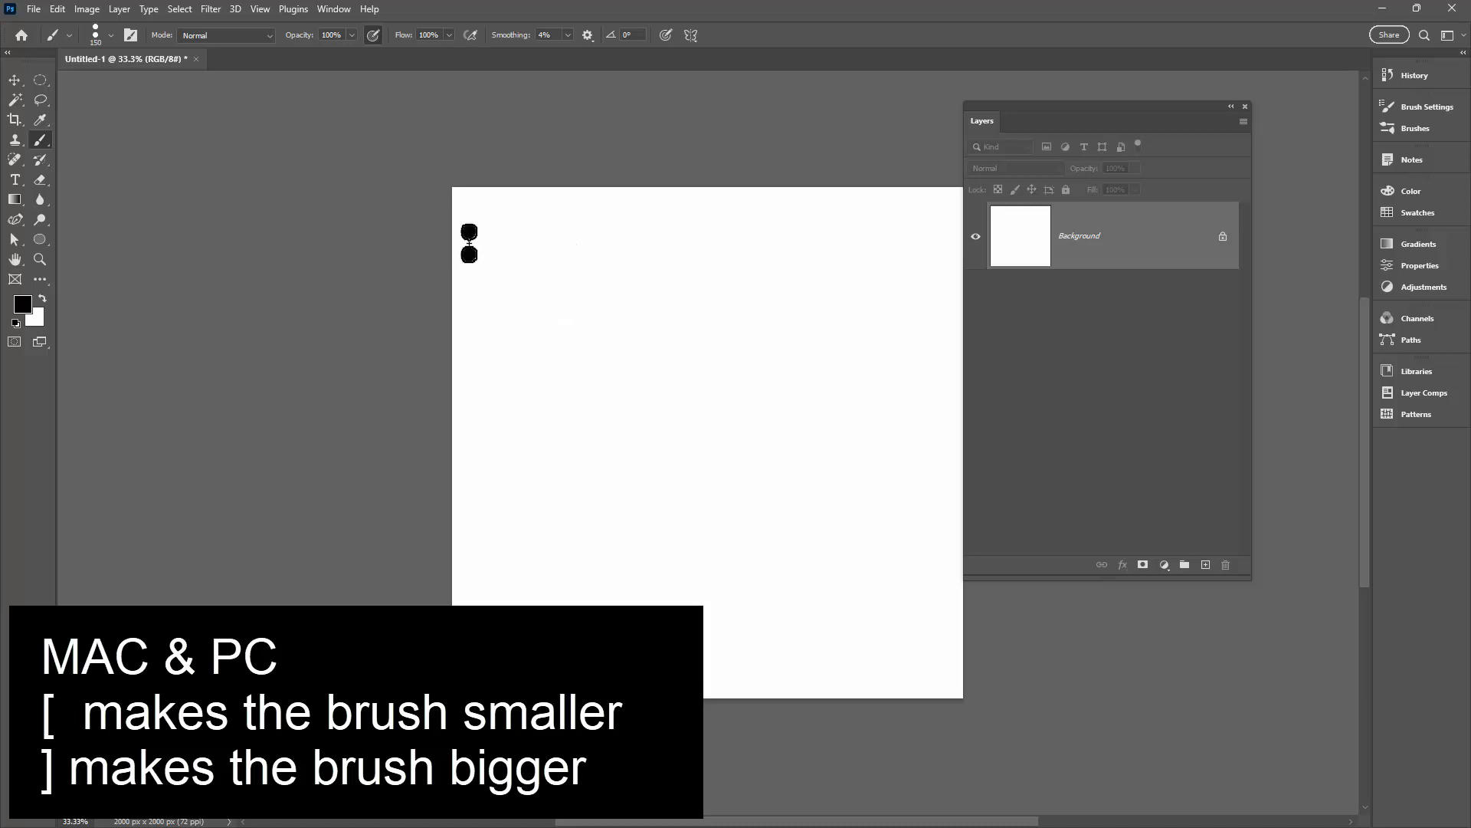
left_click_drag(469, 233, 716, 534)
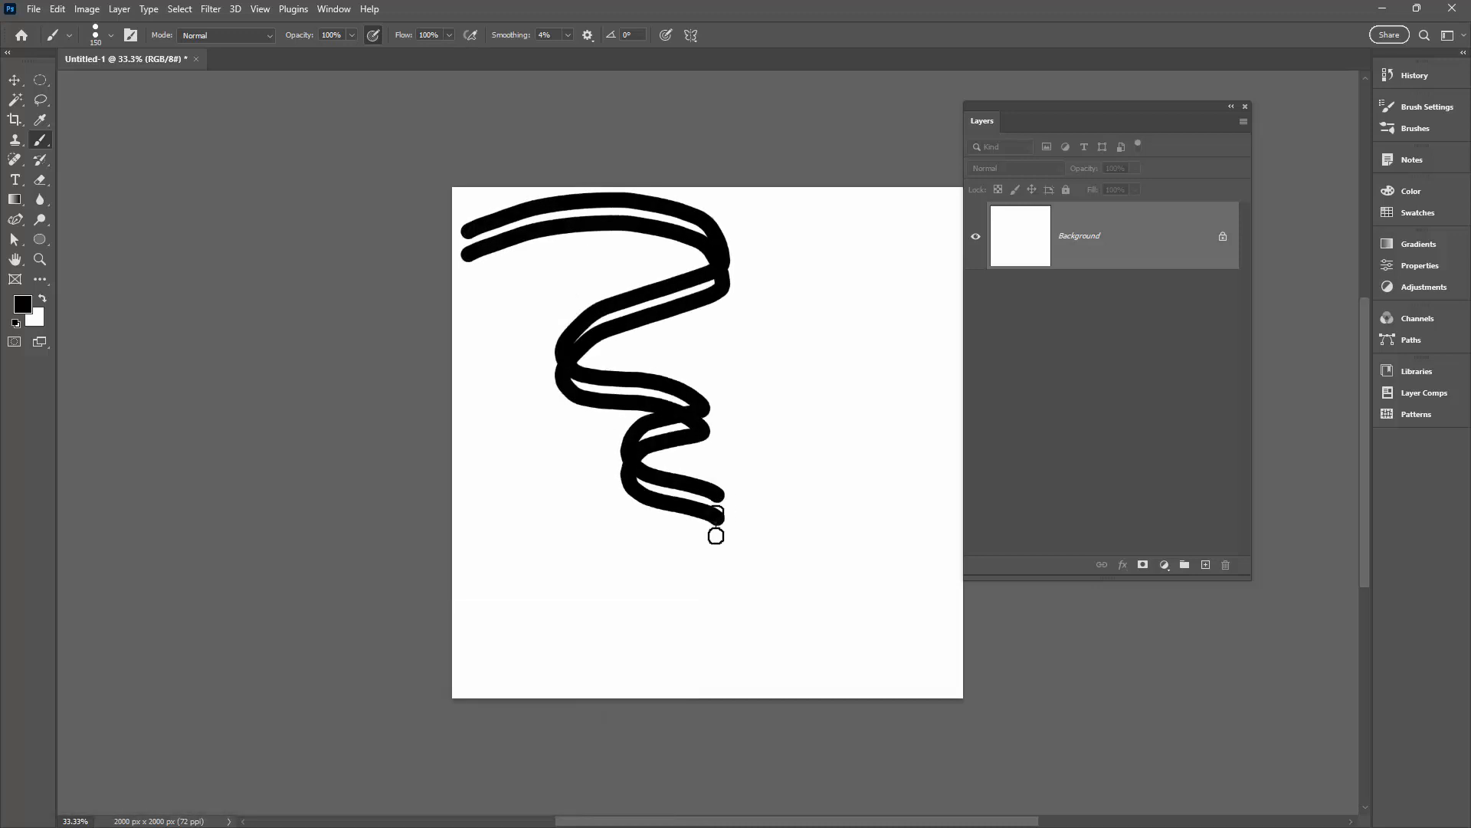
key("ctrl+z")
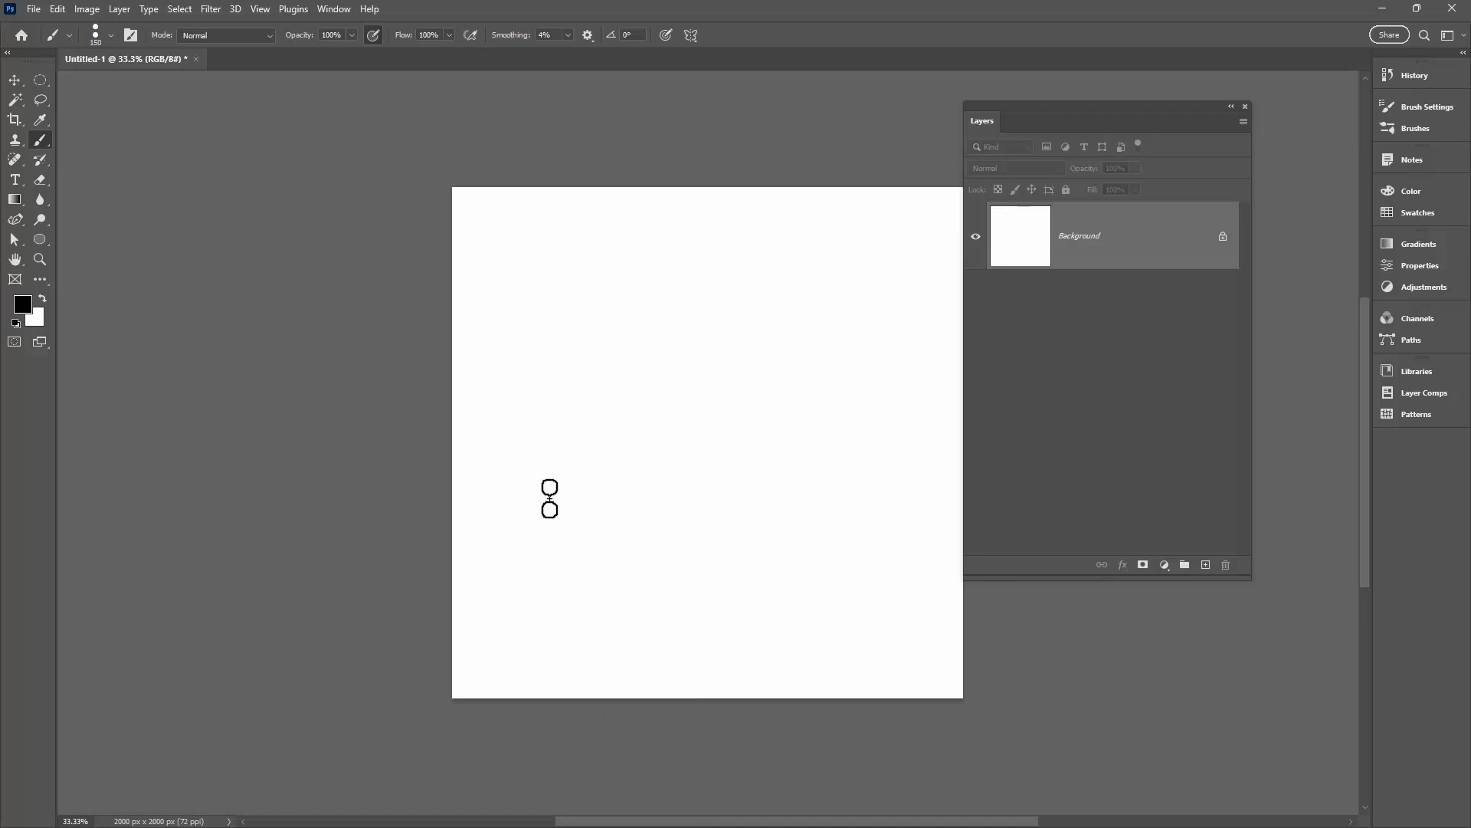
mouse_move(172, 69)
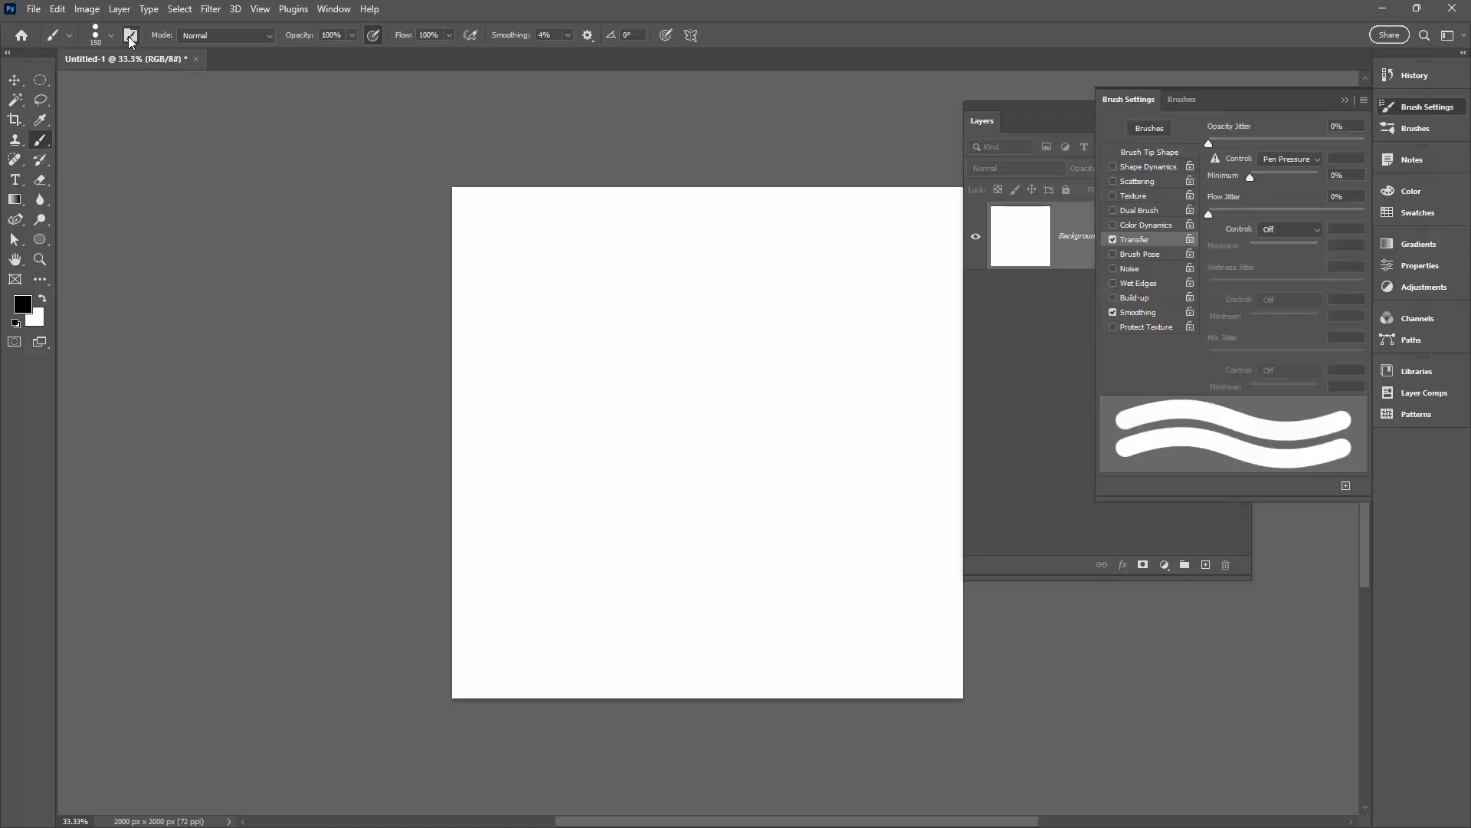
mouse_move(1241, 434)
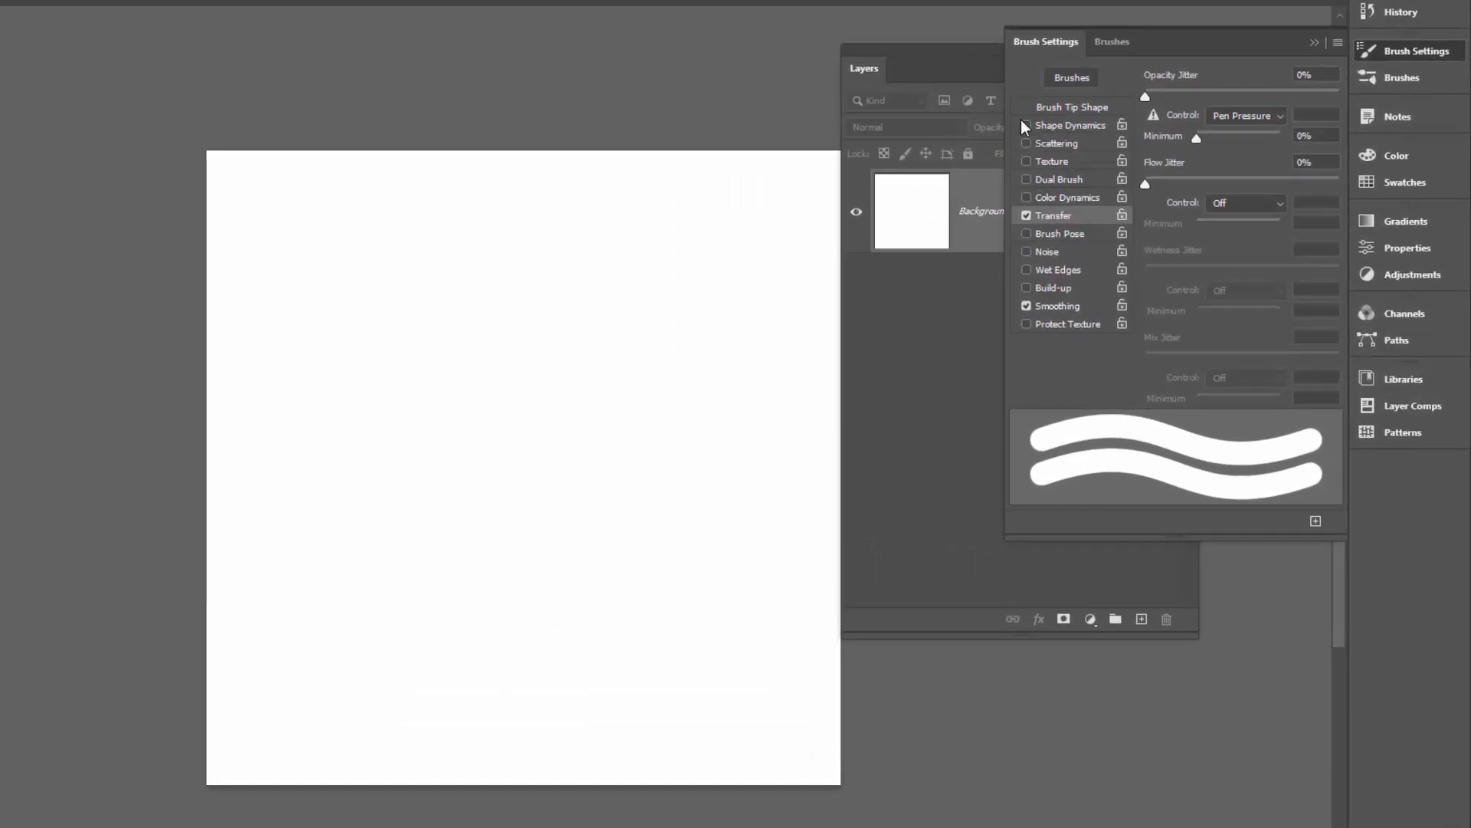
- Enable Shape Dynamics with Angle Jitter controlled by Direction and test a curved stroke
left_click(1070, 124)
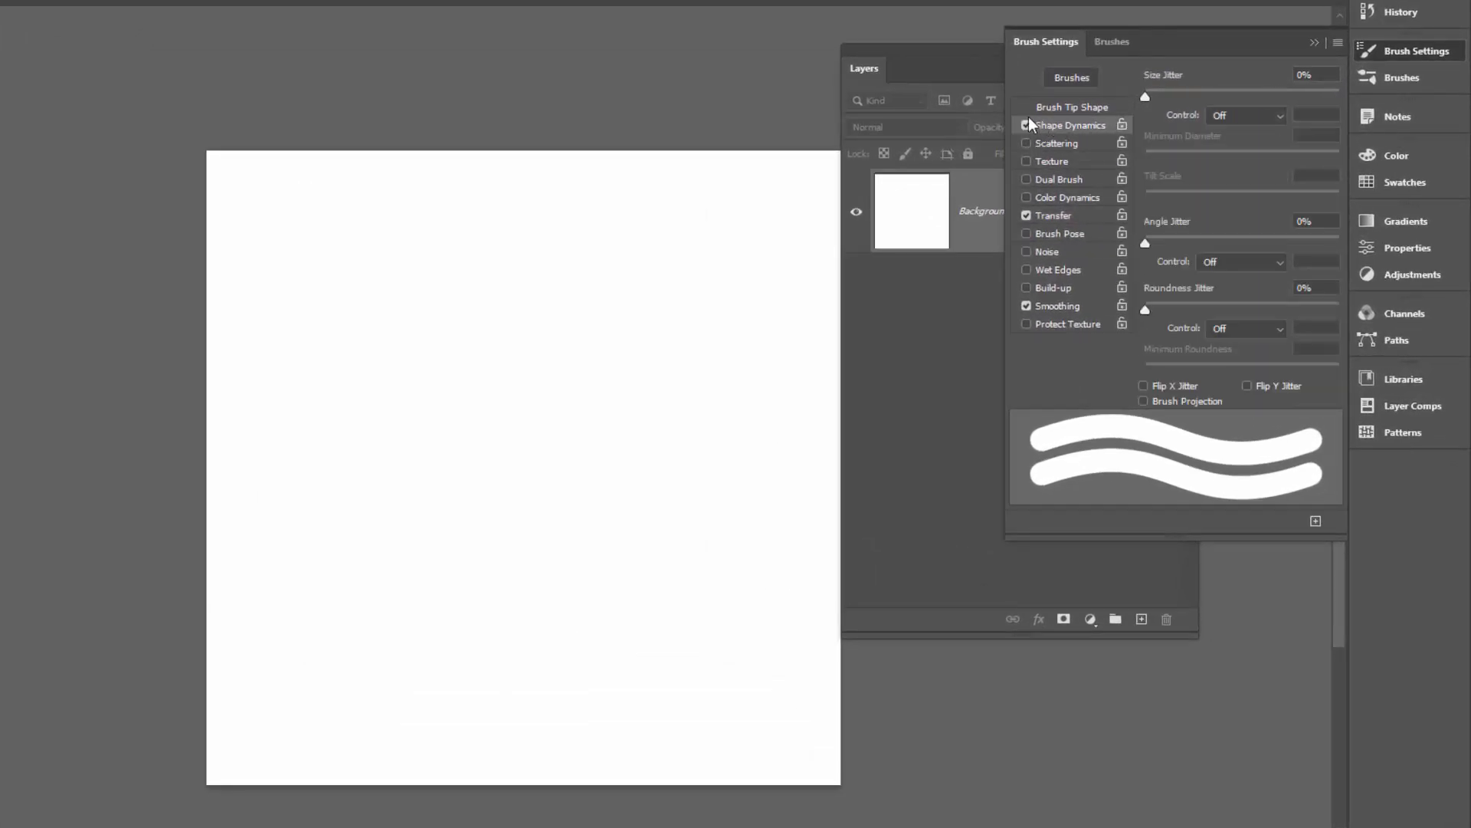
left_click(1025, 124)
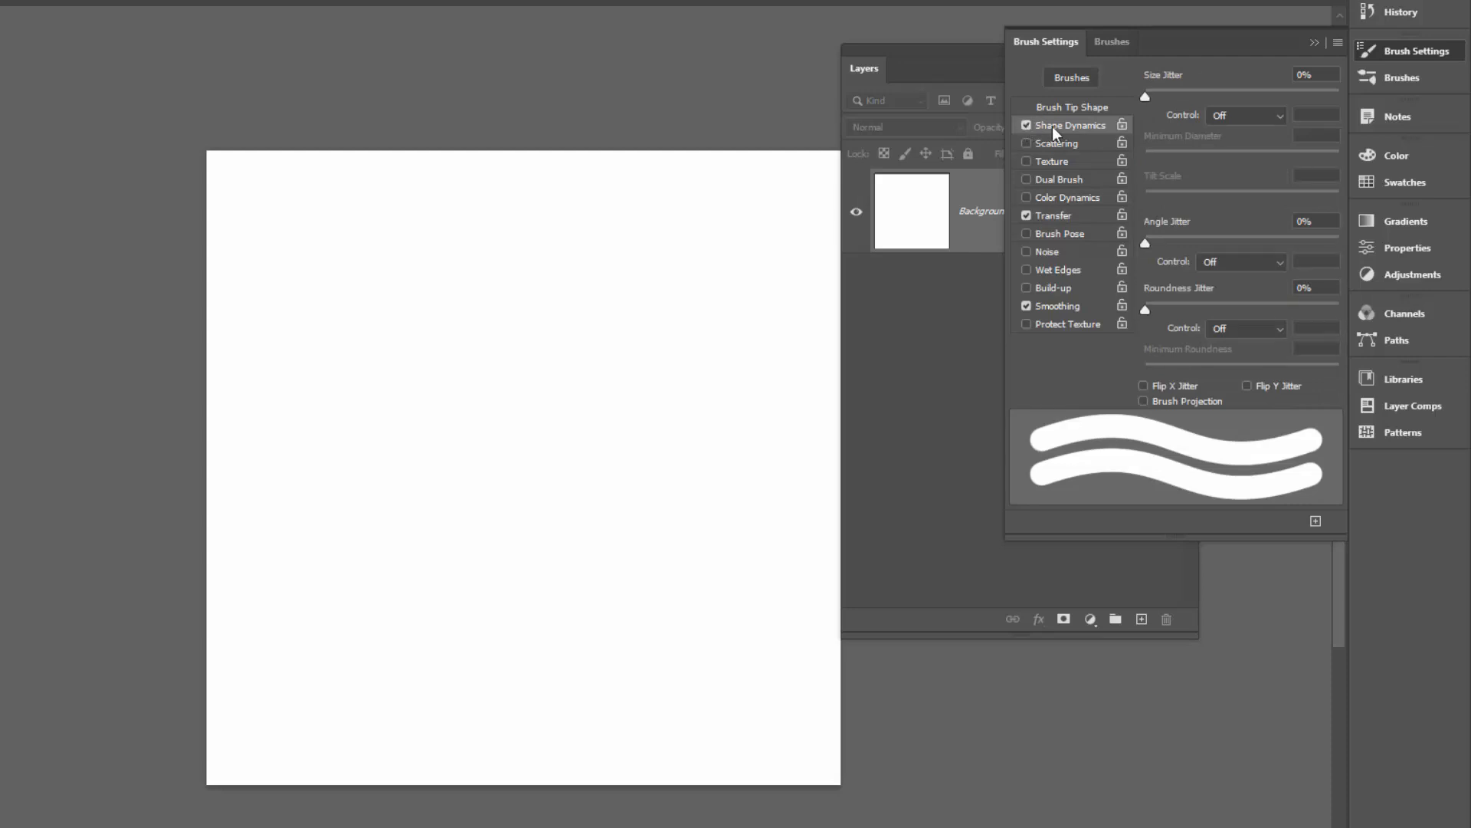
mouse_move(1193, 239)
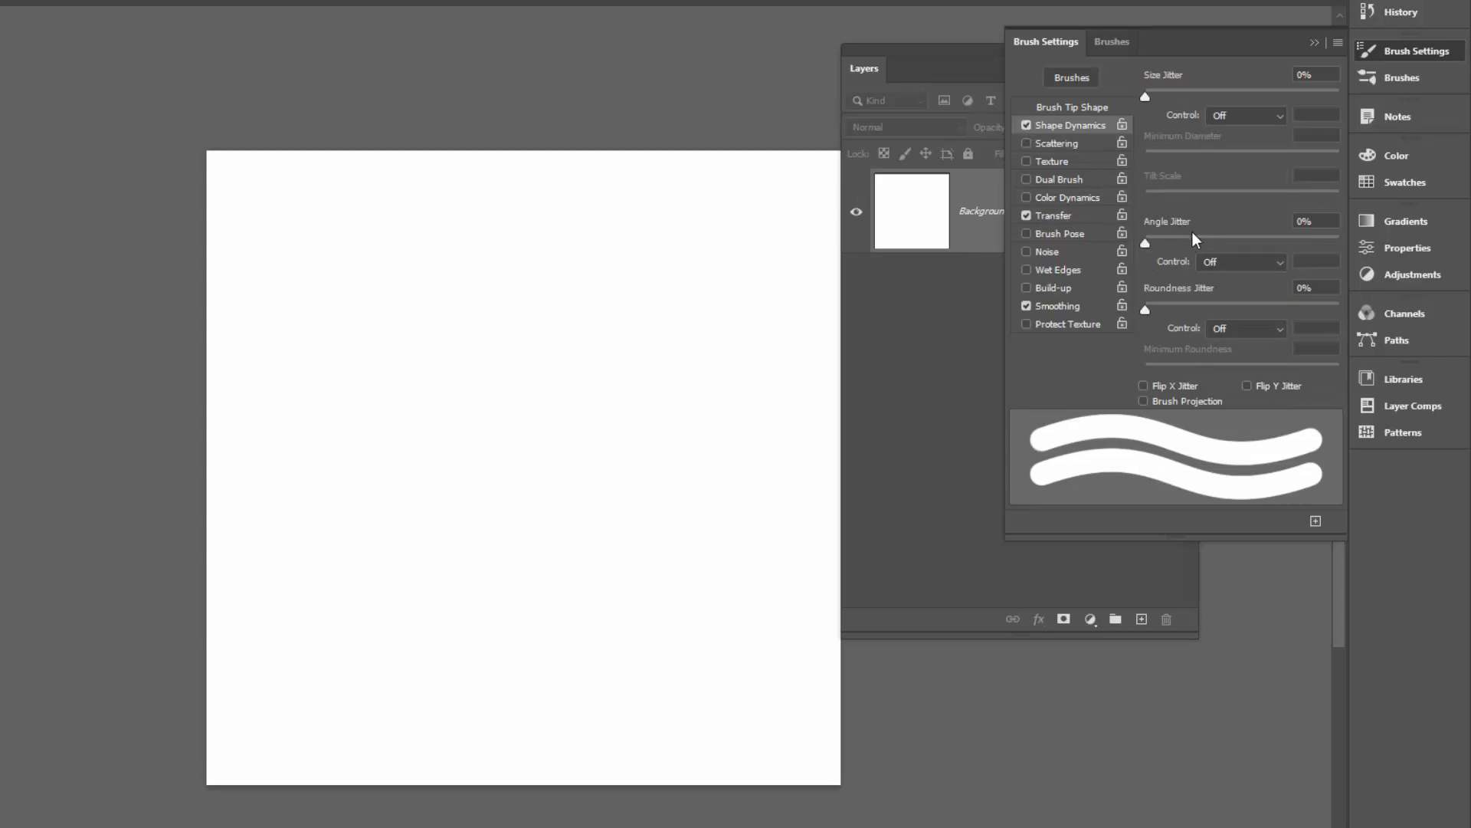
left_click(1240, 262)
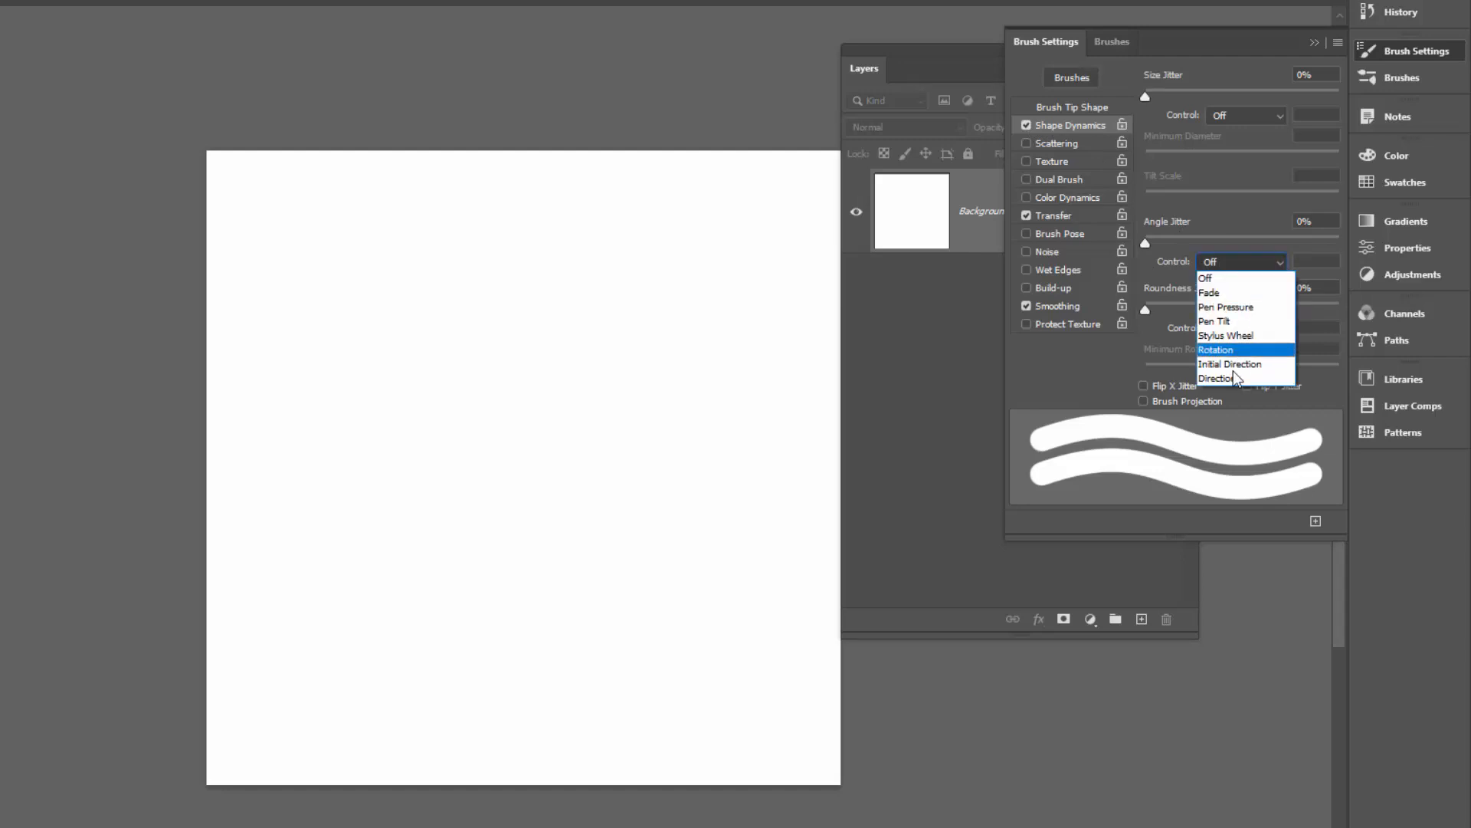
left_click(1217, 379)
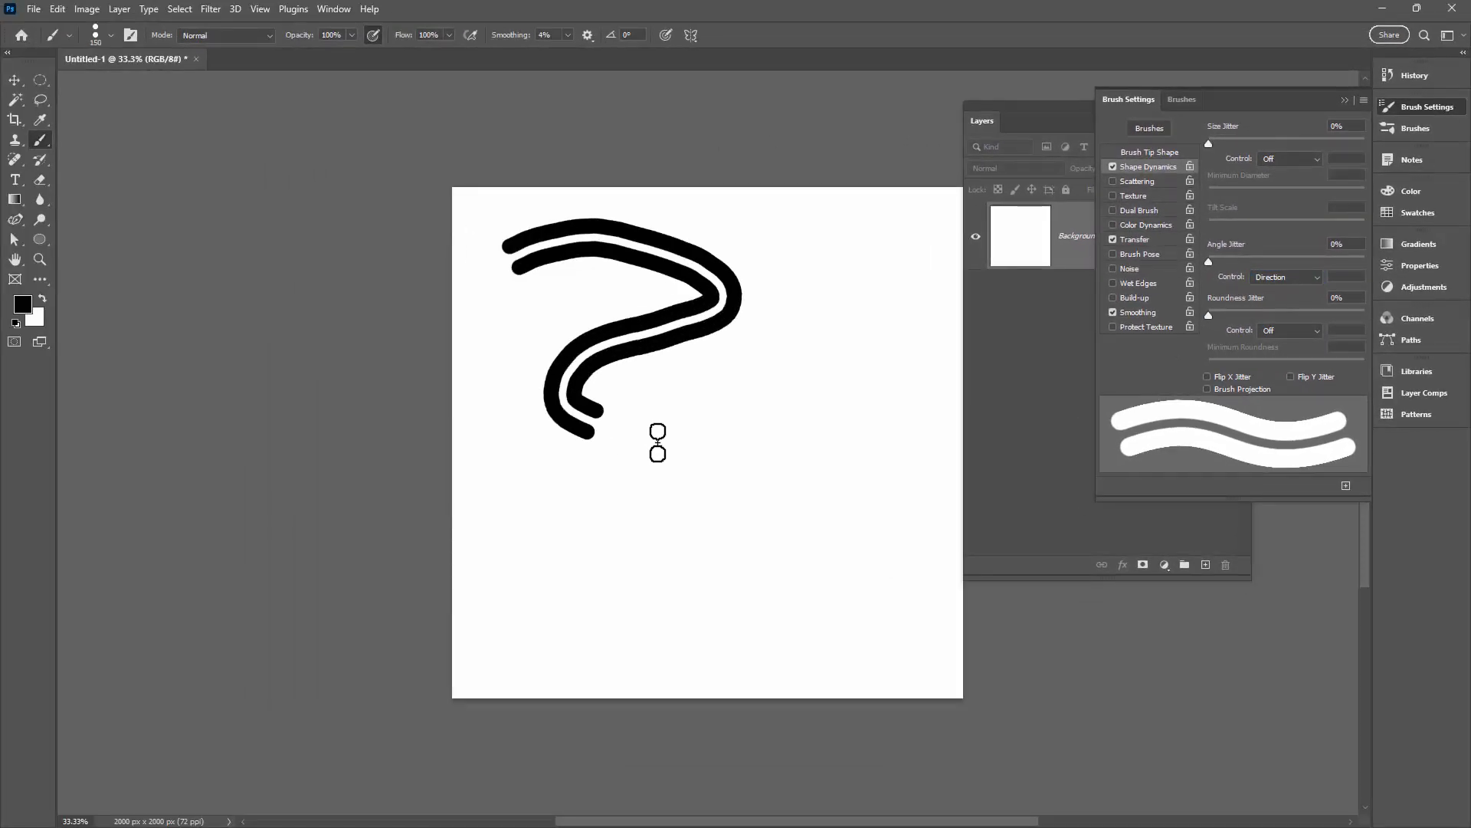
left_click_drag(657, 442, 796, 583)
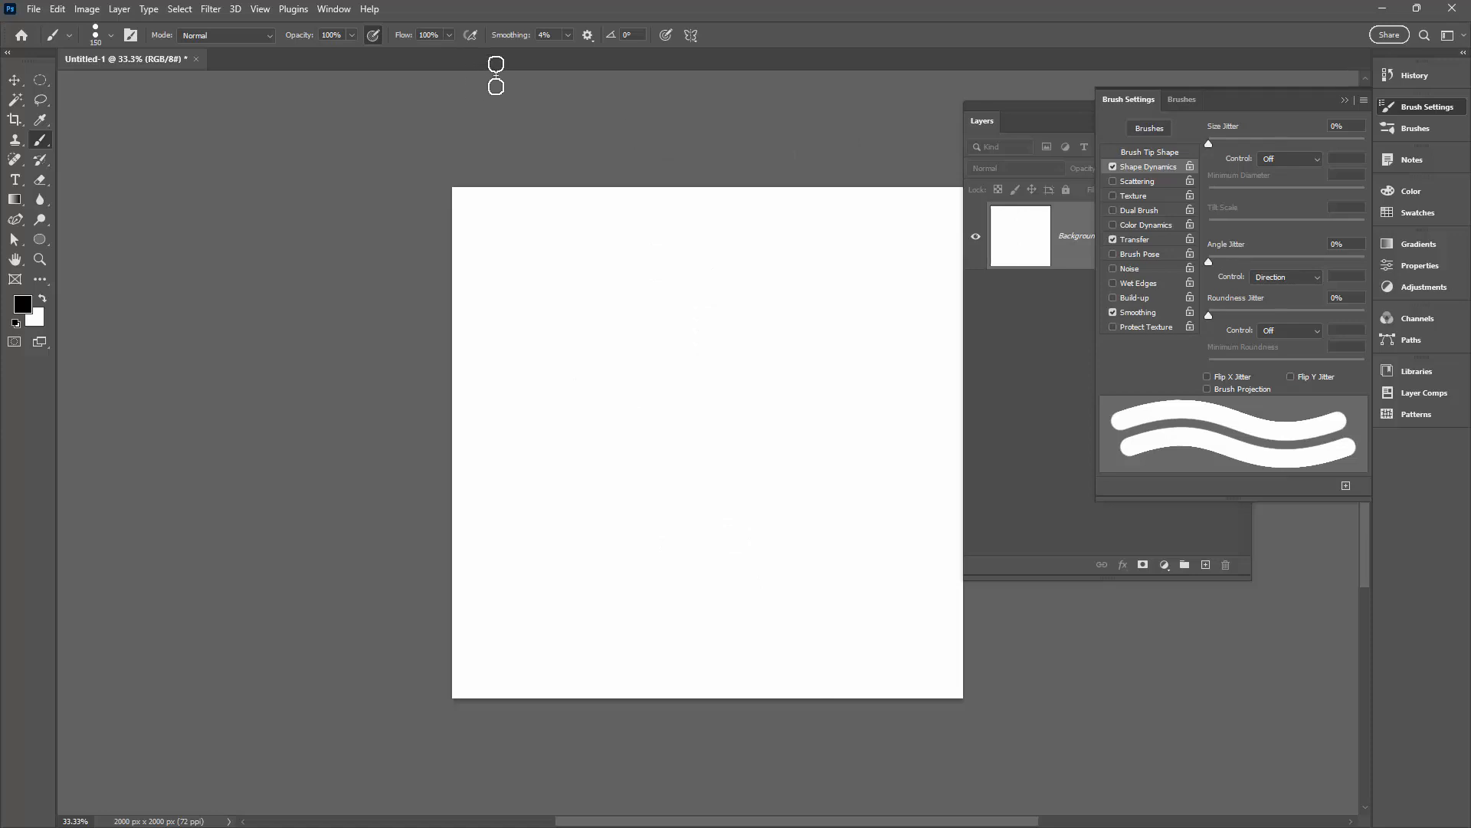
- Raise brush smoothing to 31% and paint smooth curving test strokes
left_click(567, 36)
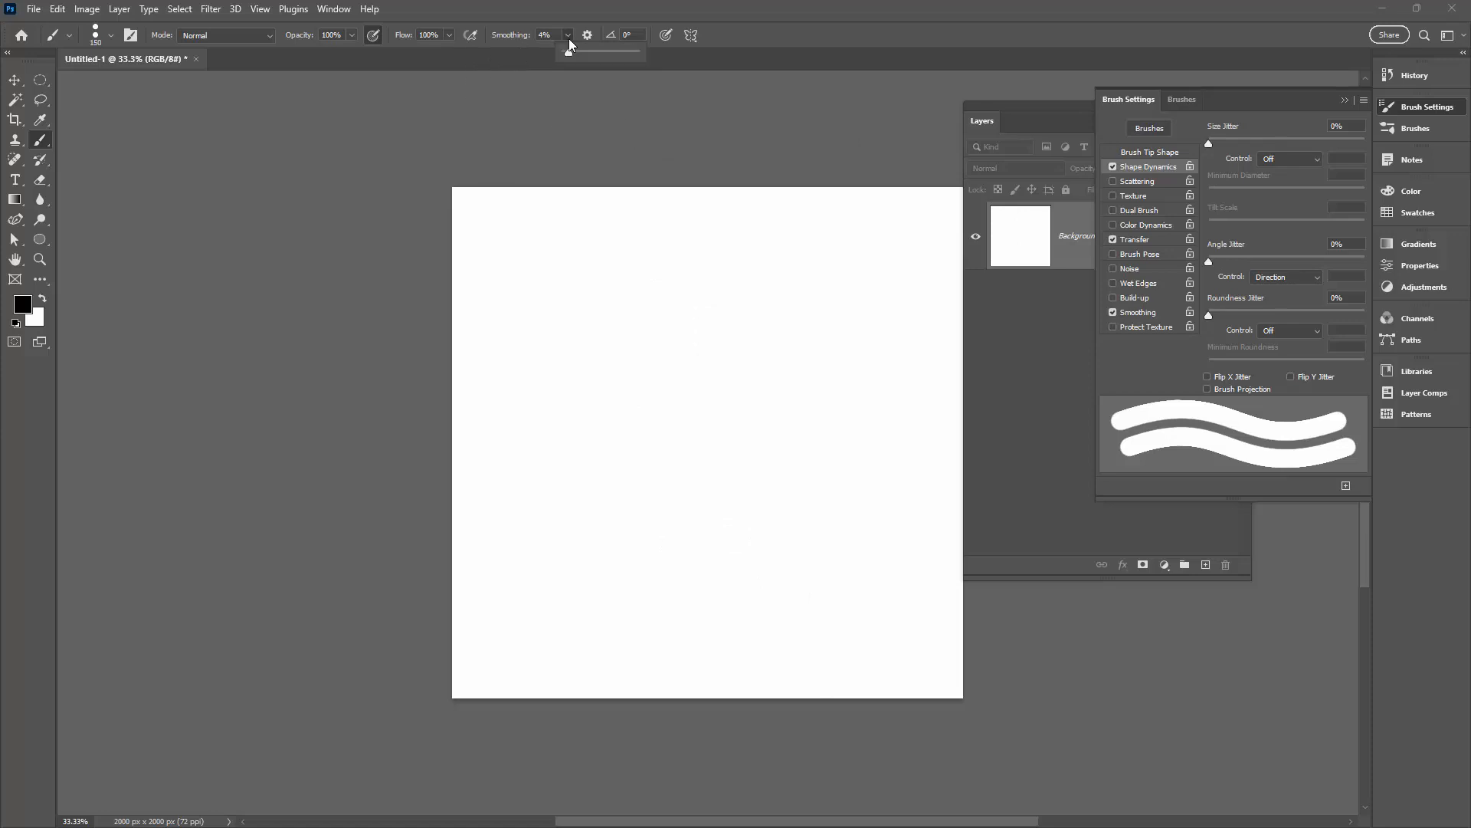
left_click_drag(567, 50, 588, 50)
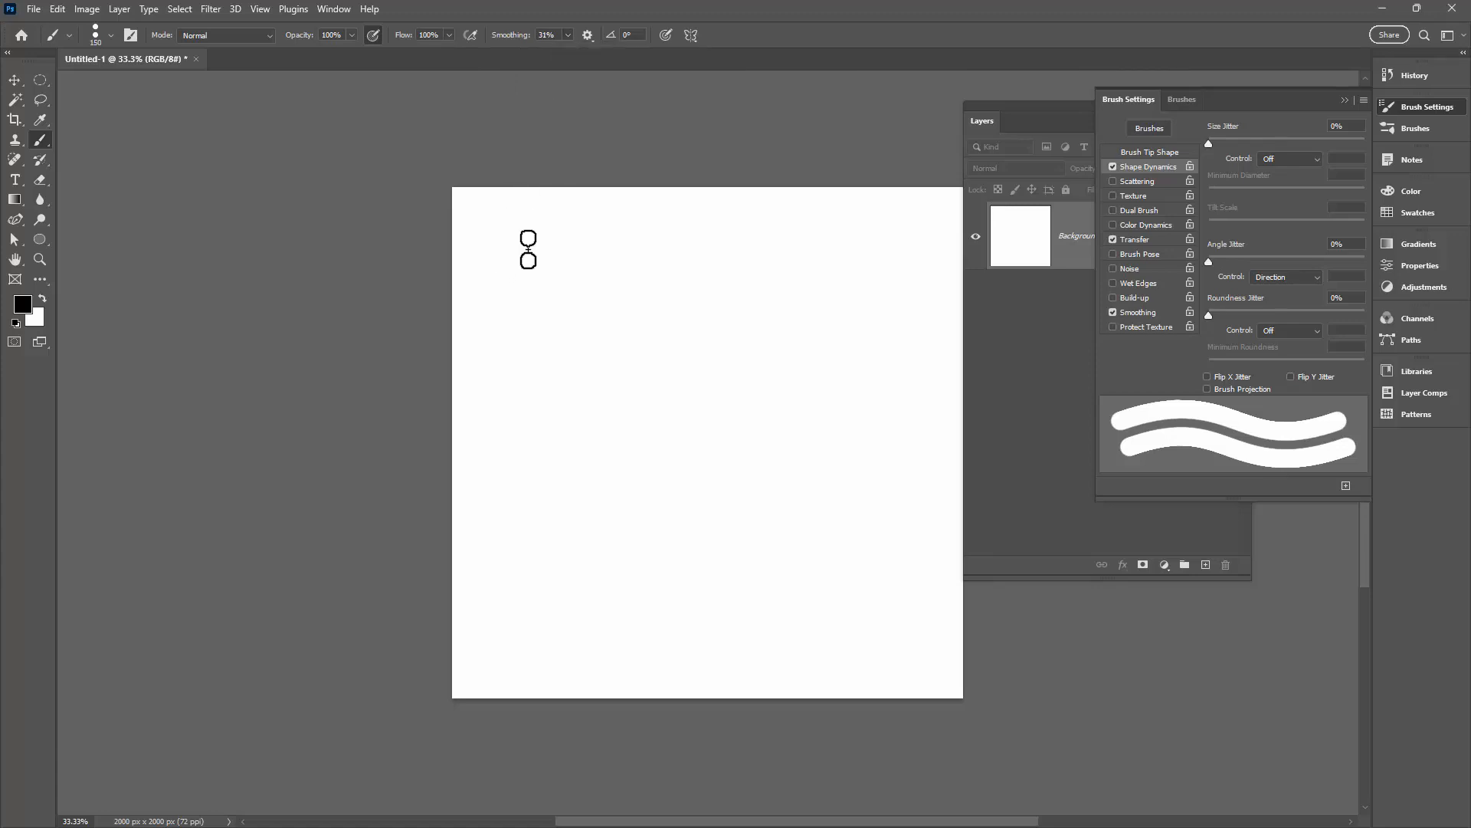
left_click_drag(528, 245, 807, 615)
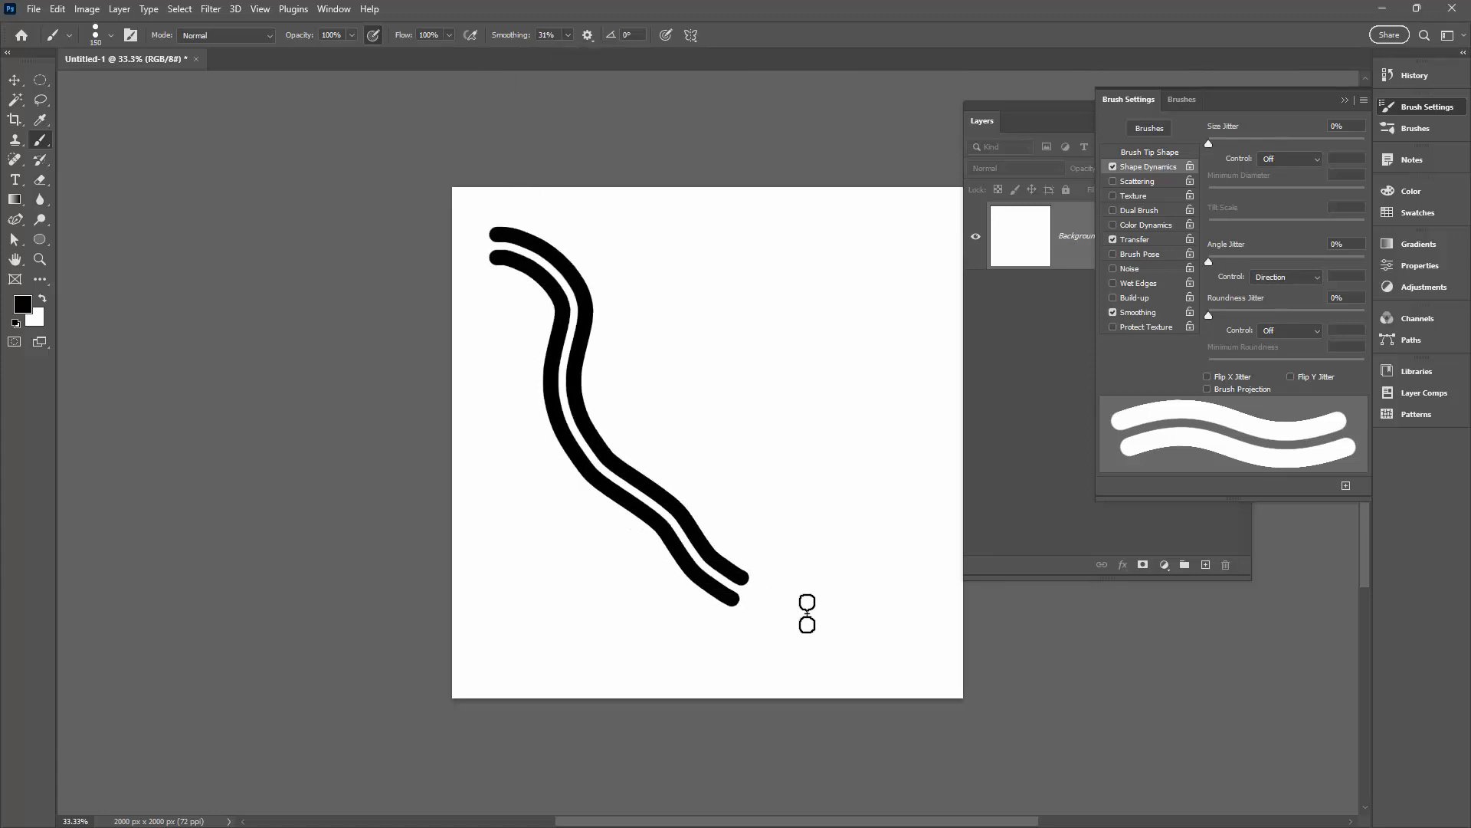
left_click_drag(741, 592, 920, 667)
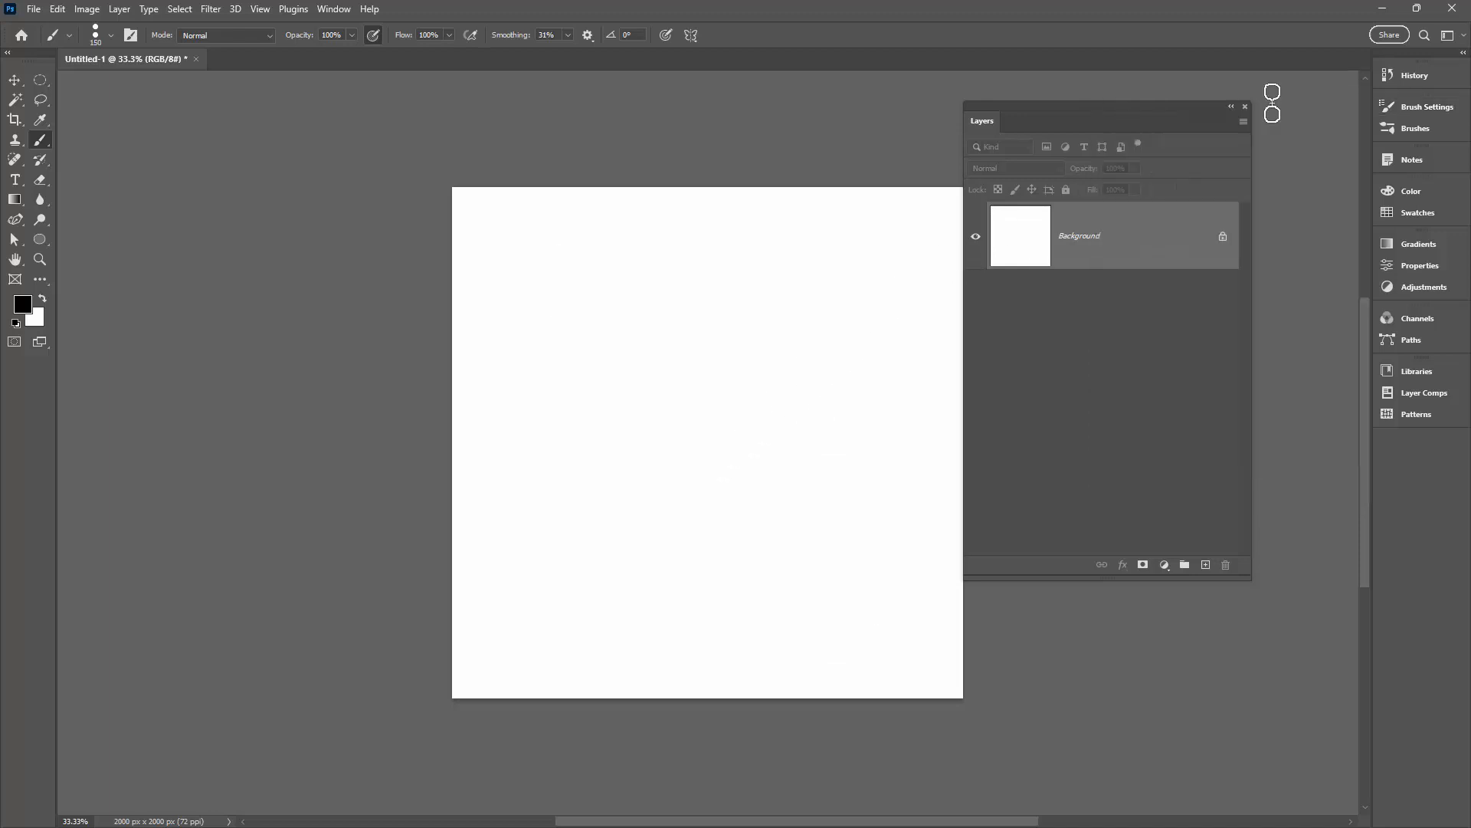
- Draw a large circular work path in the canvas centre with the Ellipse tool in Path mode
left_click_drag(981, 120, 1044, 126)
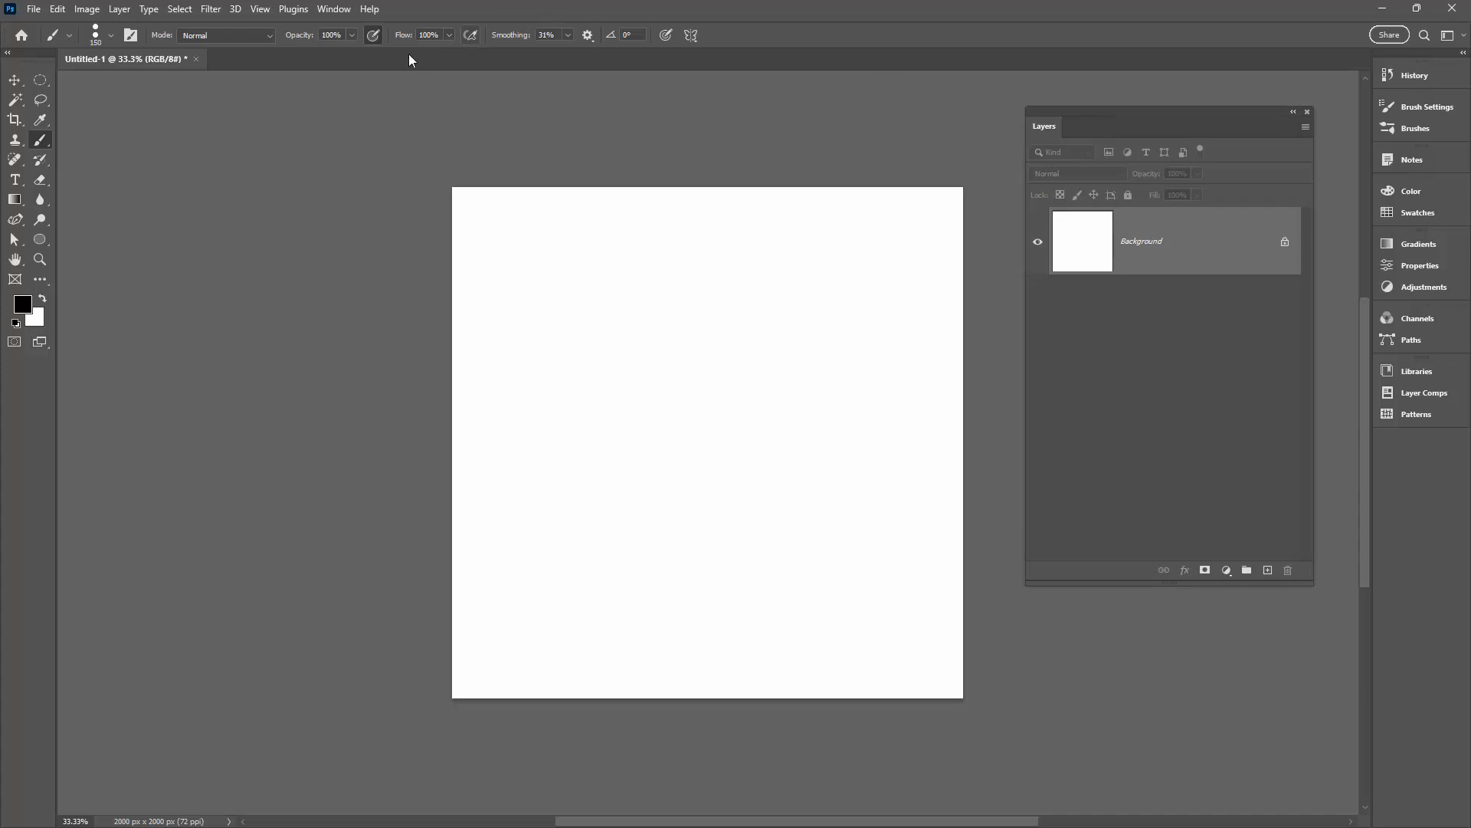
left_click(40, 239)
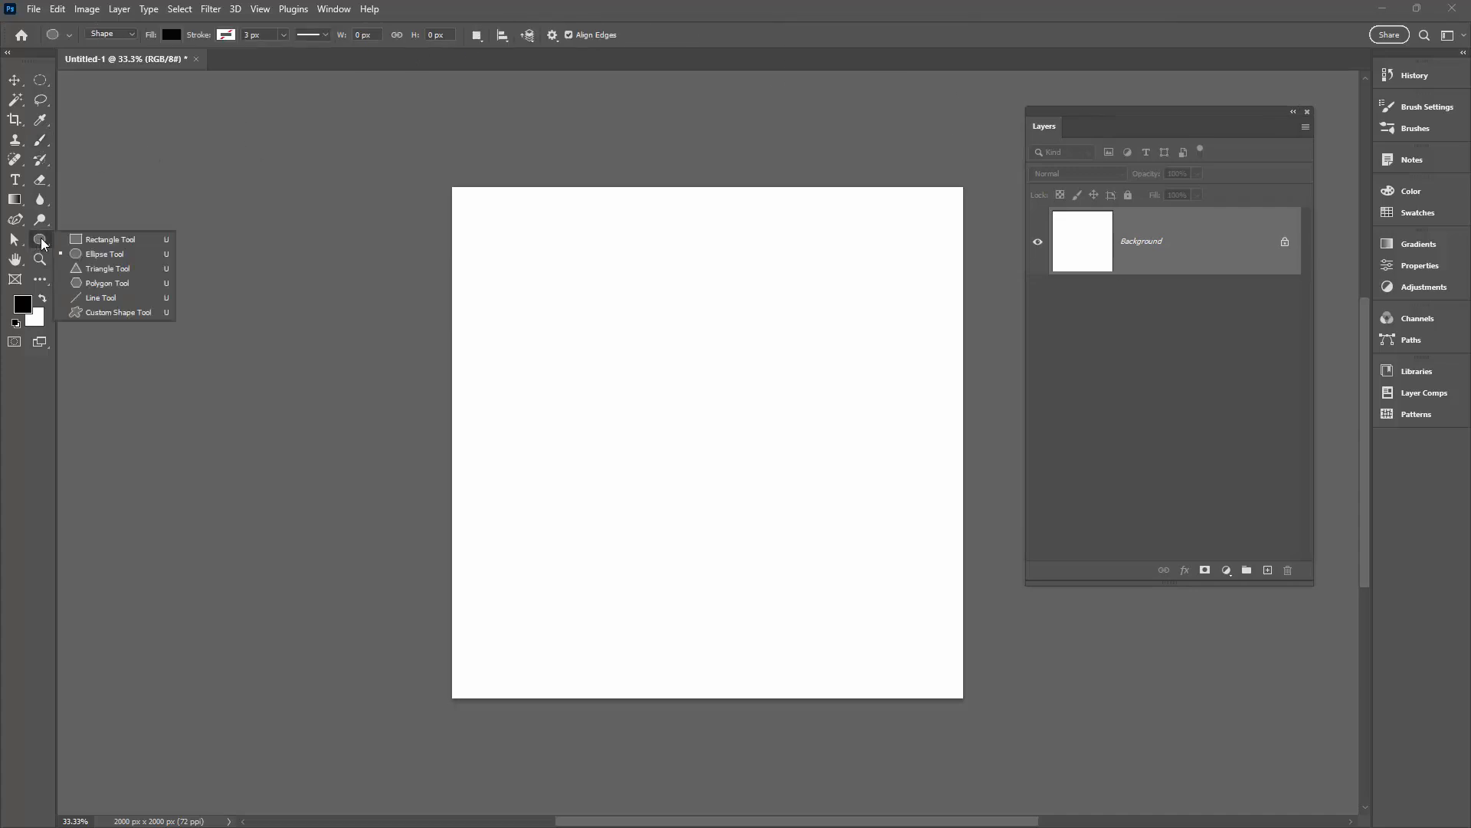
left_click(103, 253)
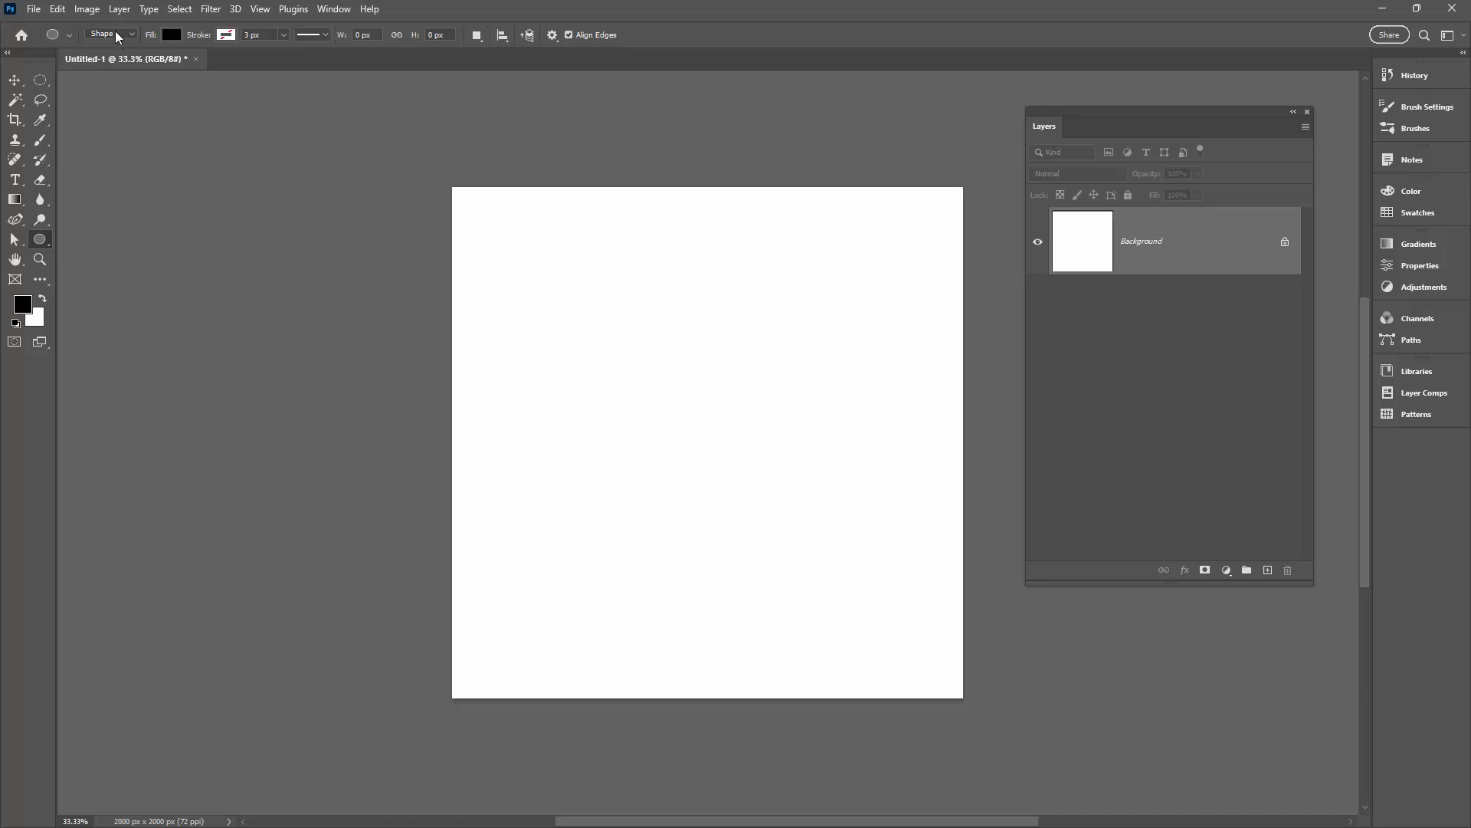
left_click(111, 35)
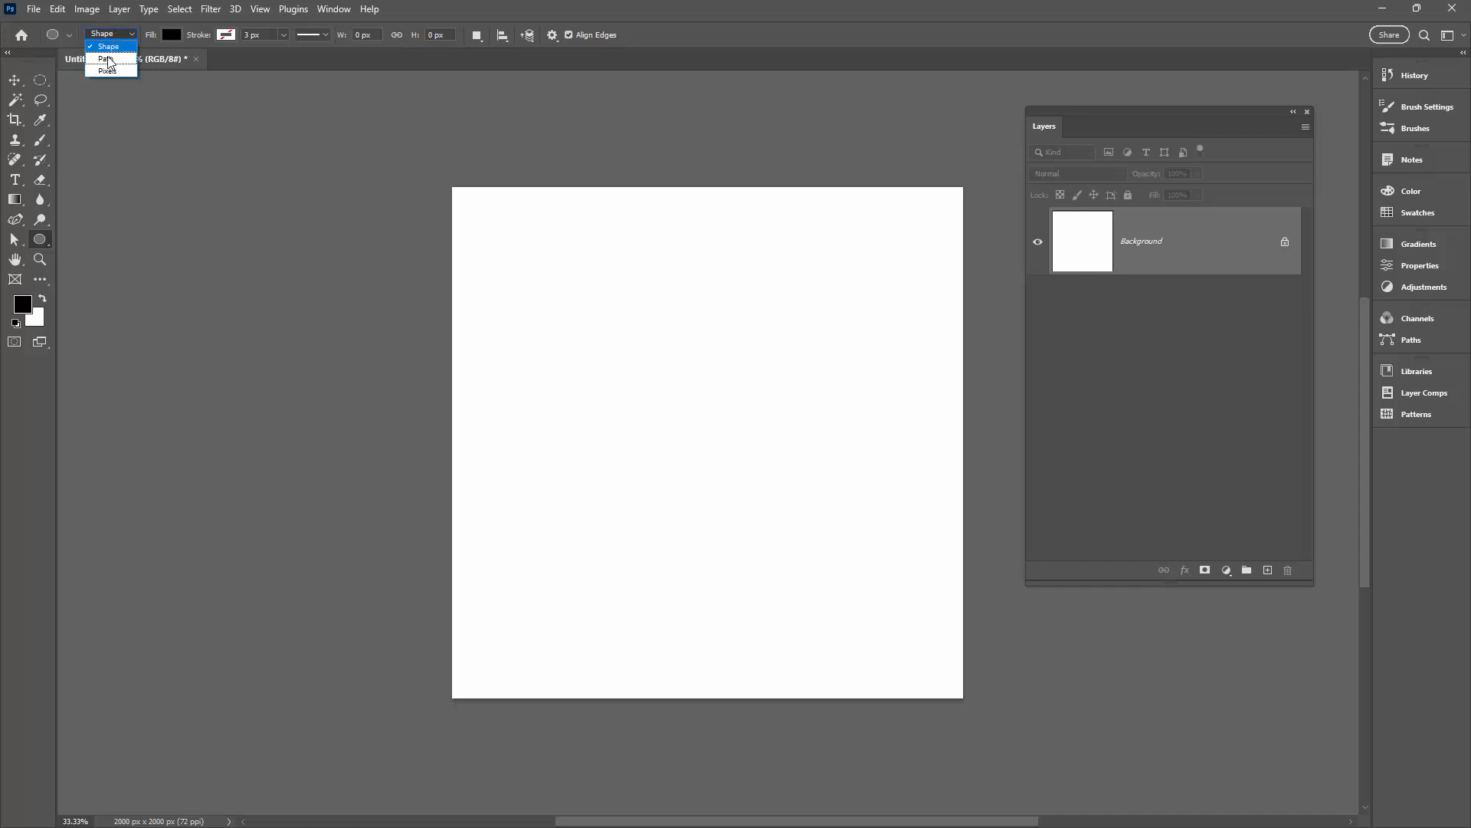
left_click(105, 59)
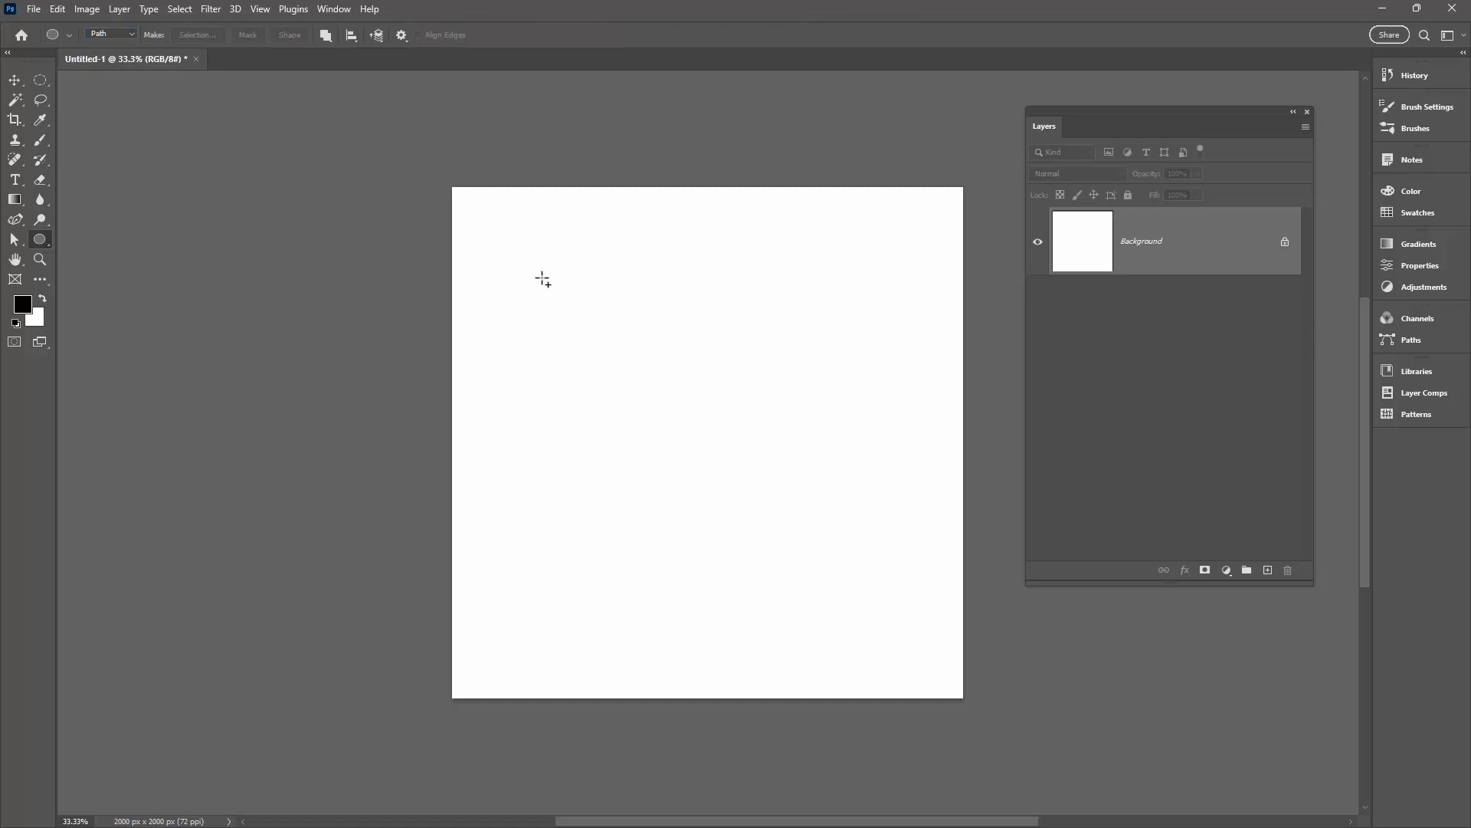
left_click_drag(542, 279, 867, 647)
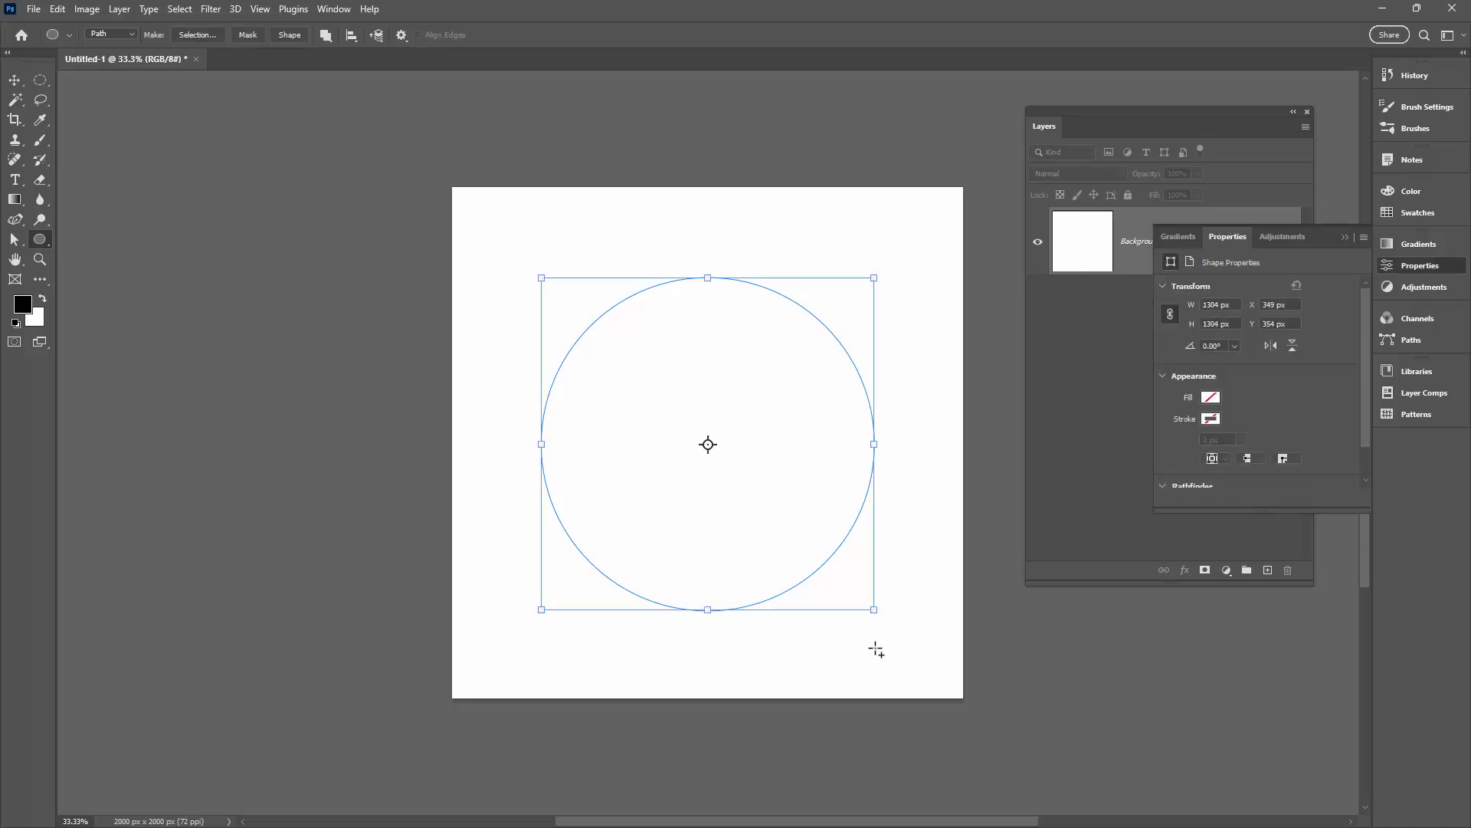
mouse_move(672, 340)
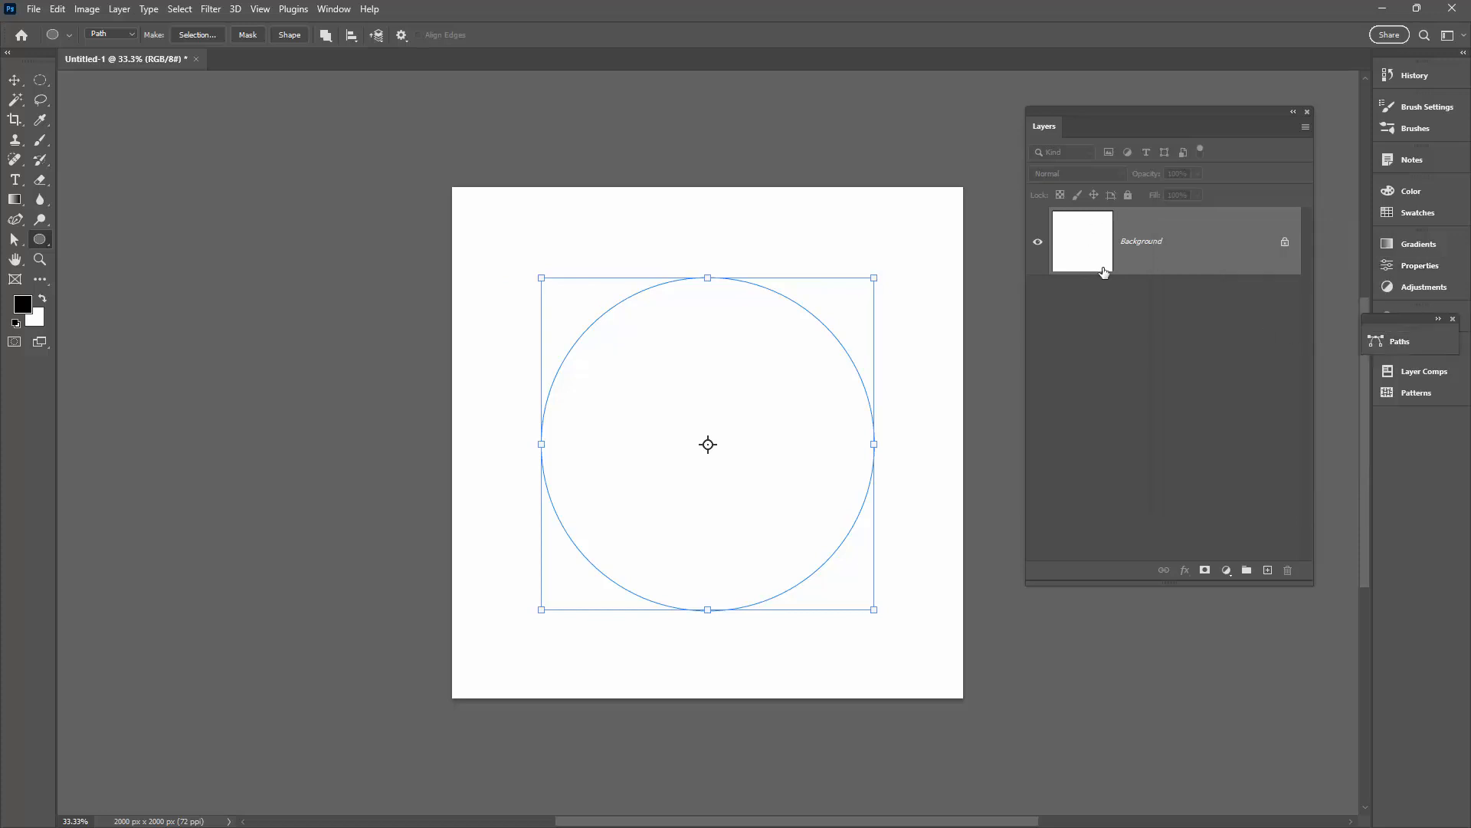
left_click(1397, 340)
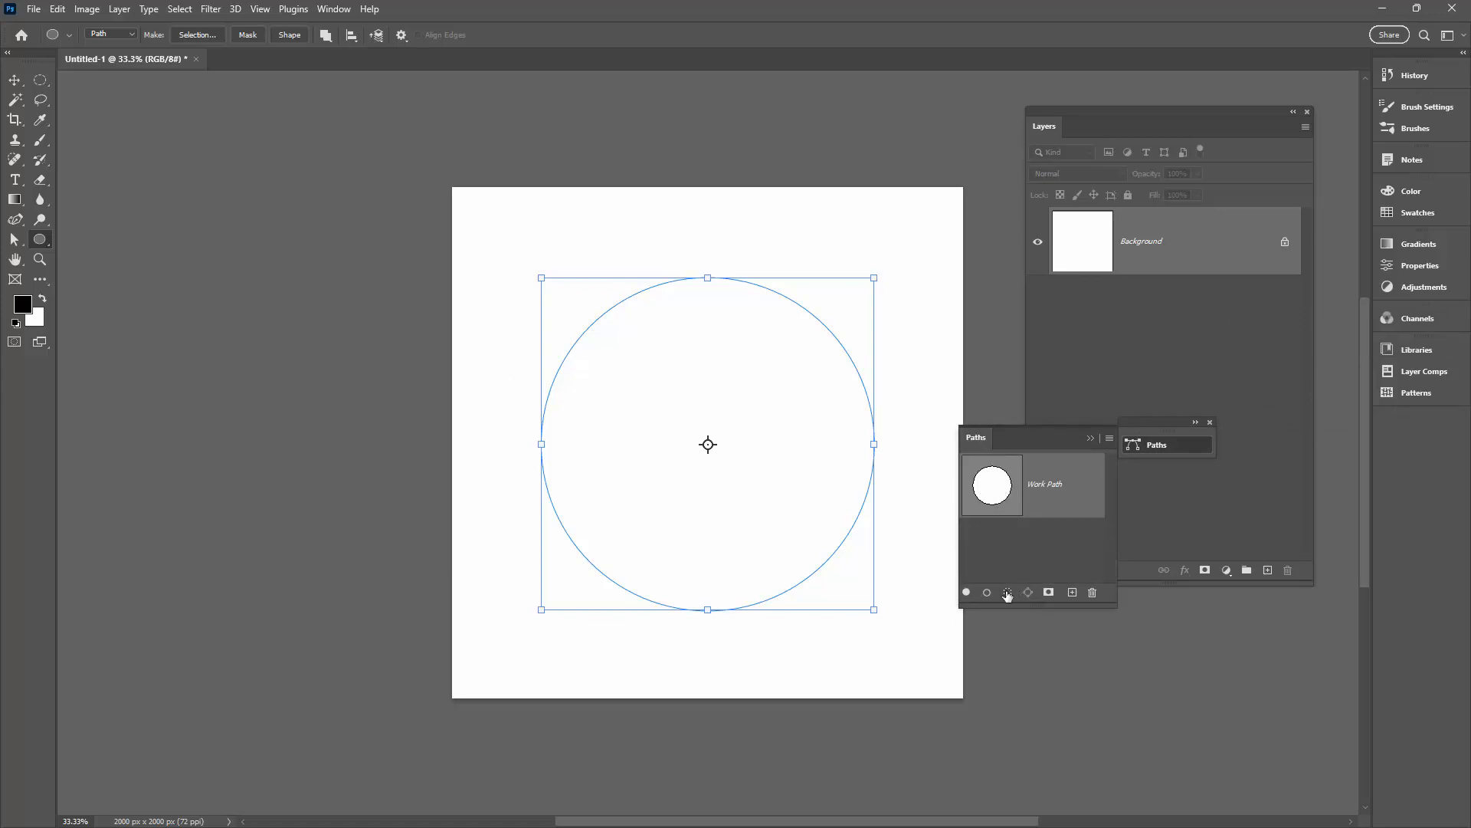
mouse_move(78, 161)
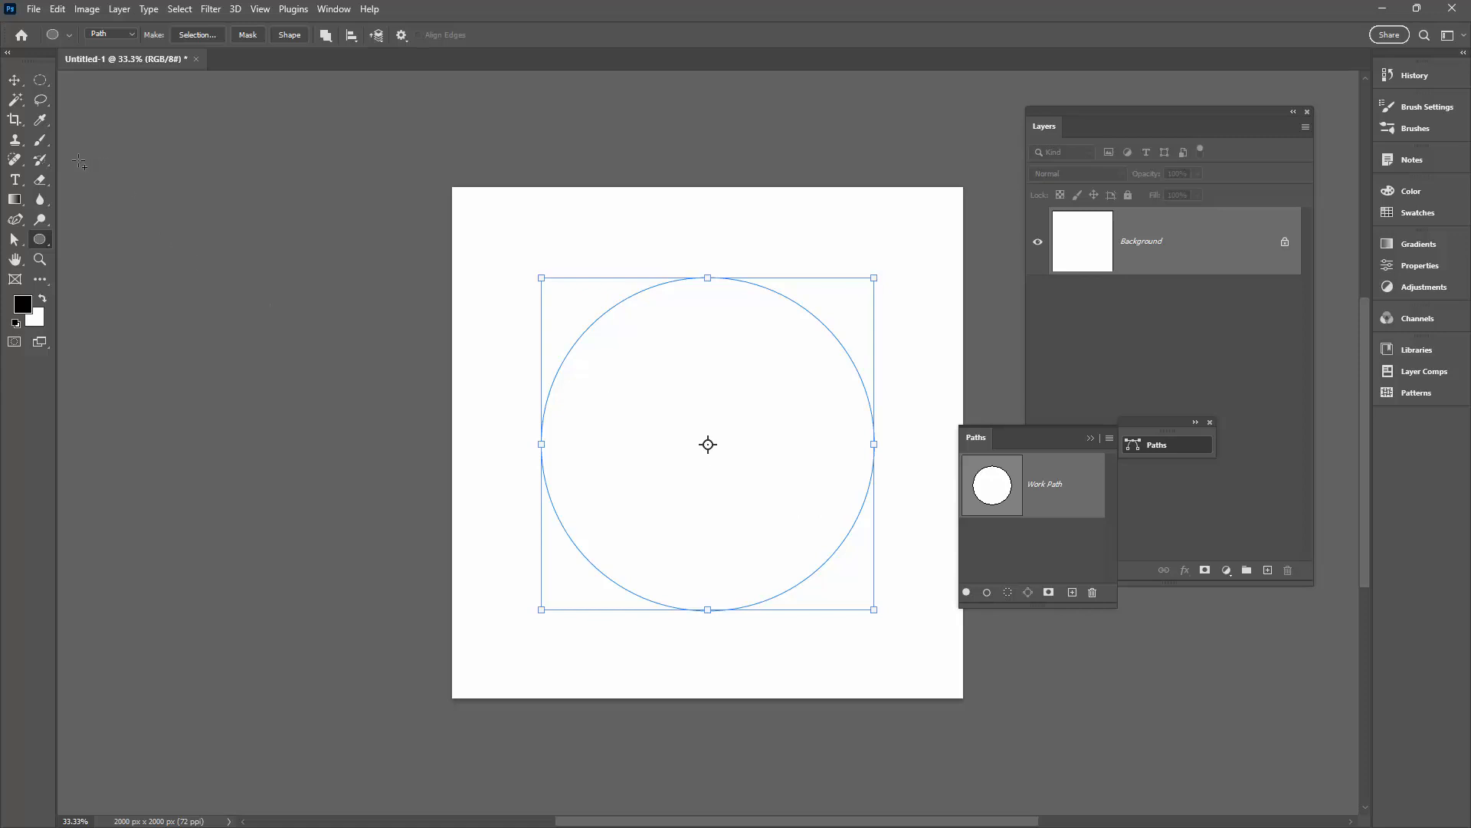
left_click(15, 140)
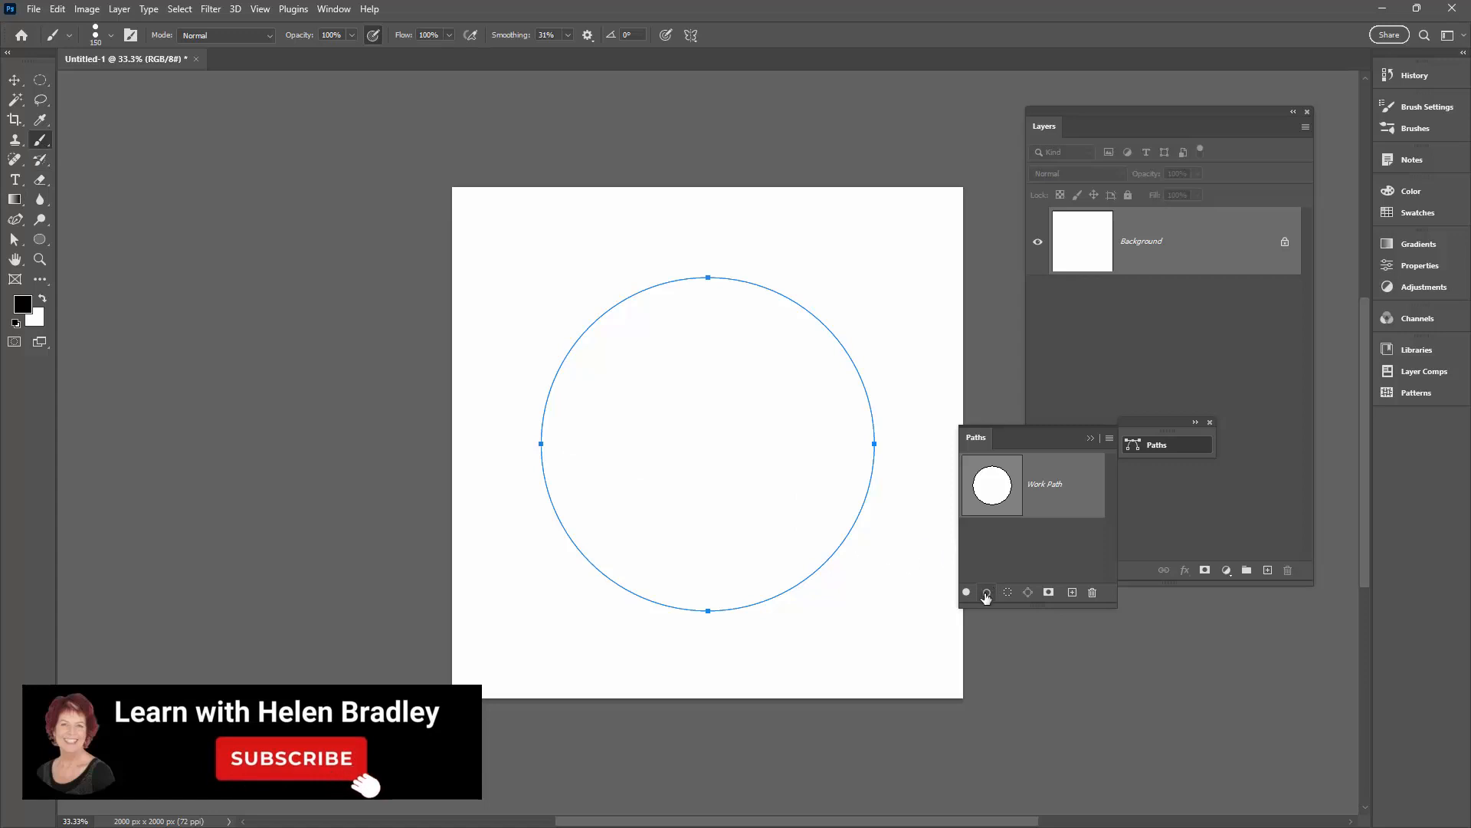
mouse_move(986, 591)
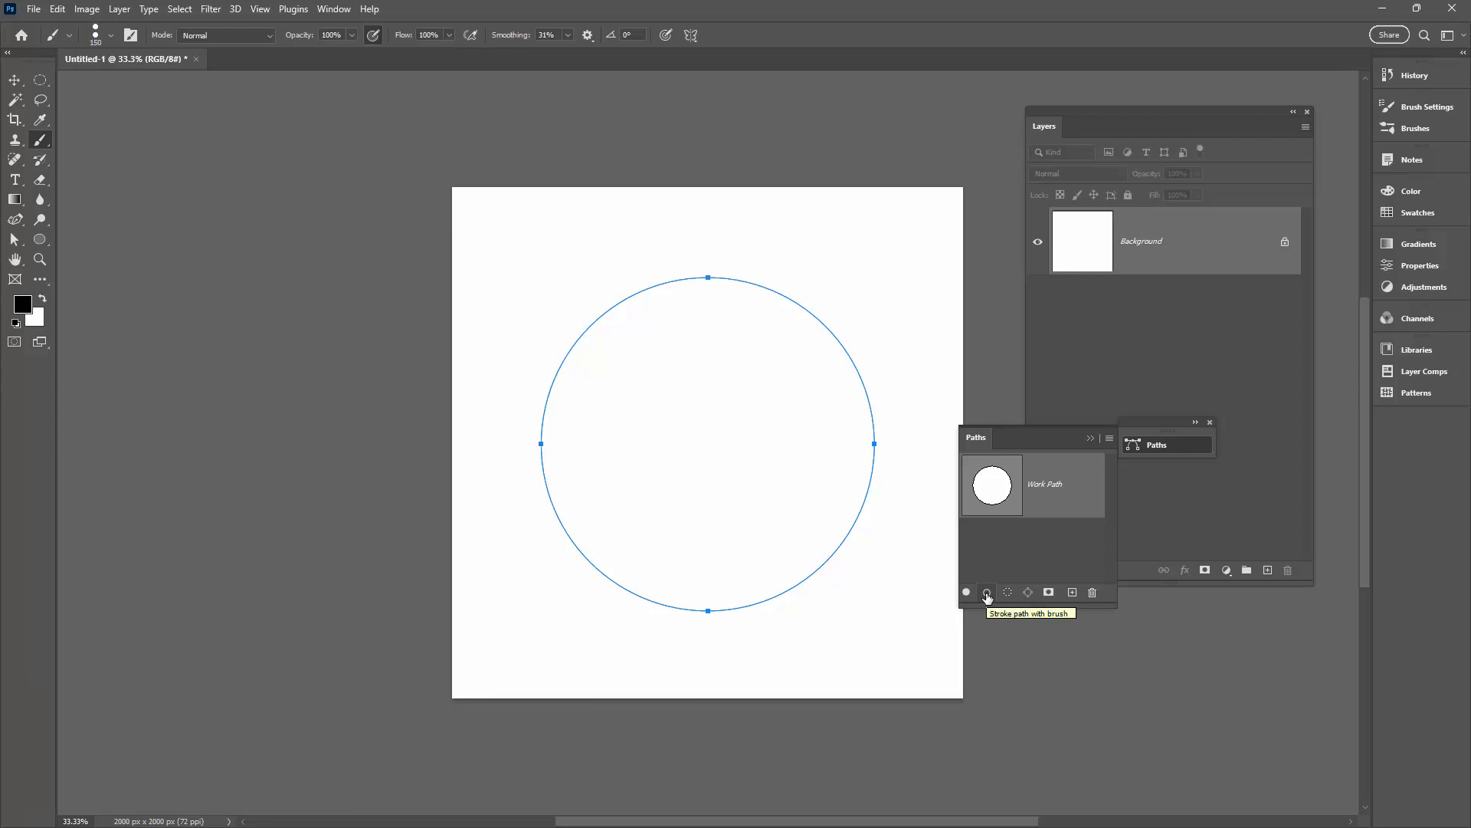
left_click(986, 592)
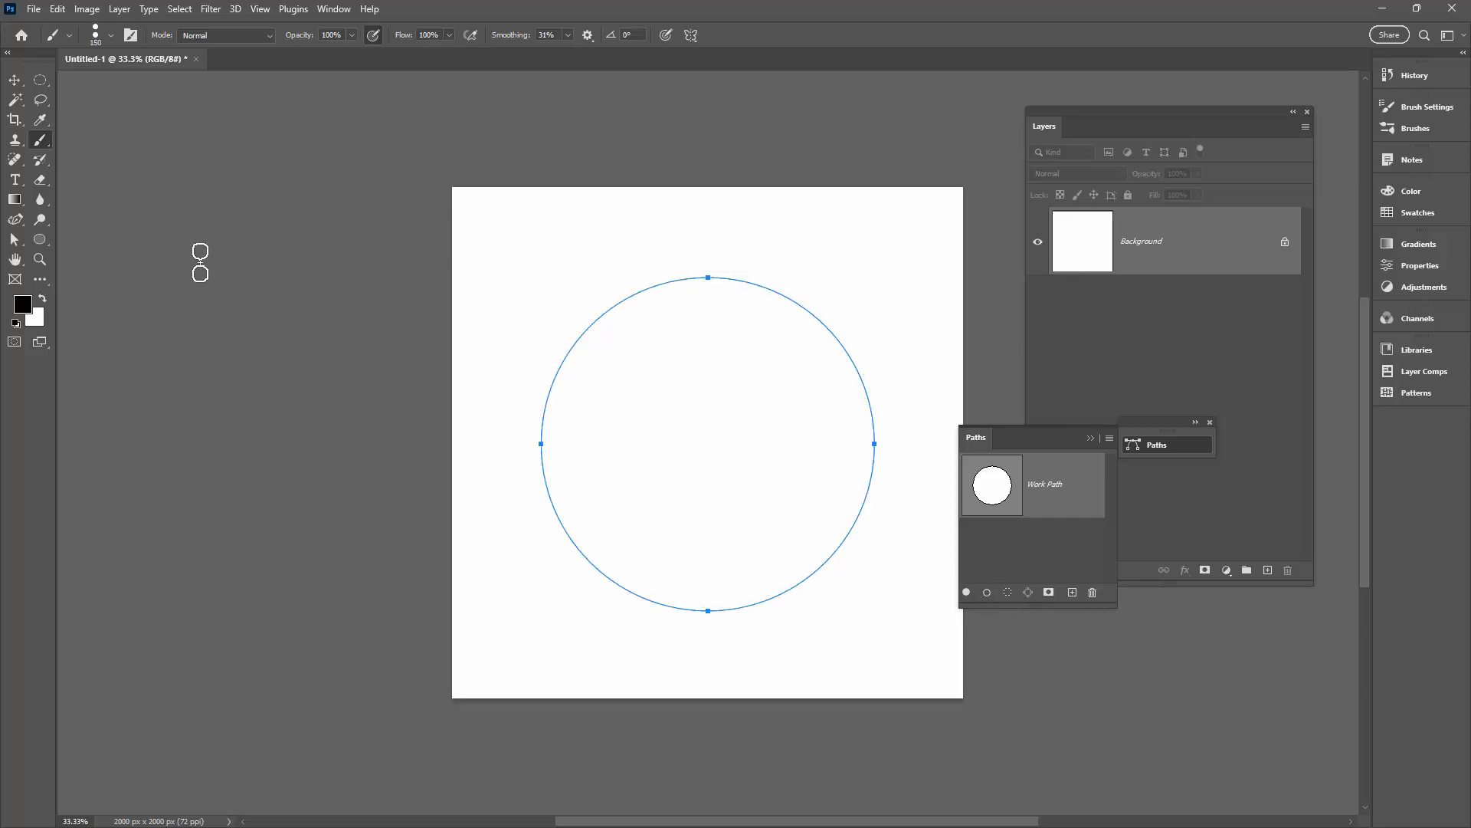
- Shrink the roadway brush, stroke the circular path into a double-line ring and hide the path
left_click(111, 35)
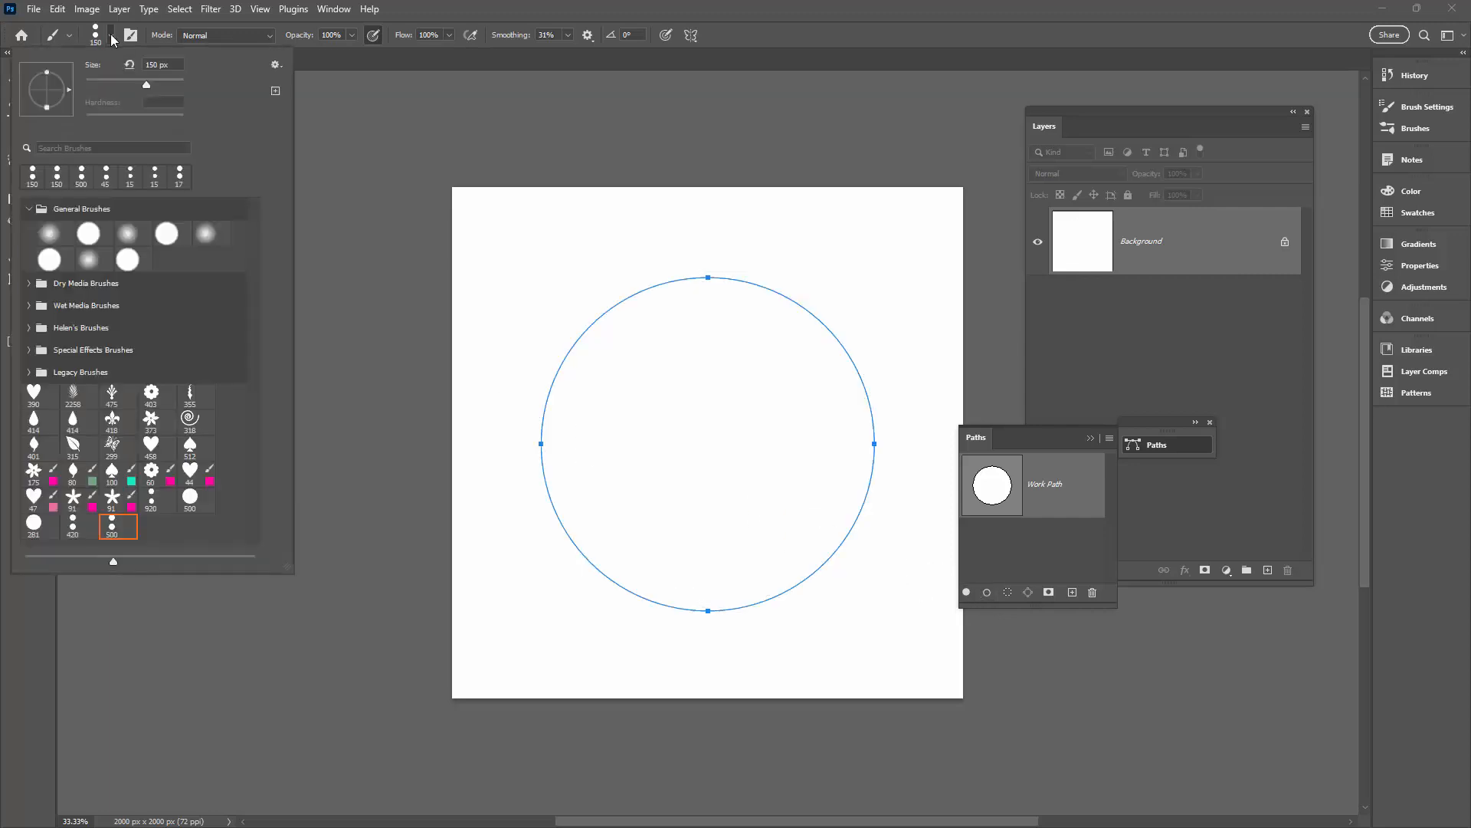
left_click_drag(148, 86, 140, 86)
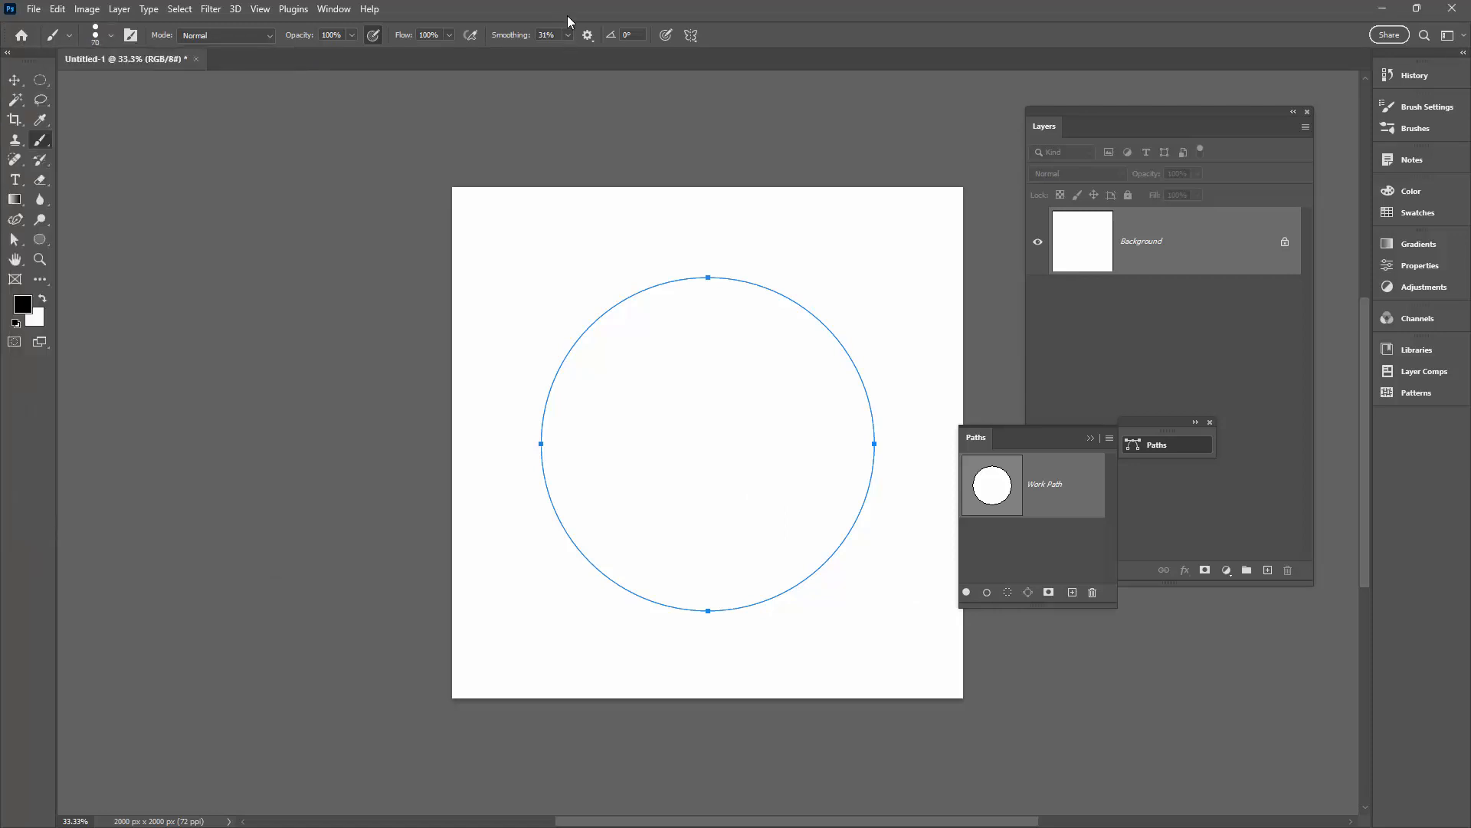
left_click(985, 592)
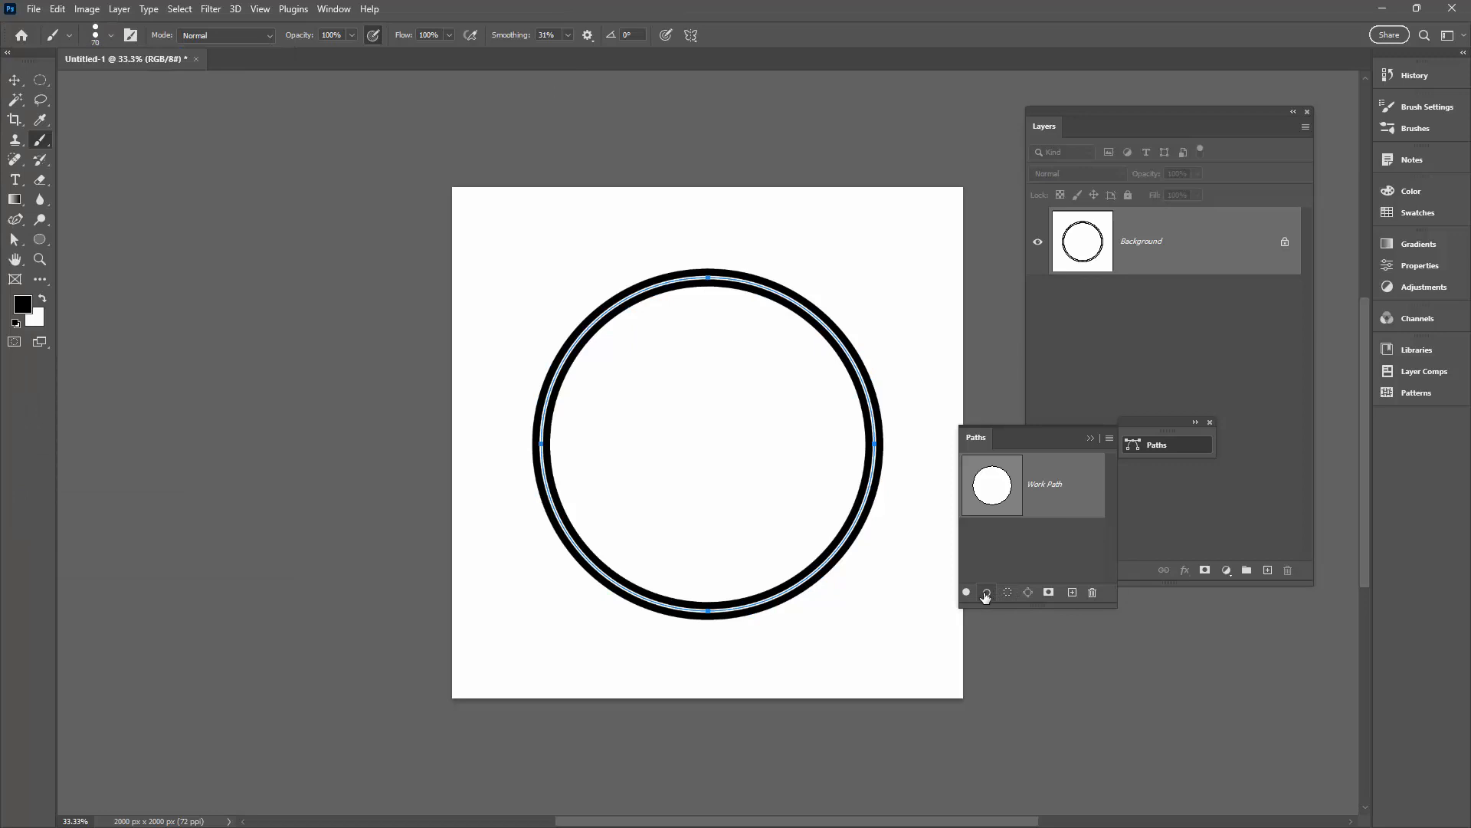
left_click(15, 79)
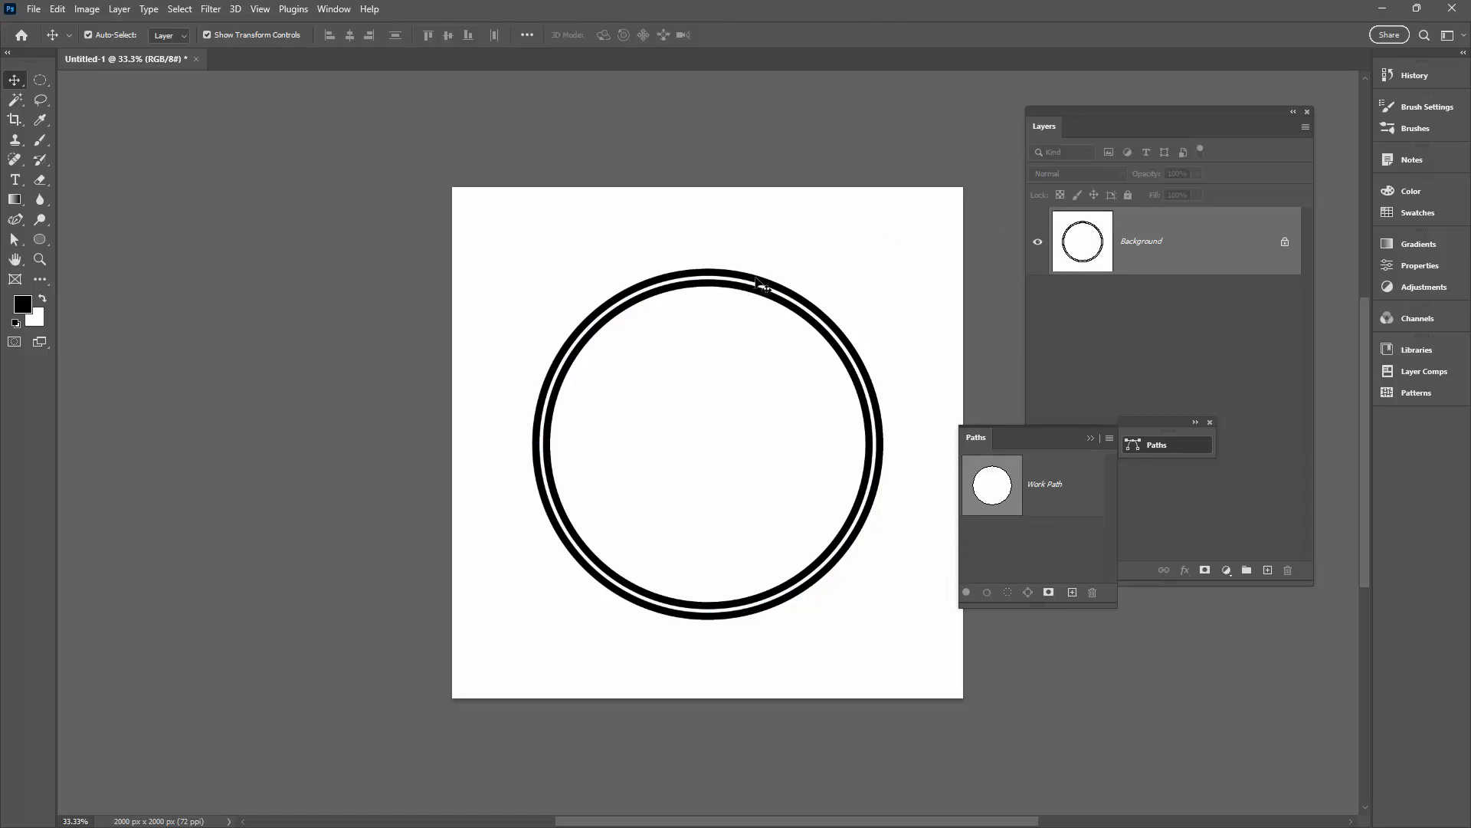
mouse_move(1081, 226)
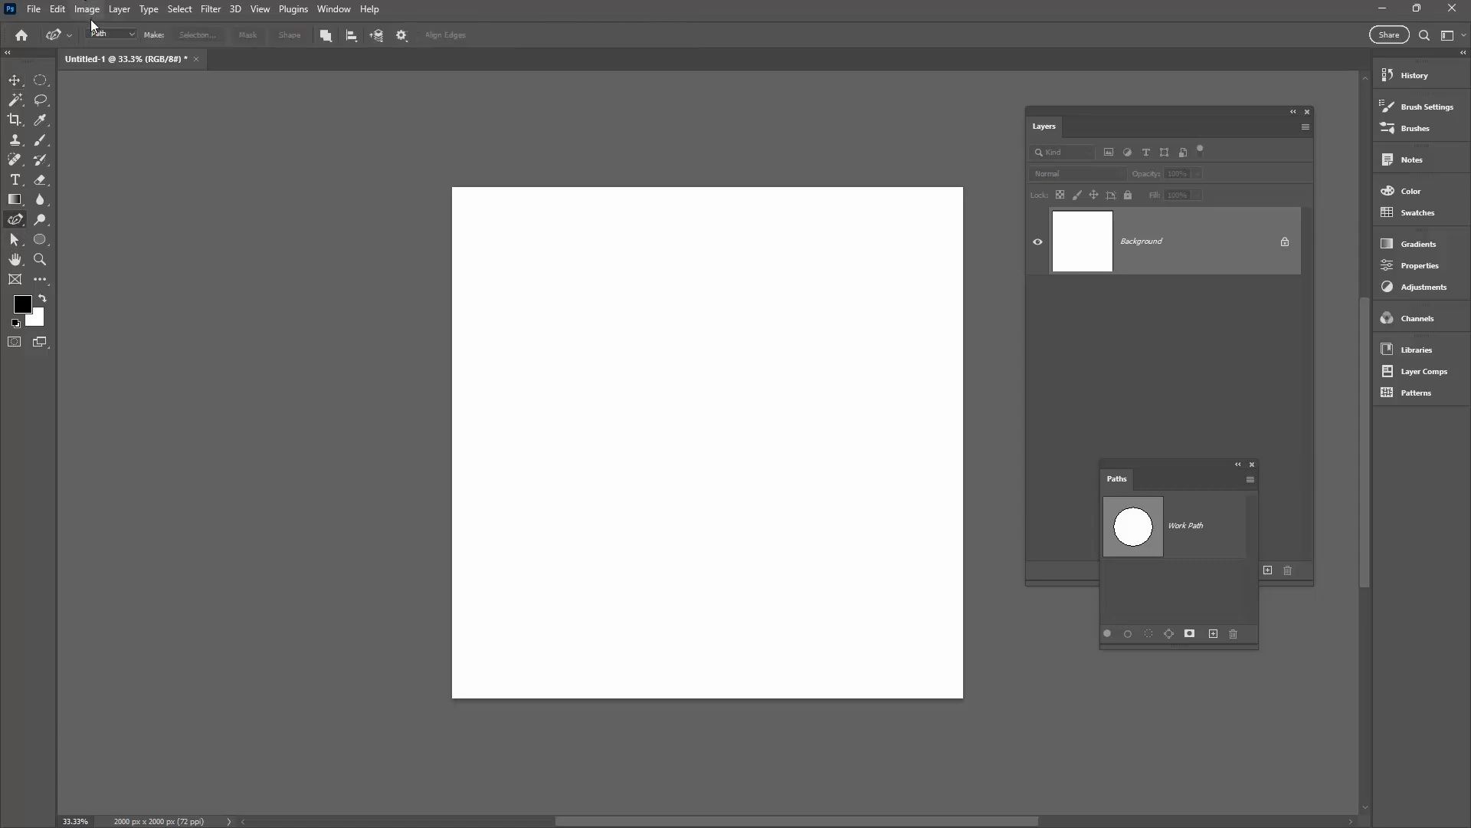
mouse_move(481, 333)
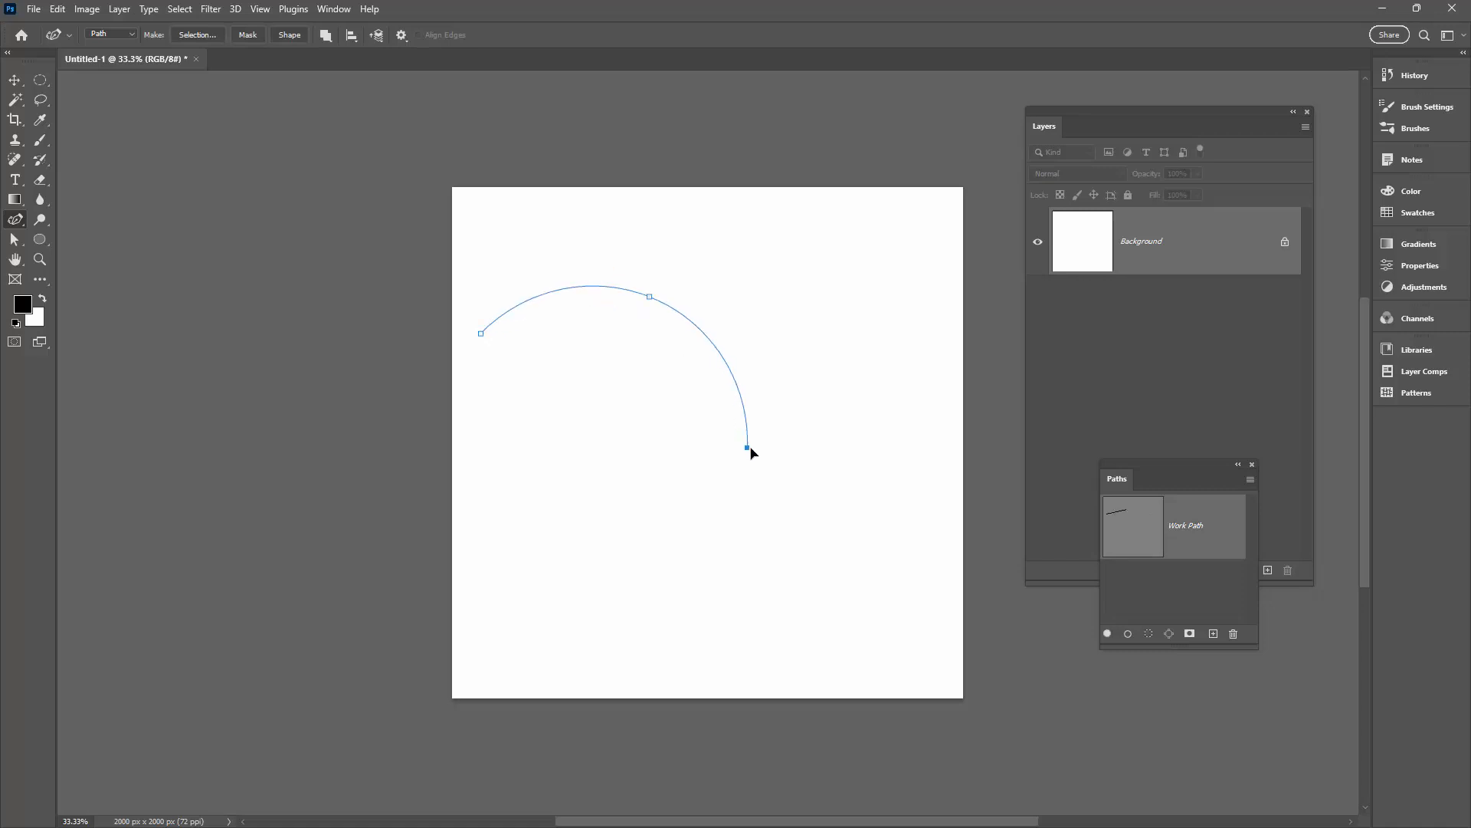
- Draw a winding Pen path and stroke it with the roadway brush into a curving road
left_click_drag(751, 448, 866, 587)
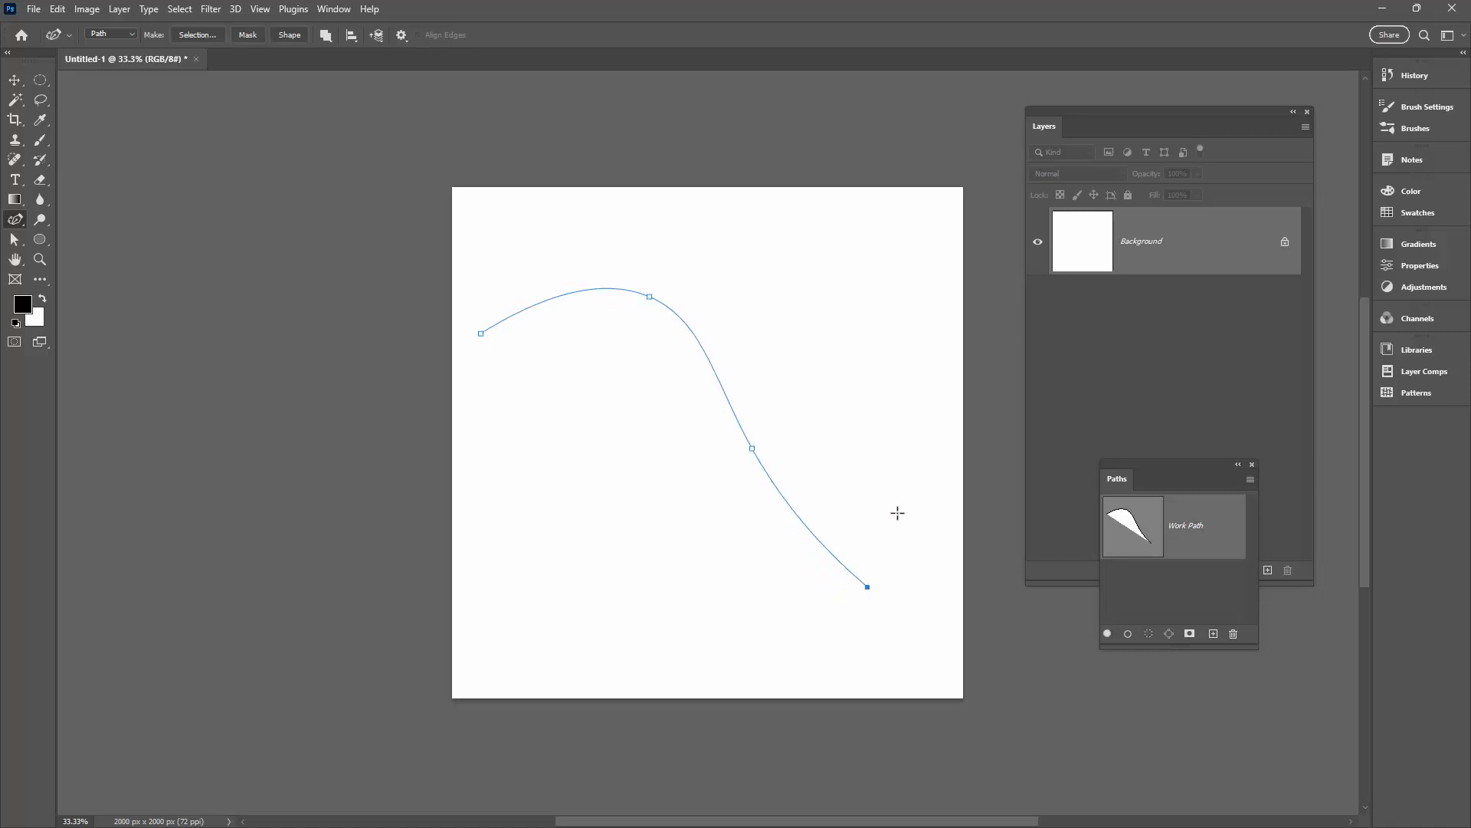
left_click_drag(866, 587, 803, 241)
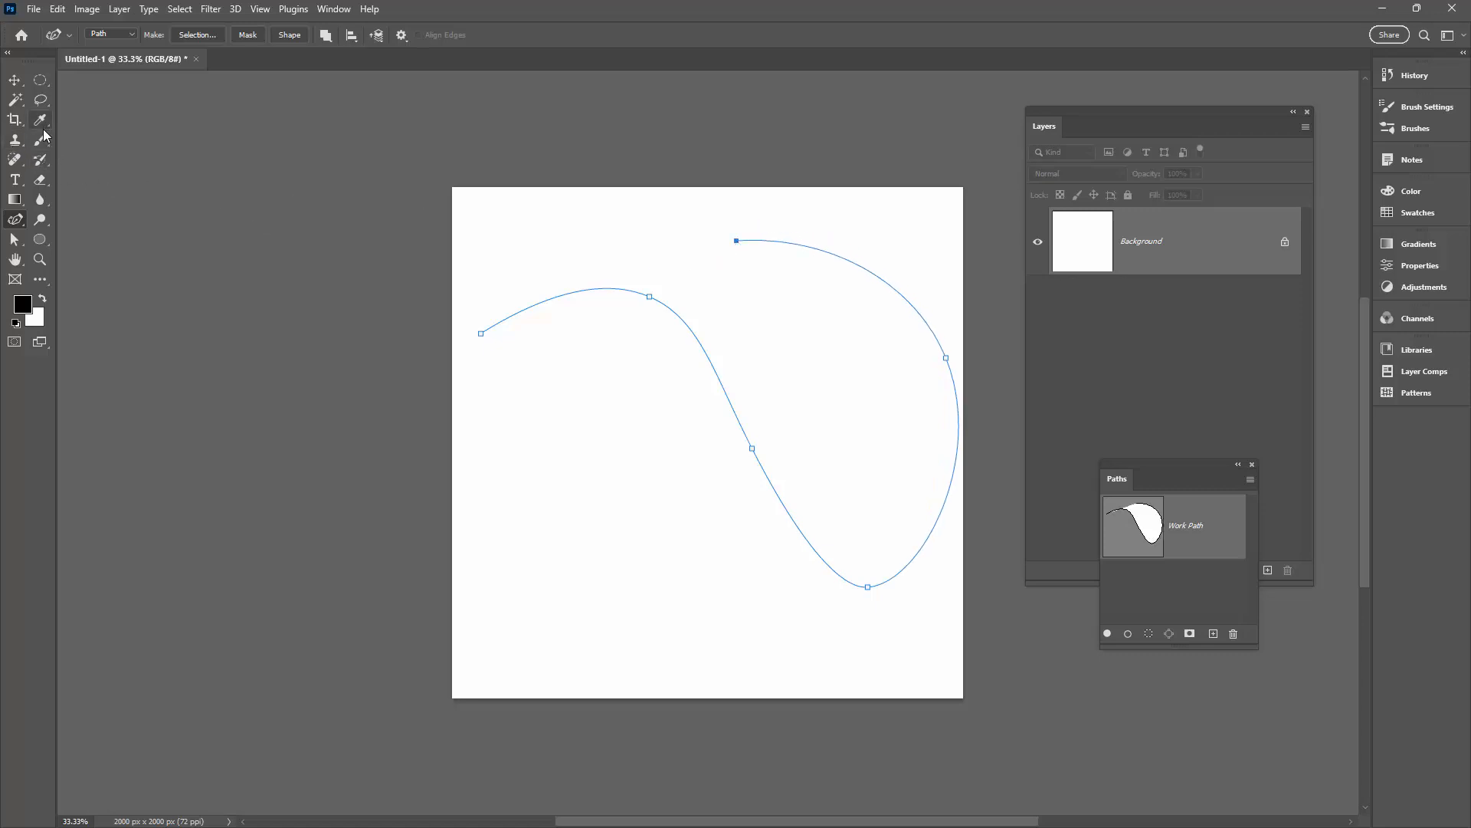
left_click(15, 160)
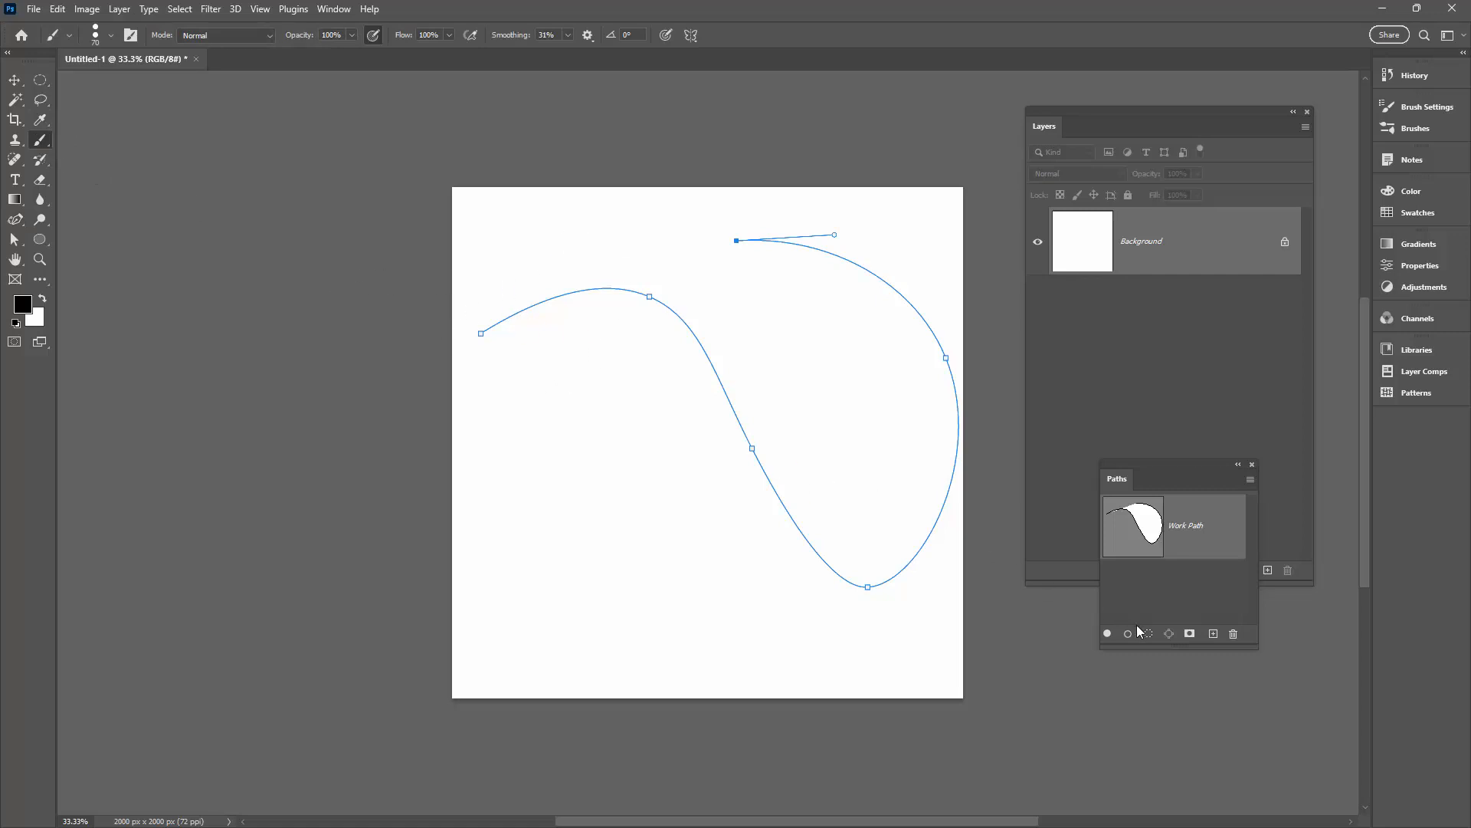
left_click(1126, 633)
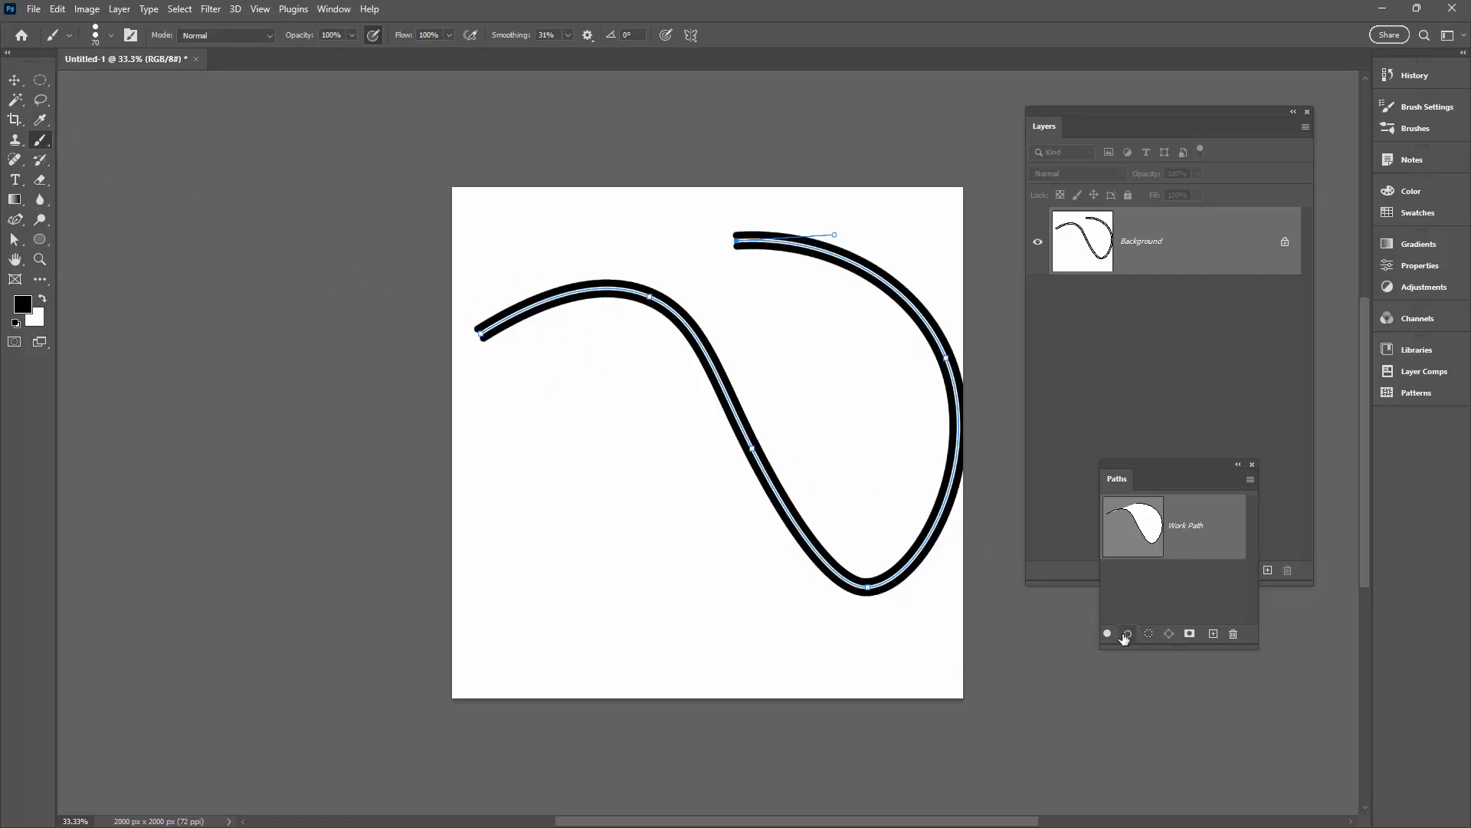
mouse_move(1125, 633)
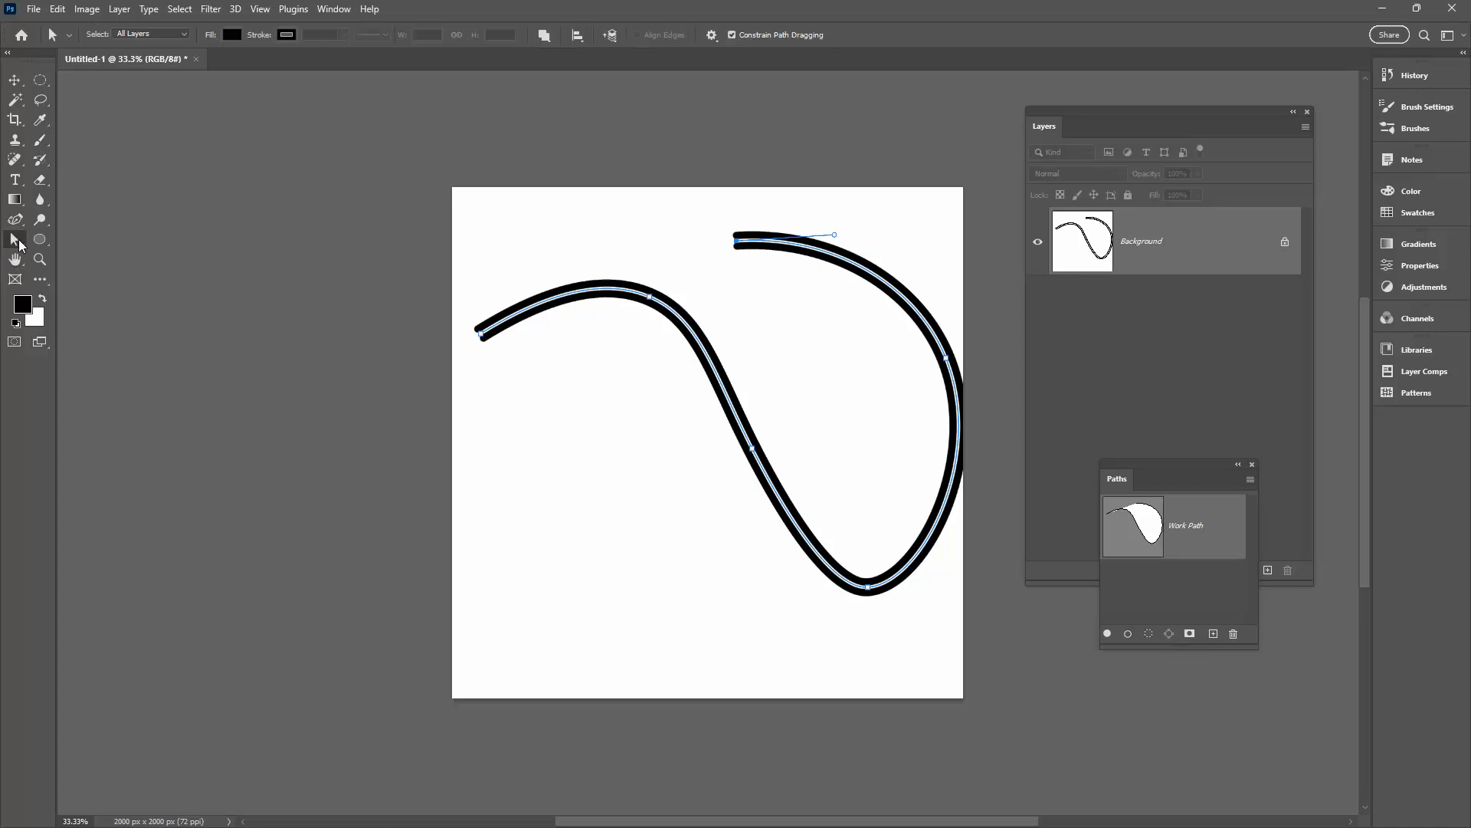
- Reshape the curved path, moving its upper end left and its bottom bend lower and deeper
left_click_drag(918, 349, 899, 366)
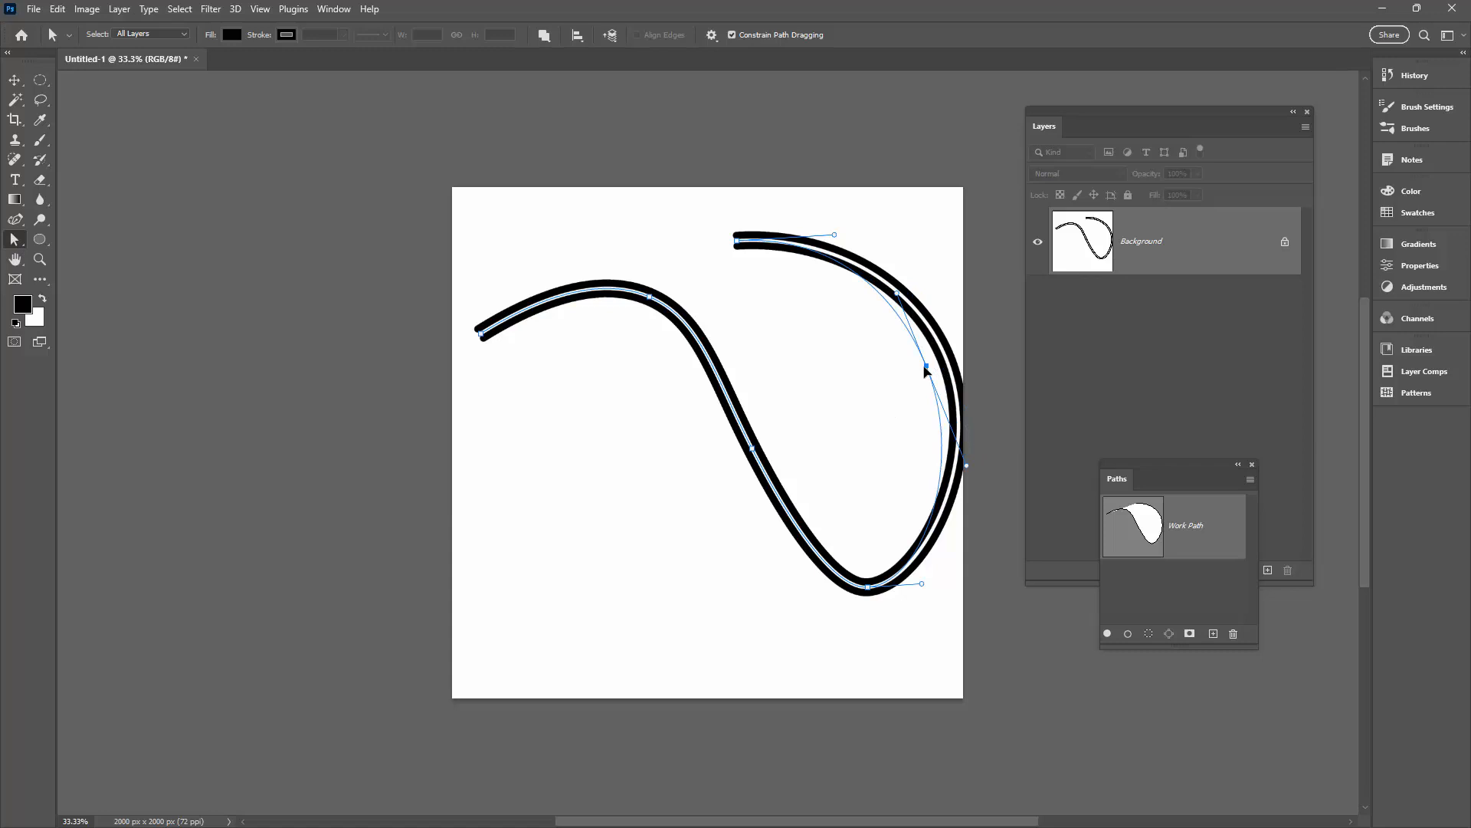
left_click_drag(924, 366, 896, 375)
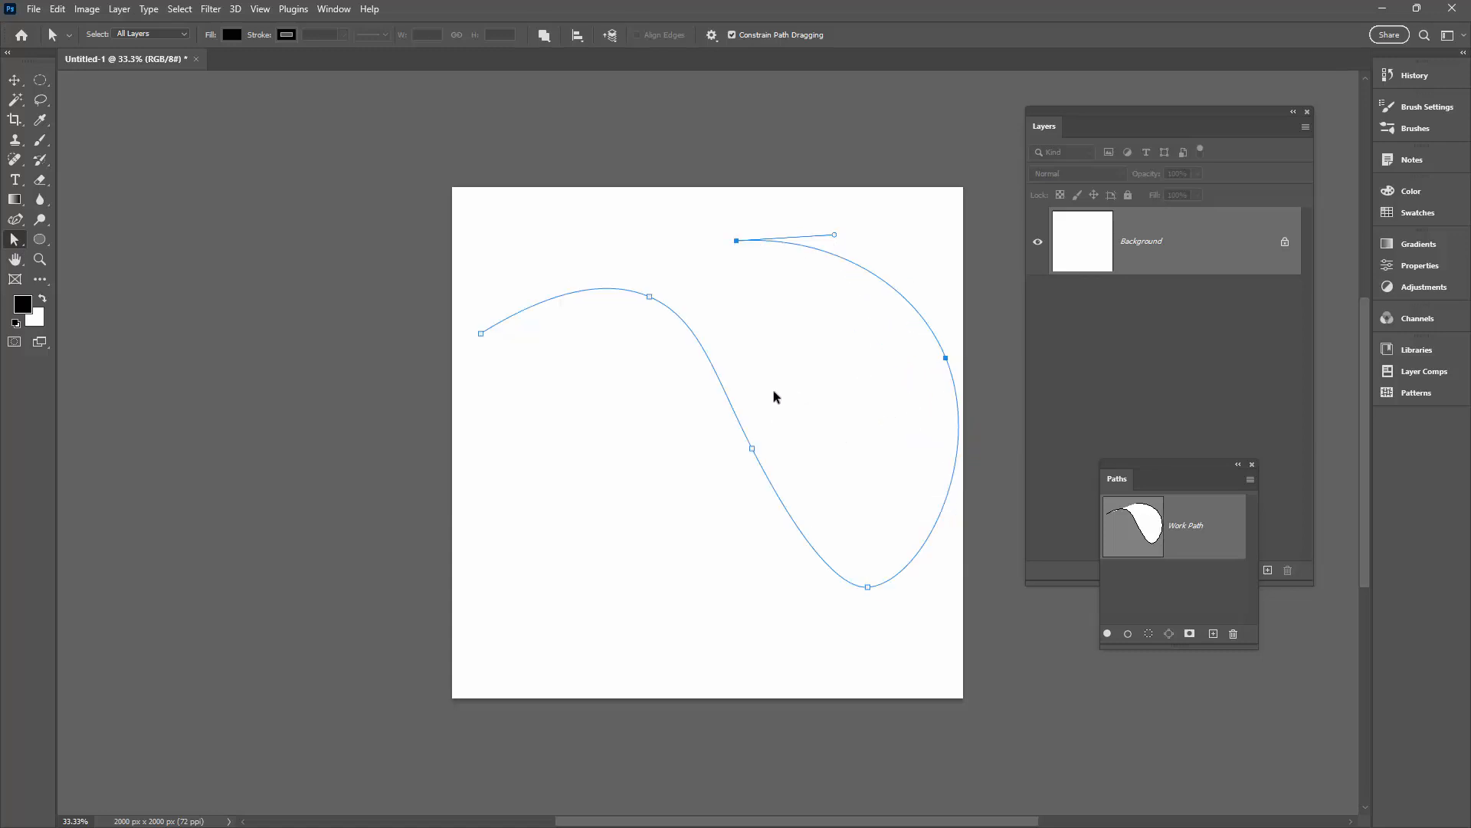
left_click_drag(946, 359, 985, 458)
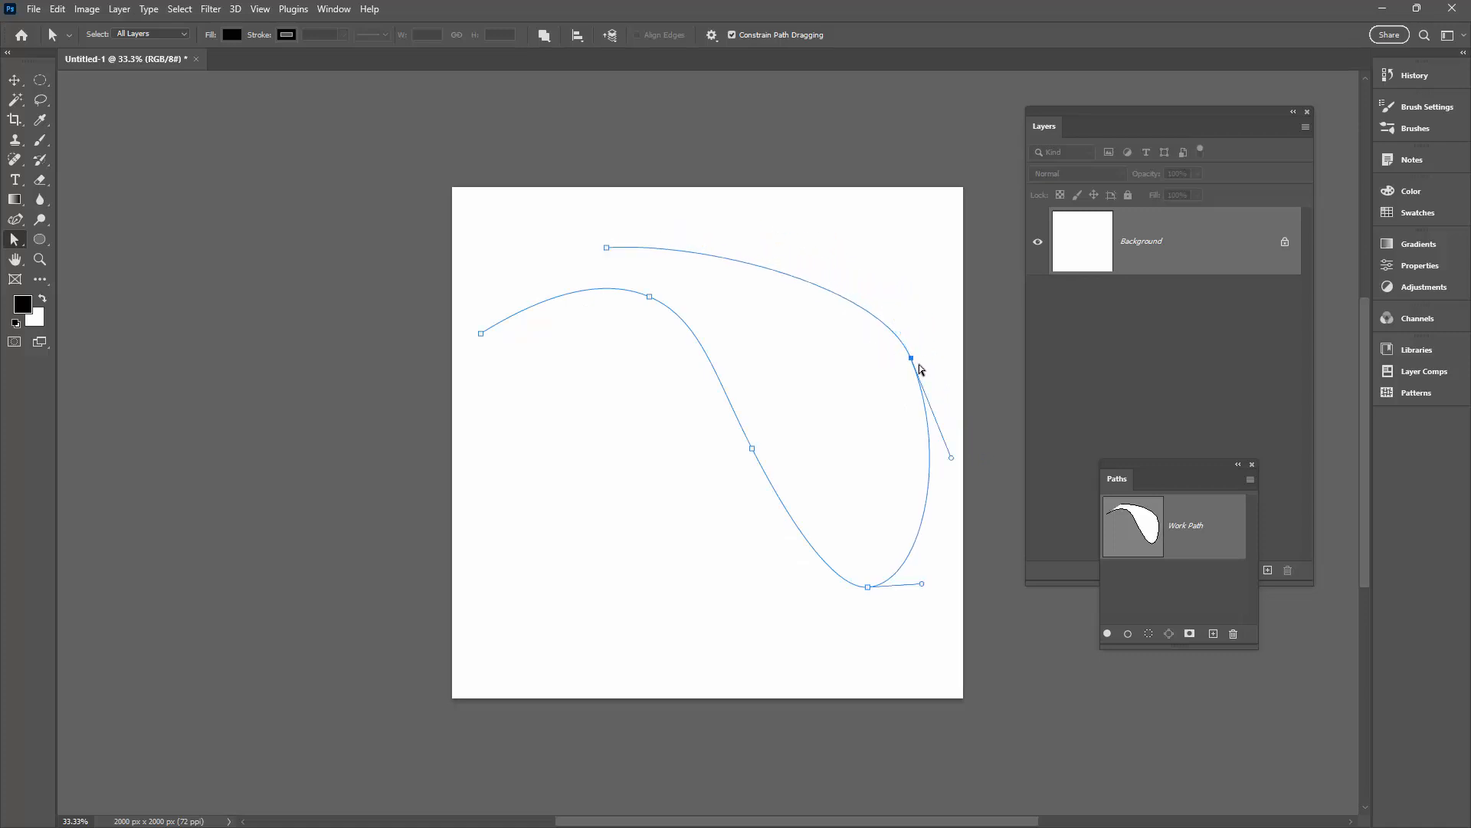
left_click_drag(888, 359, 866, 583)
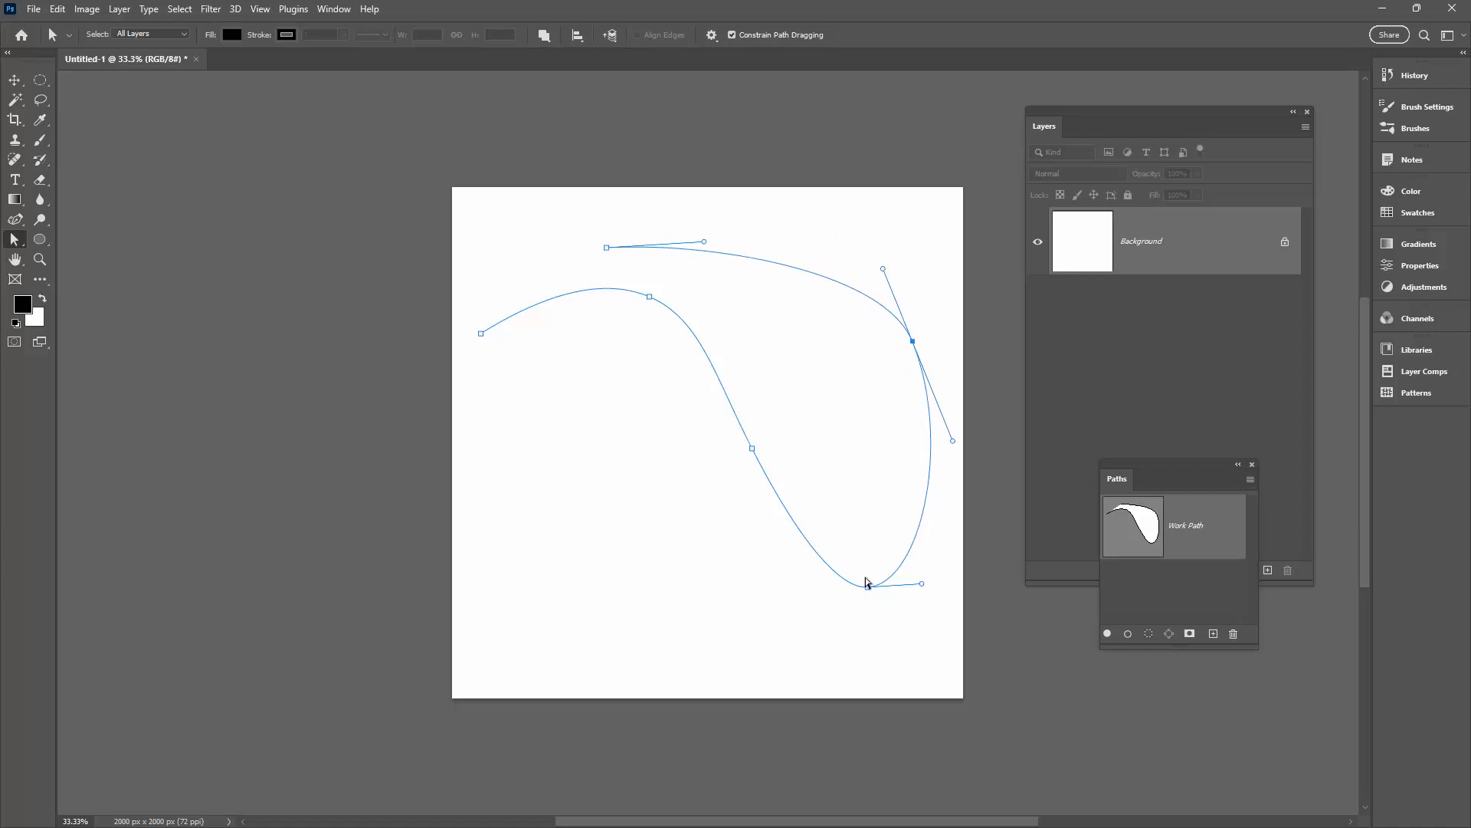
left_click_drag(866, 582, 809, 615)
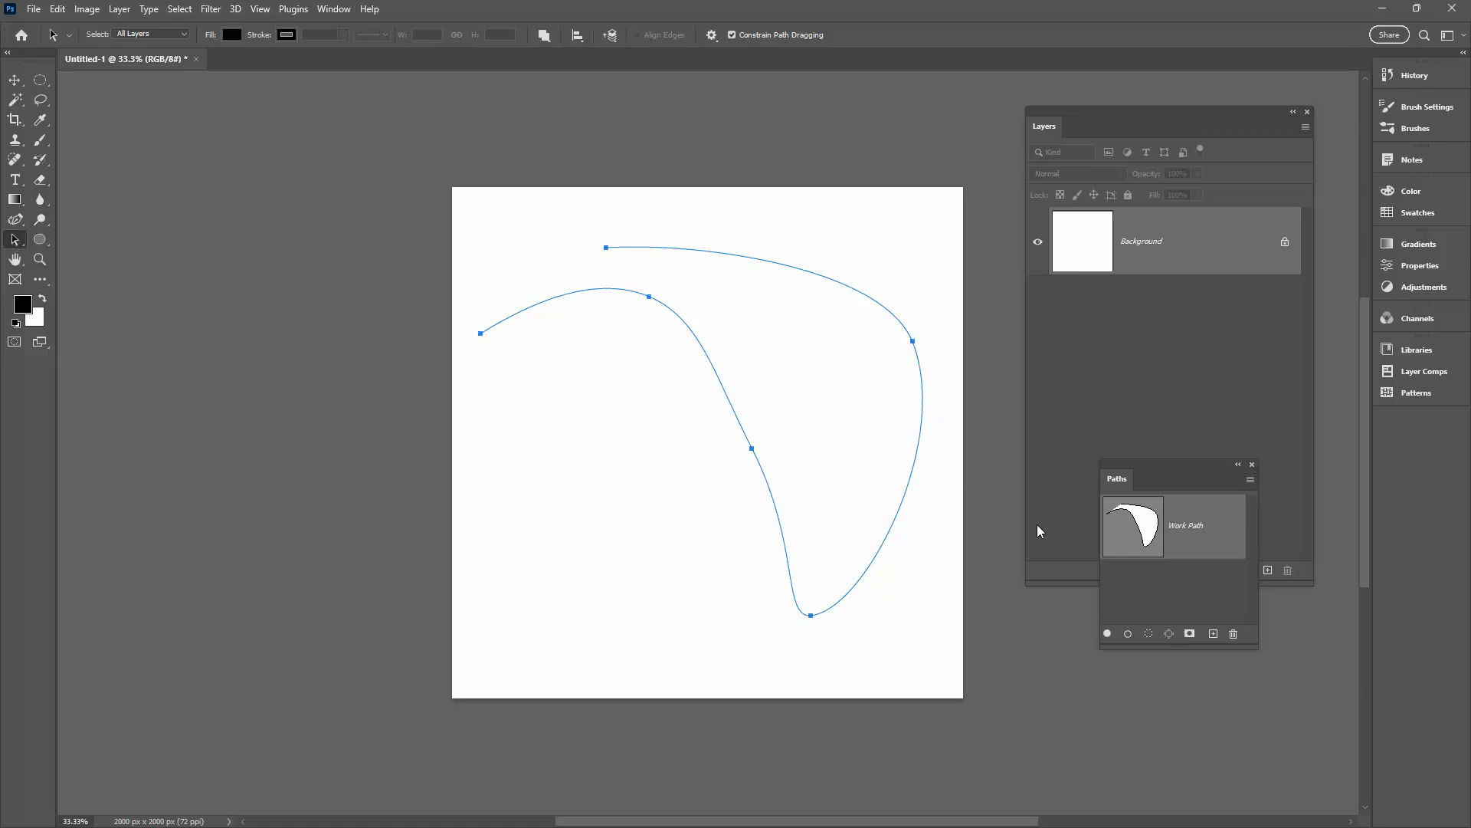
- Stroke the reshaped path with the roadway brush and deselect it to hide the outline
left_click(14, 161)
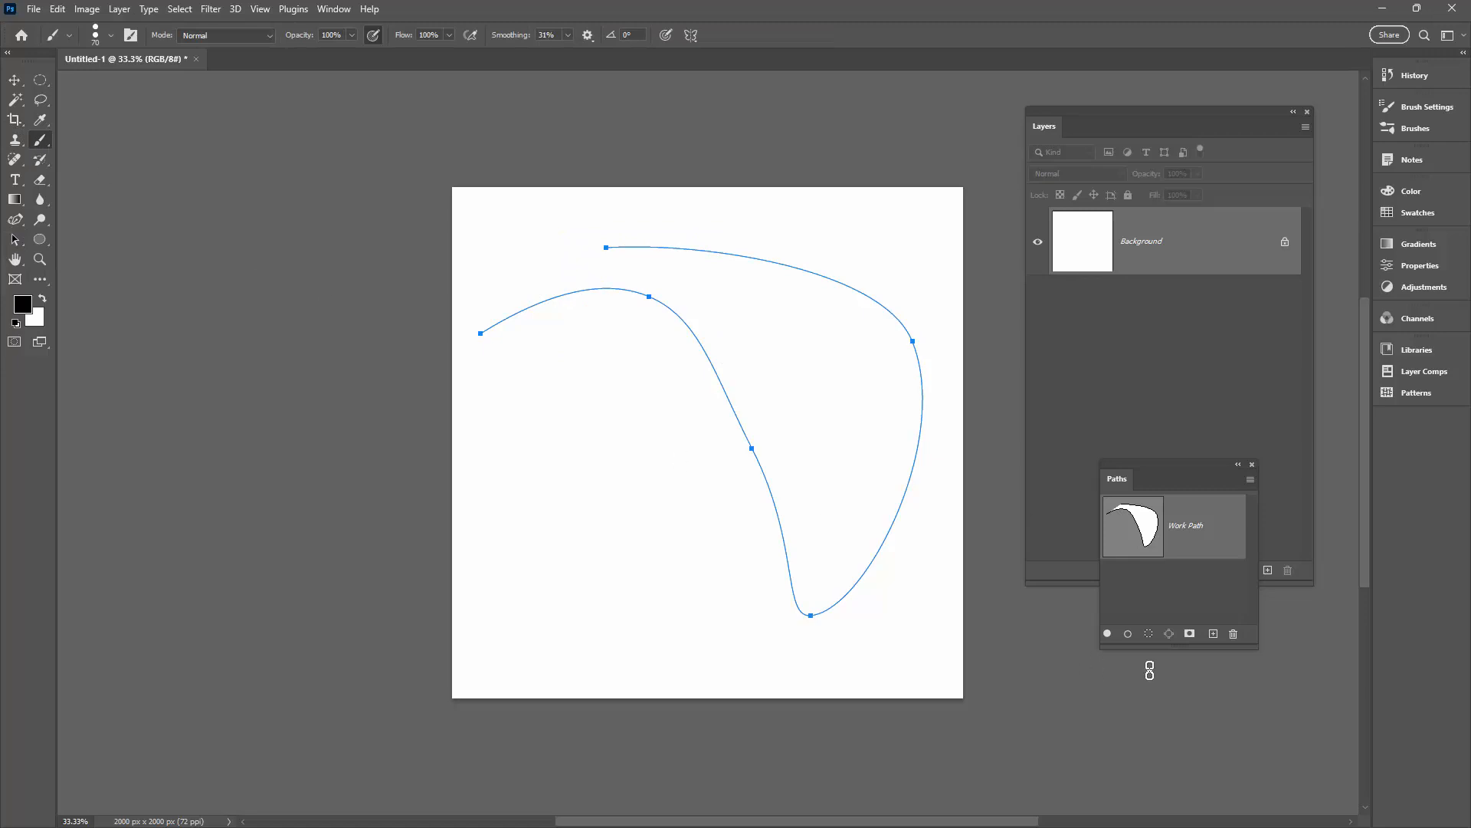
left_click(1108, 633)
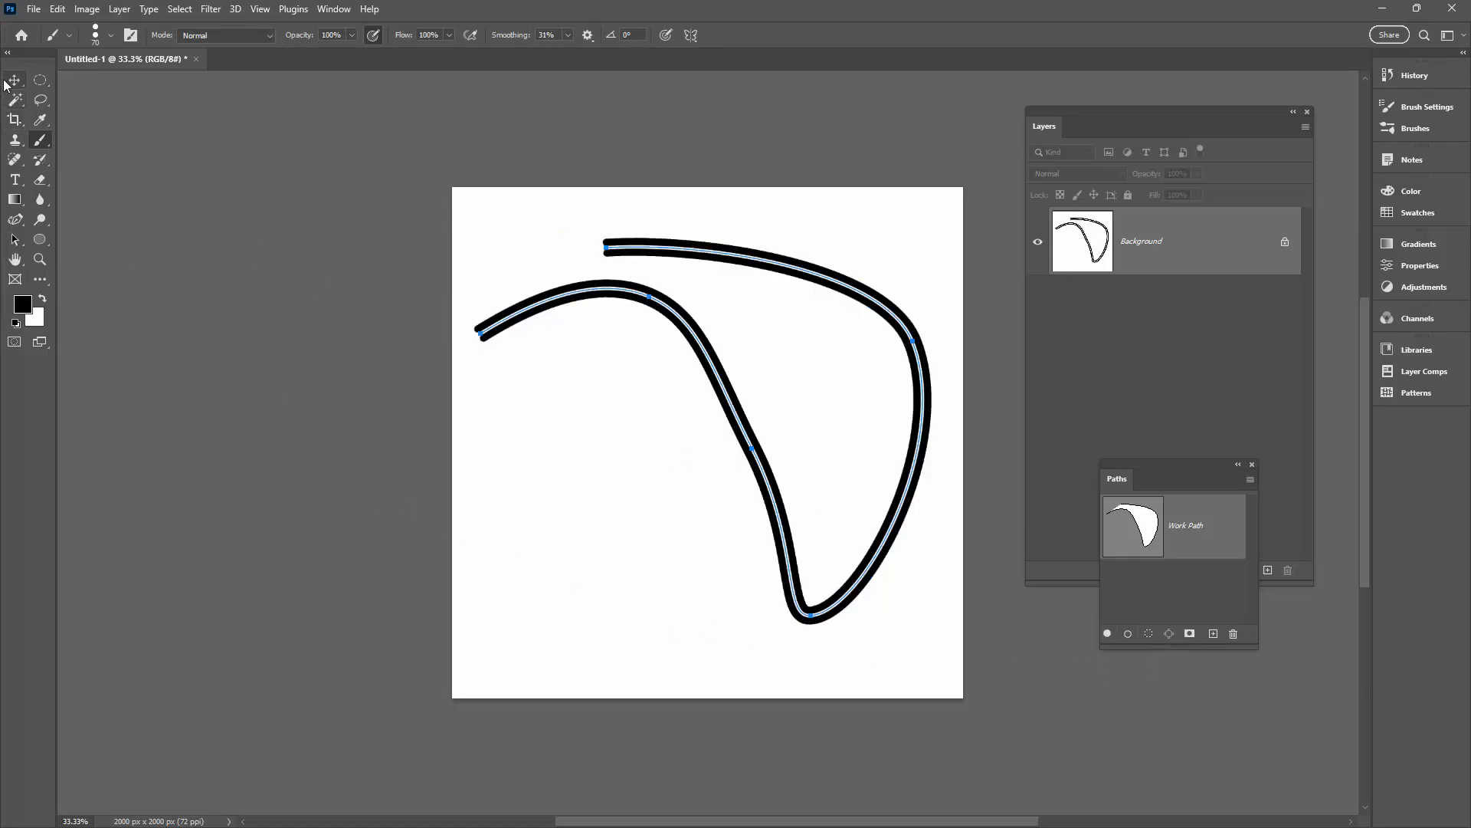
left_click(16, 79)
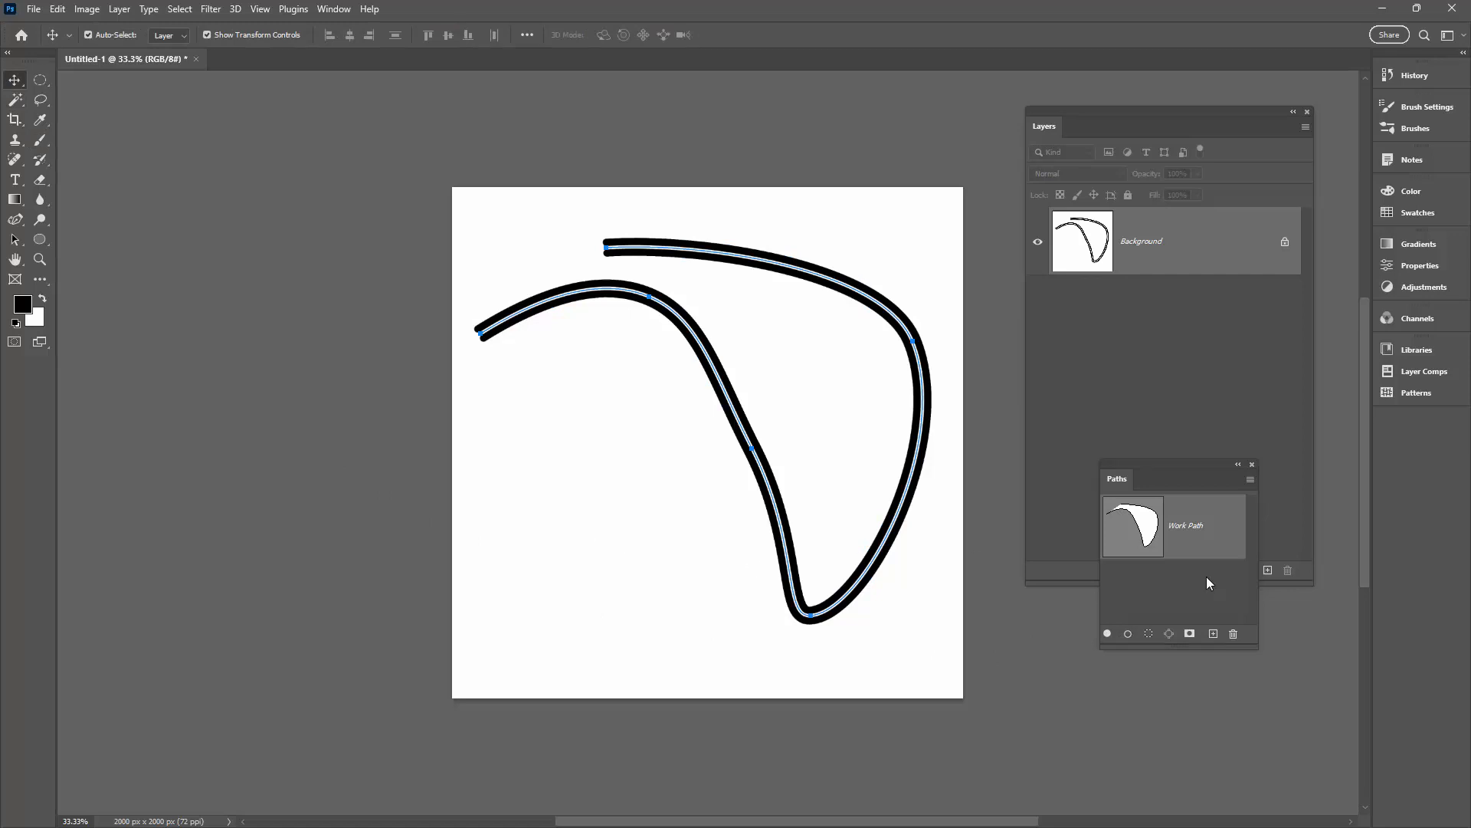
left_click(1052, 517)
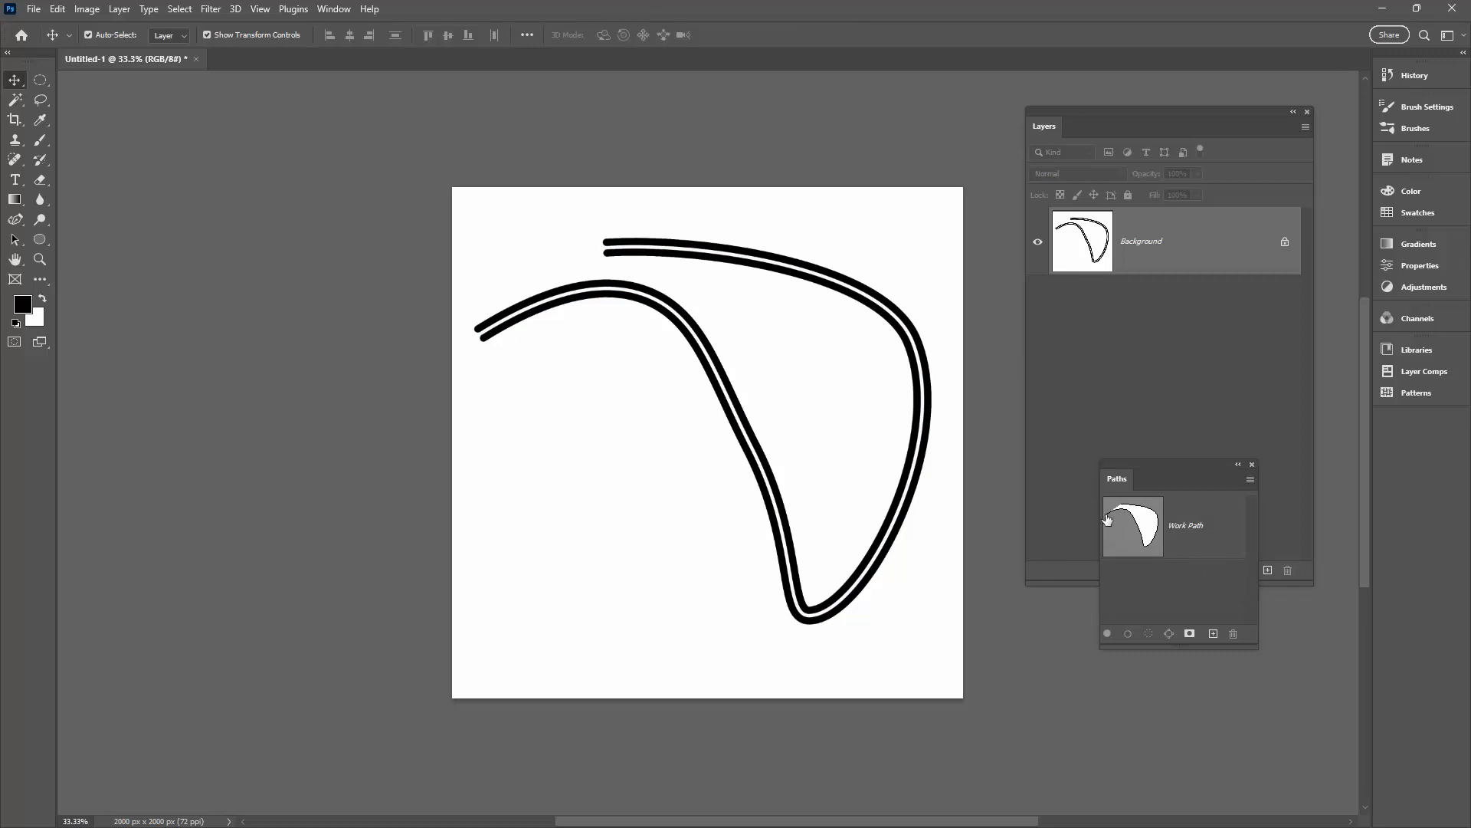
mouse_move(1092, 520)
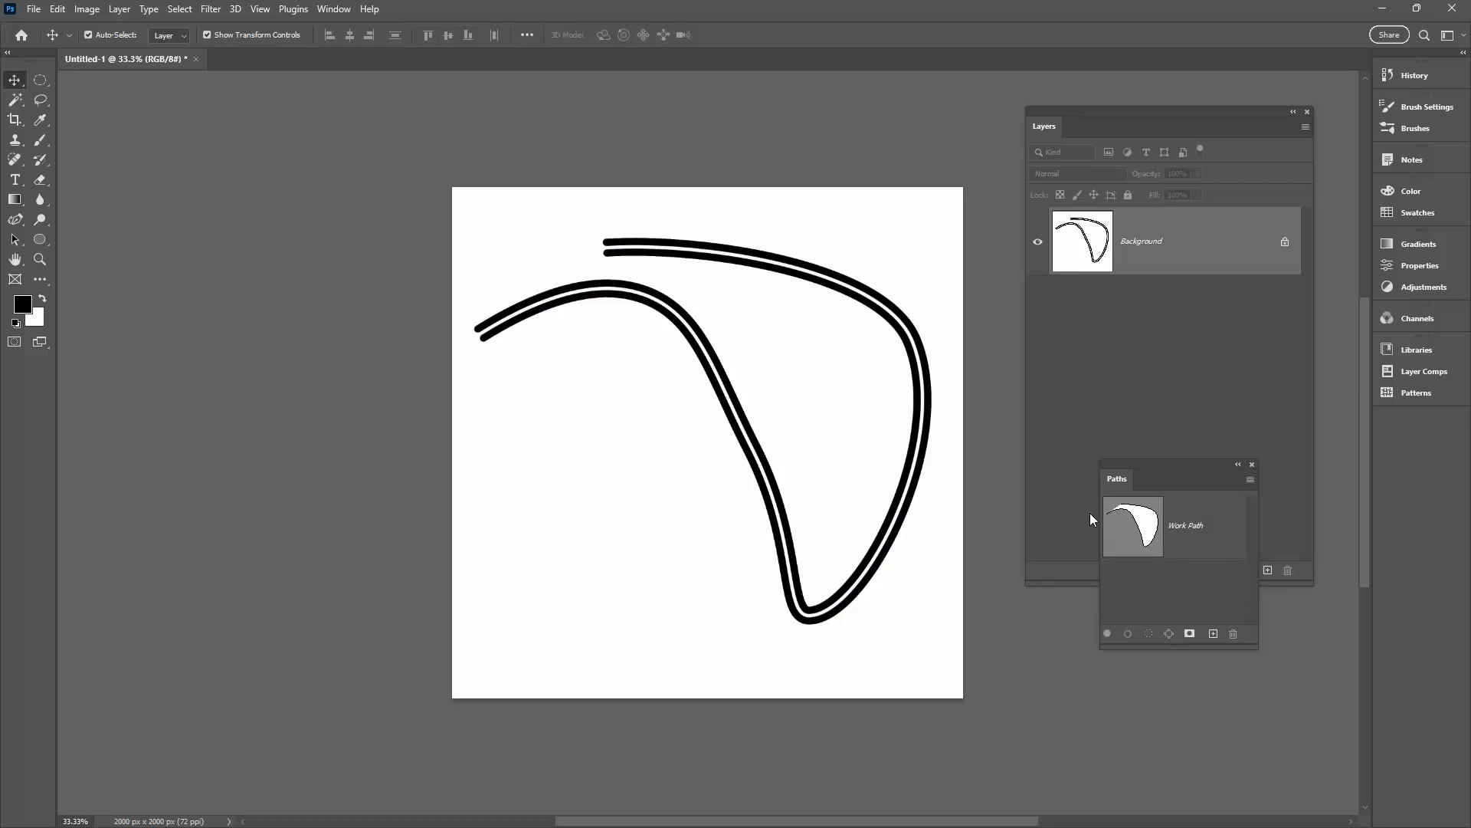